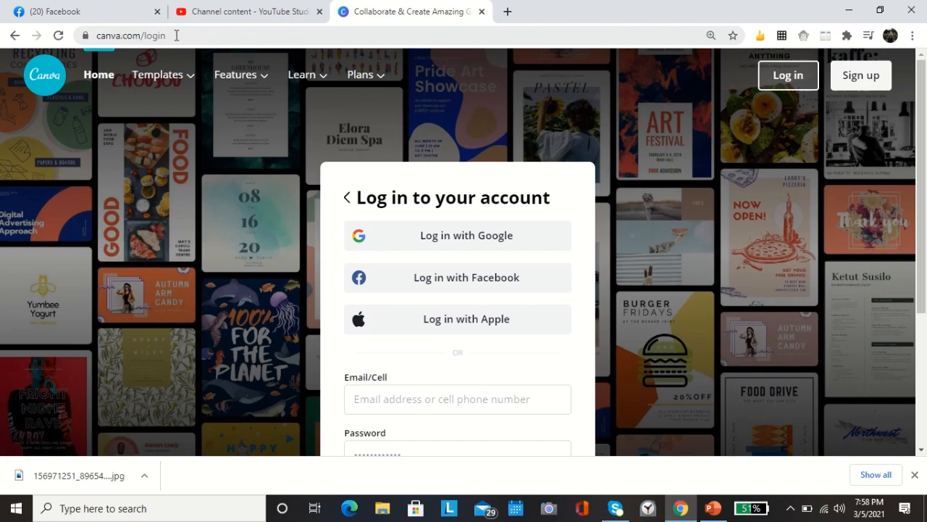
{"action": "left_click", "coordinate": [130, 35]}
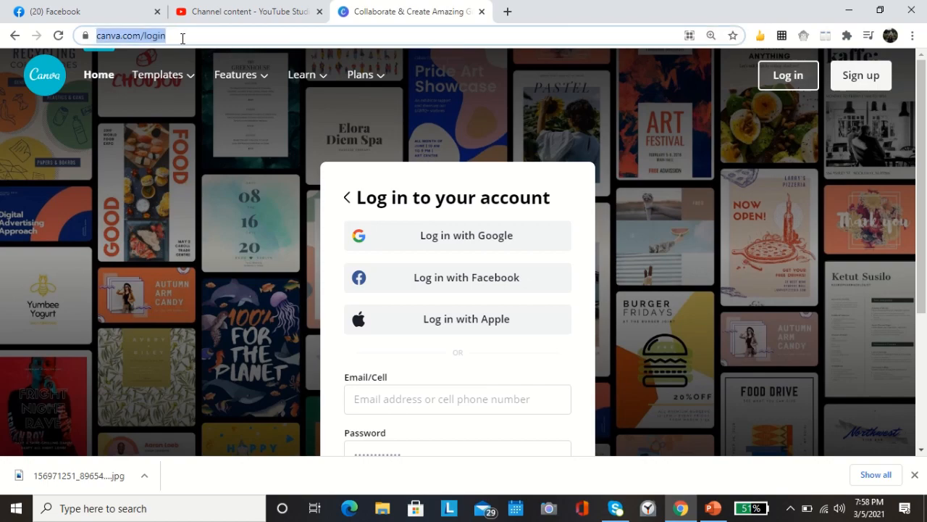
{"action": "left_click", "coordinate": [158, 75]}
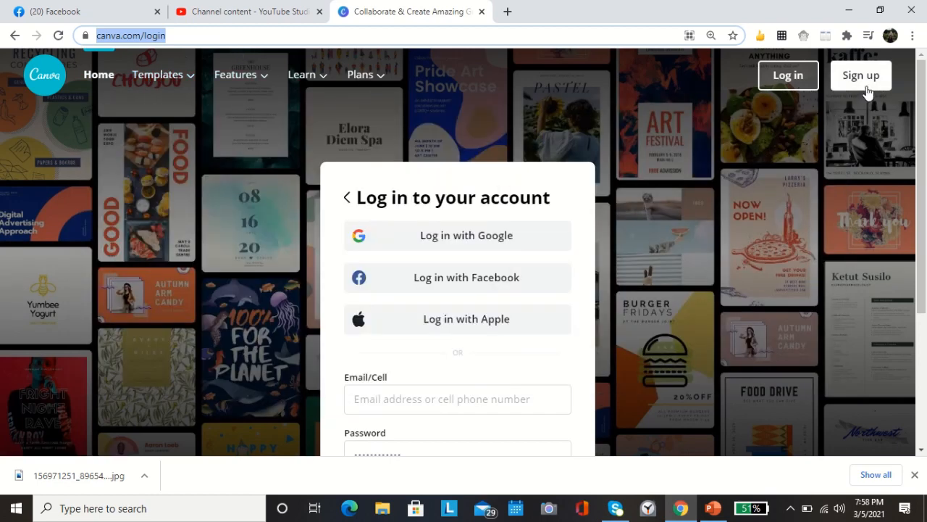
{"action": "left_click", "coordinate": [457, 399]}
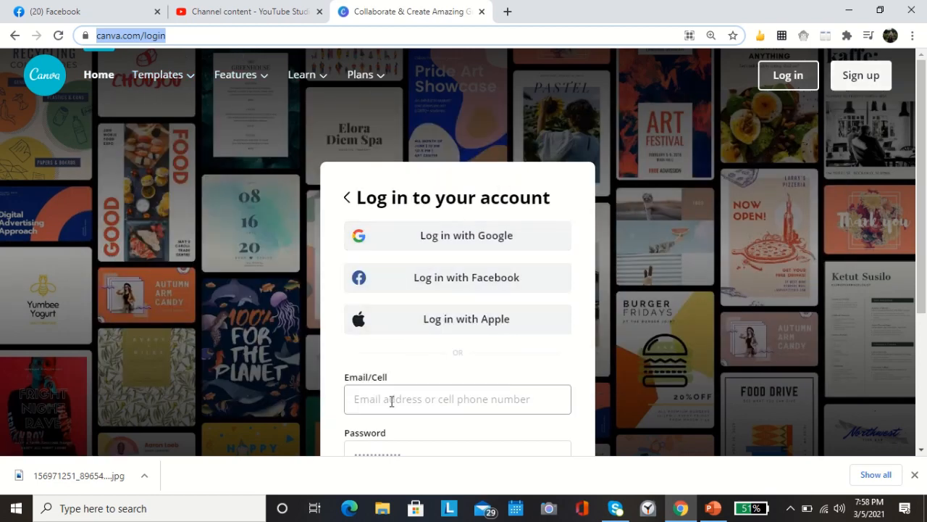
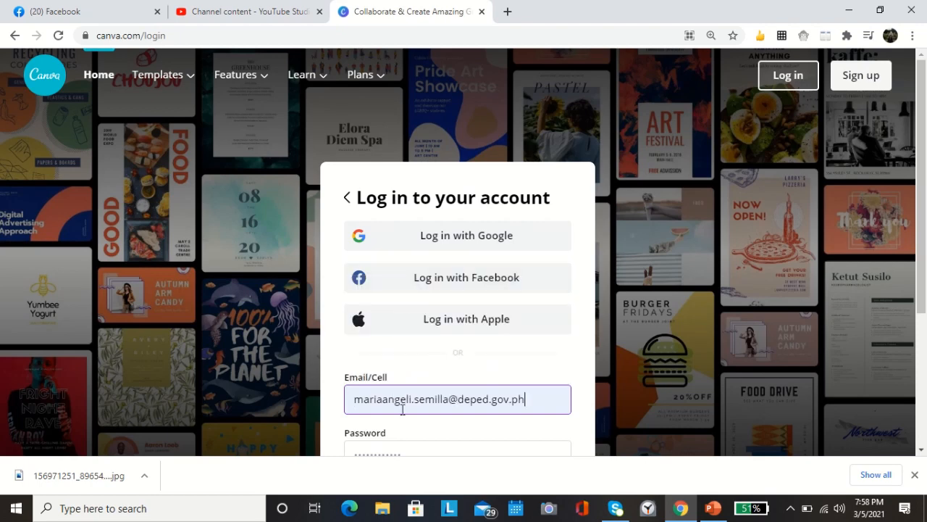
{"action": "left_click", "coordinate": [457, 445]}
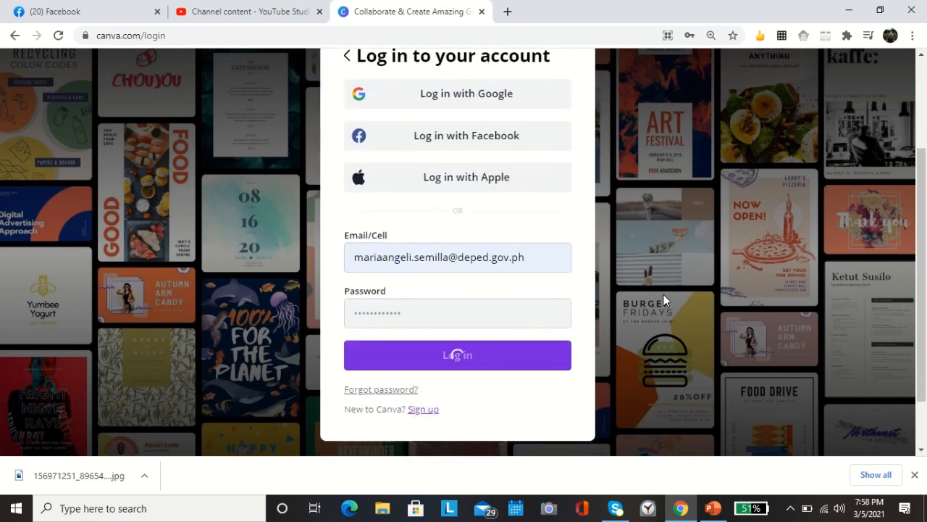
{"action": "left_click", "coordinate": [457, 355]}
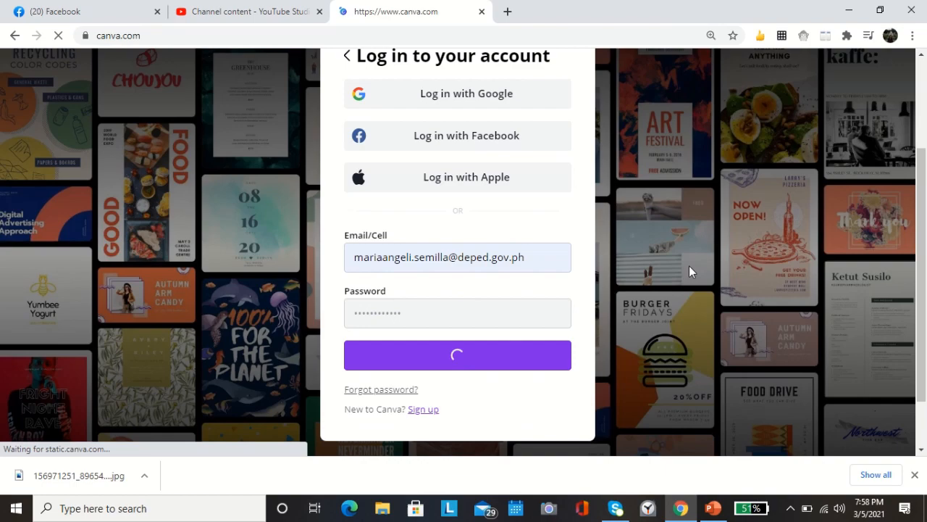
{"action": "left_click", "coordinate": [457, 354]}
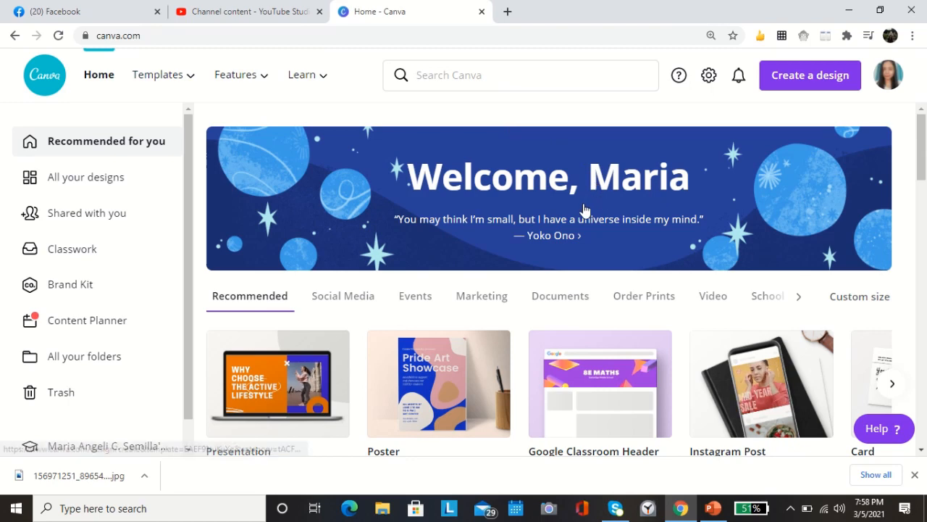
{"action": "mouse_move", "coordinate": [568, 235]}
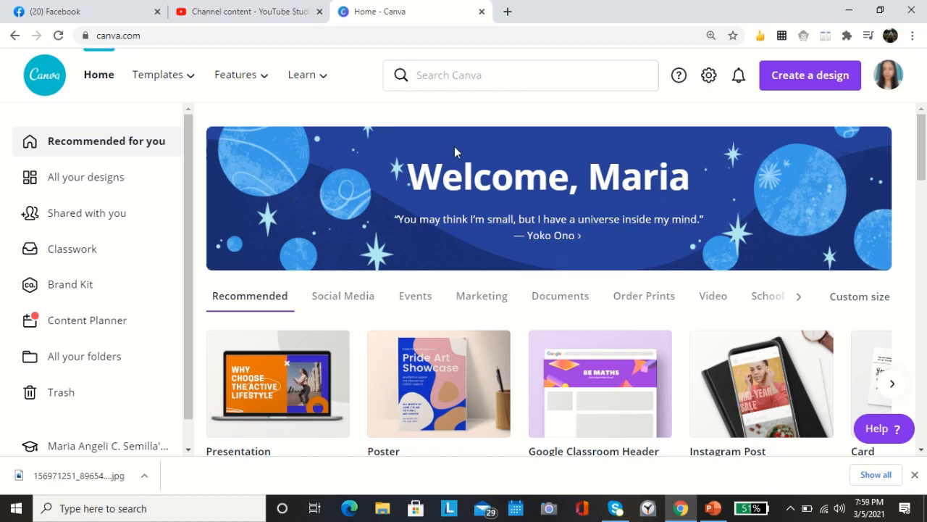
{"action": "mouse_move", "coordinate": [817, 231]}
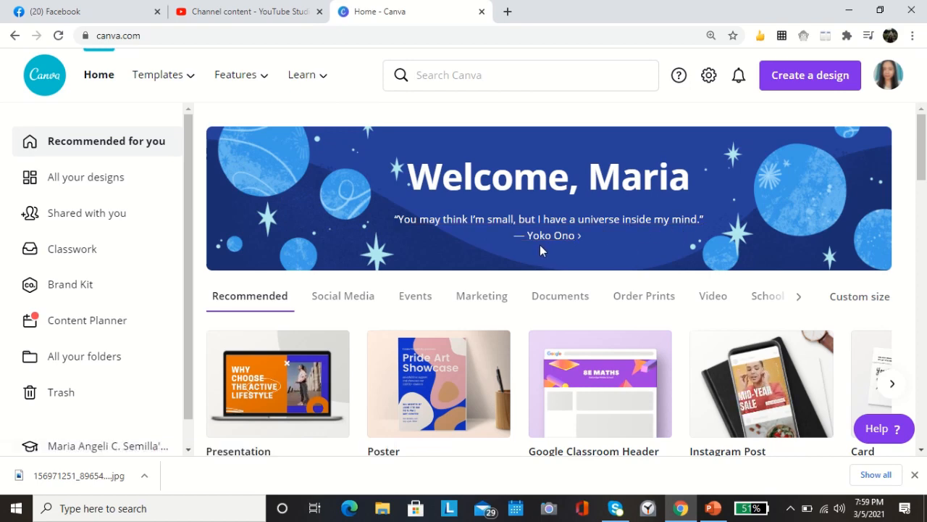
{"action": "mouse_move", "coordinate": [652, 183]}
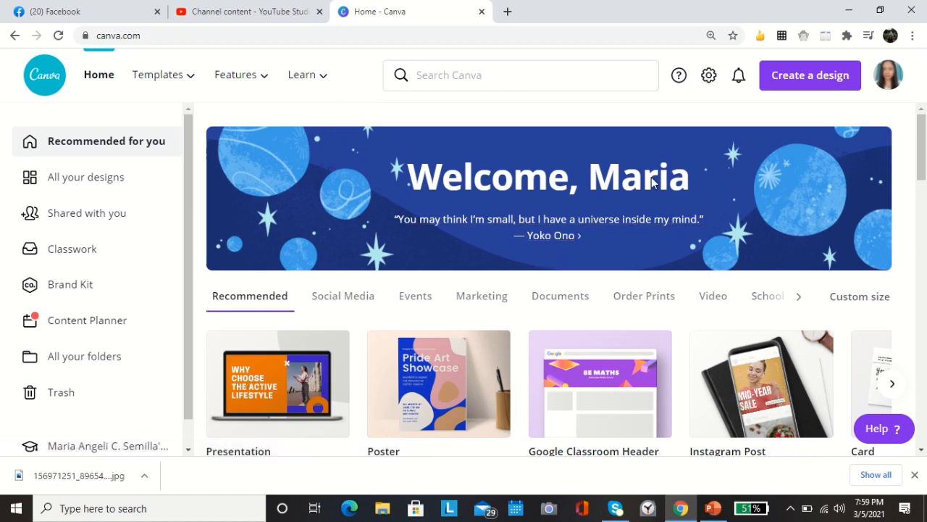
{"action": "mouse_move", "coordinate": [539, 333]}
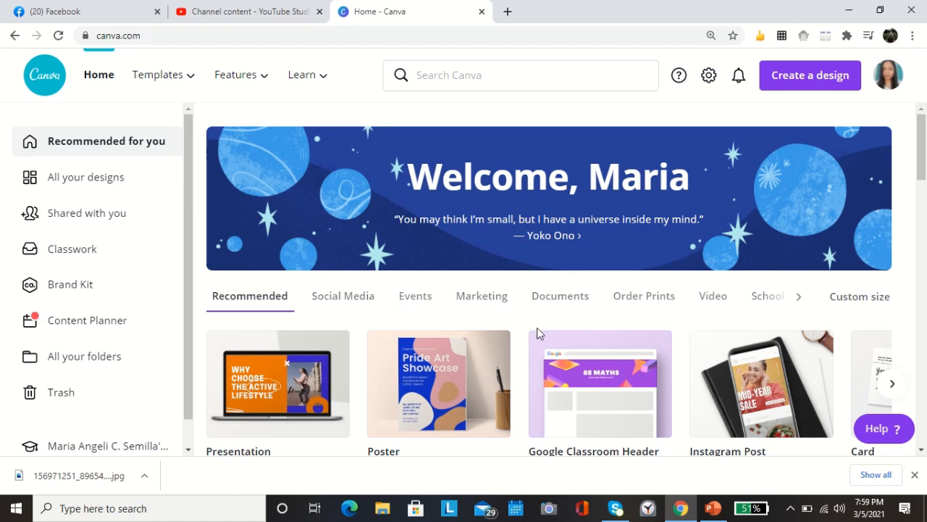
{"action": "scroll", "scroll_direction": "down", "scroll_amount": 3}
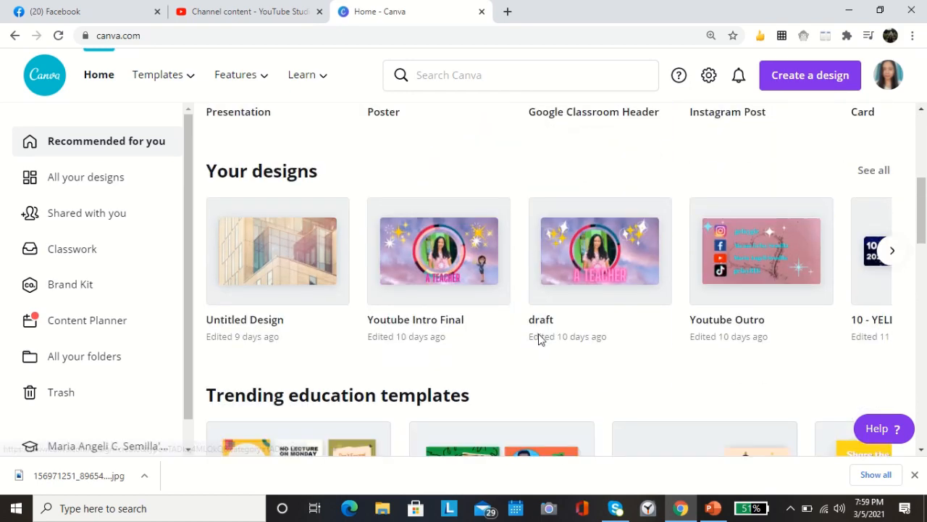
{"action": "scroll", "scroll_direction": "down", "scroll_amount": 3}
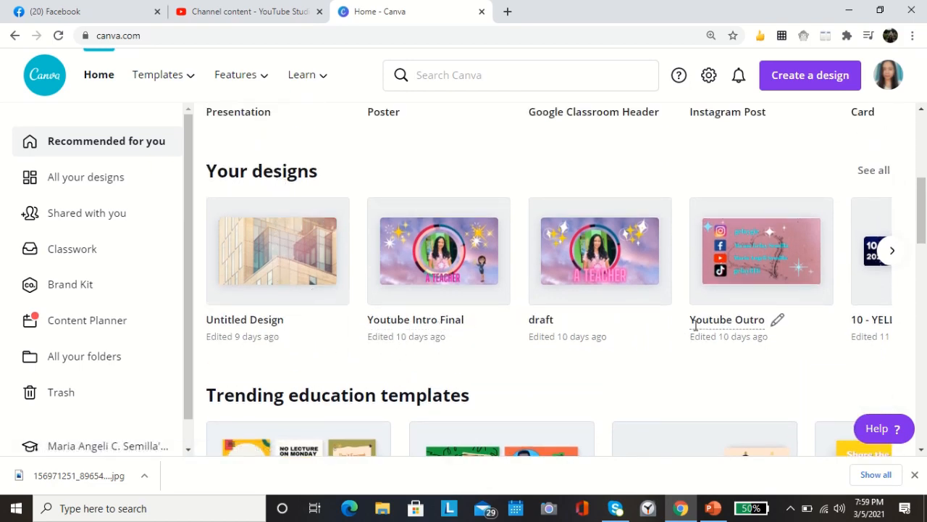
{"action": "mouse_move", "coordinate": [689, 324]}
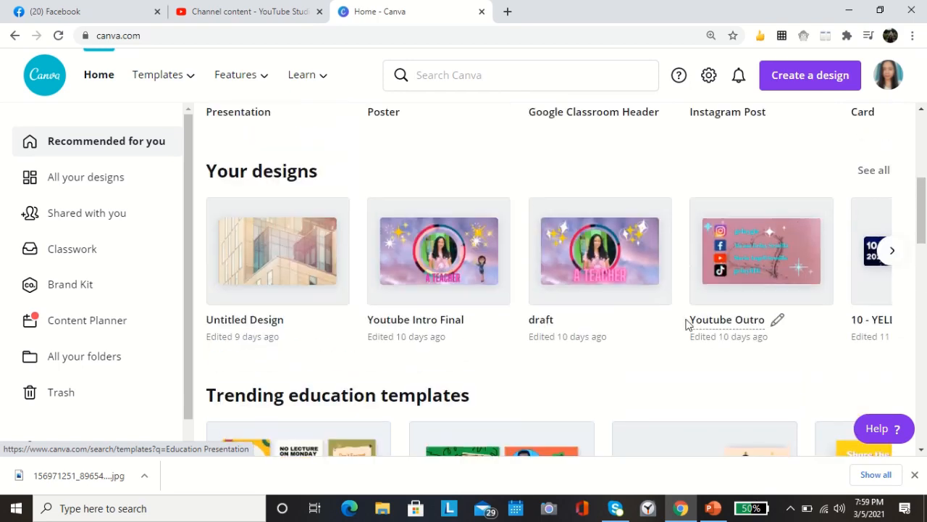
{"action": "mouse_move", "coordinate": [439, 319]}
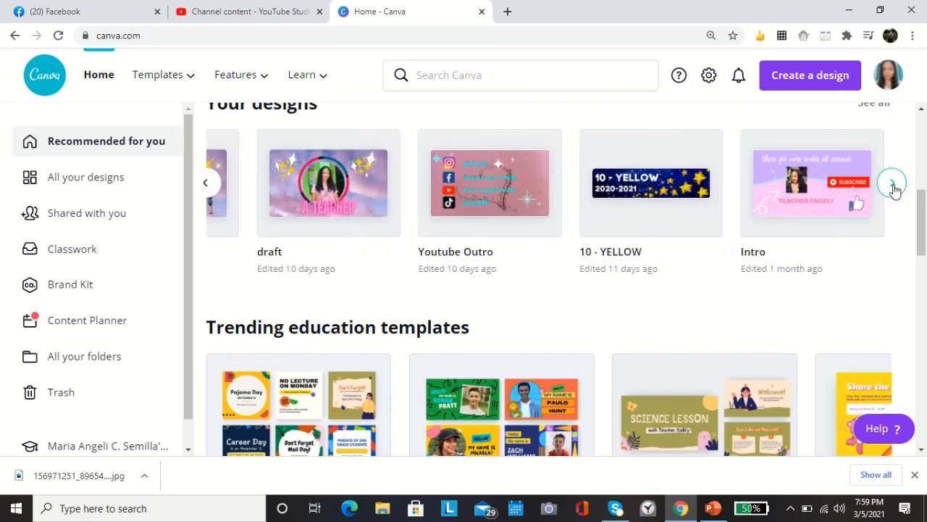
{"action": "left_click", "coordinate": [892, 182]}
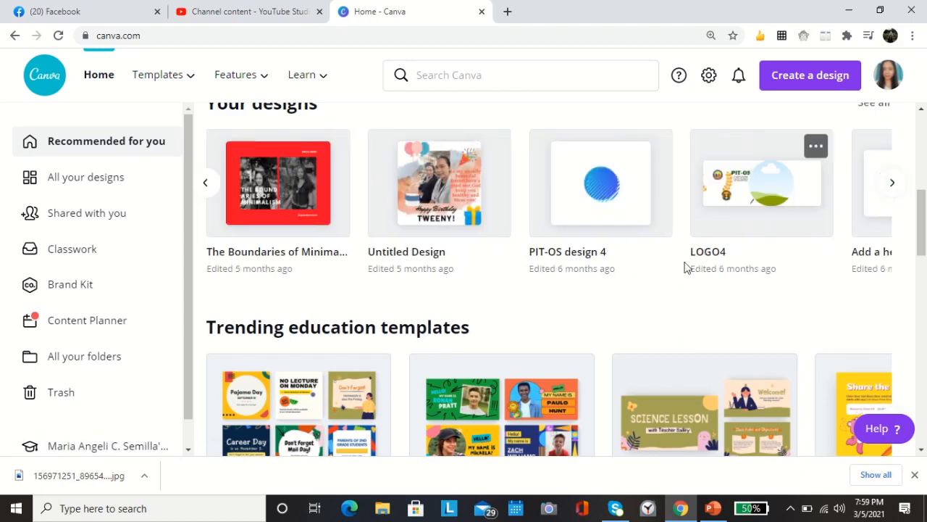
{"action": "mouse_move", "coordinate": [587, 372]}
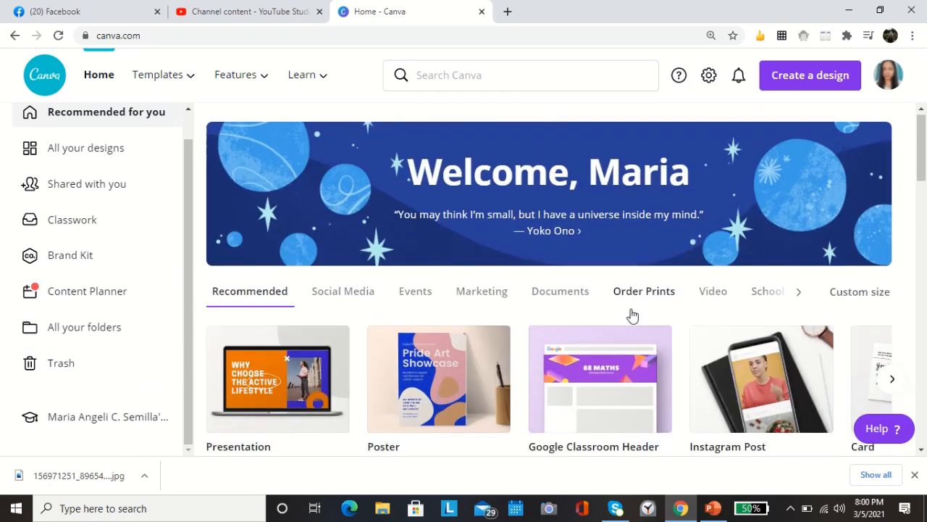
- Browse the Social Media design formats, then switch to the Events category
{"action": "scroll", "scroll_direction": "down", "scroll_amount": 3}
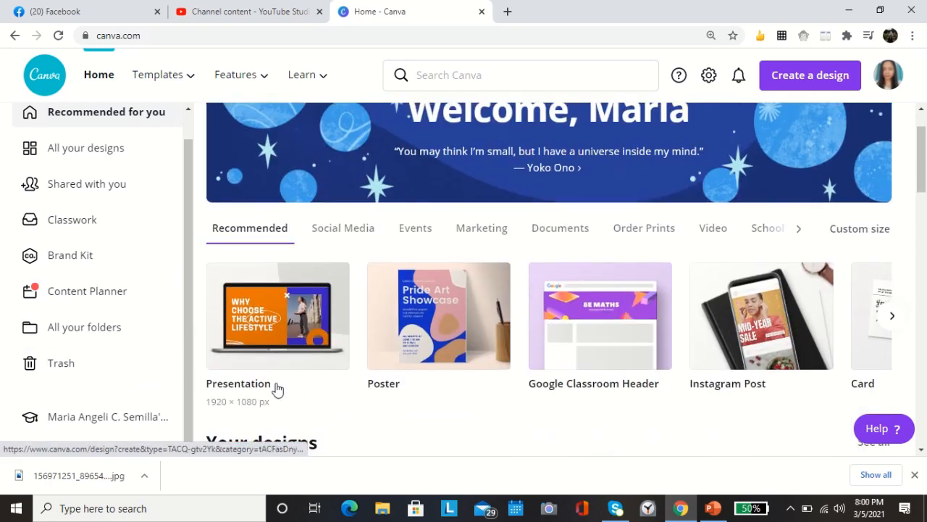
{"action": "scroll", "scroll_direction": "down", "scroll_amount": 3}
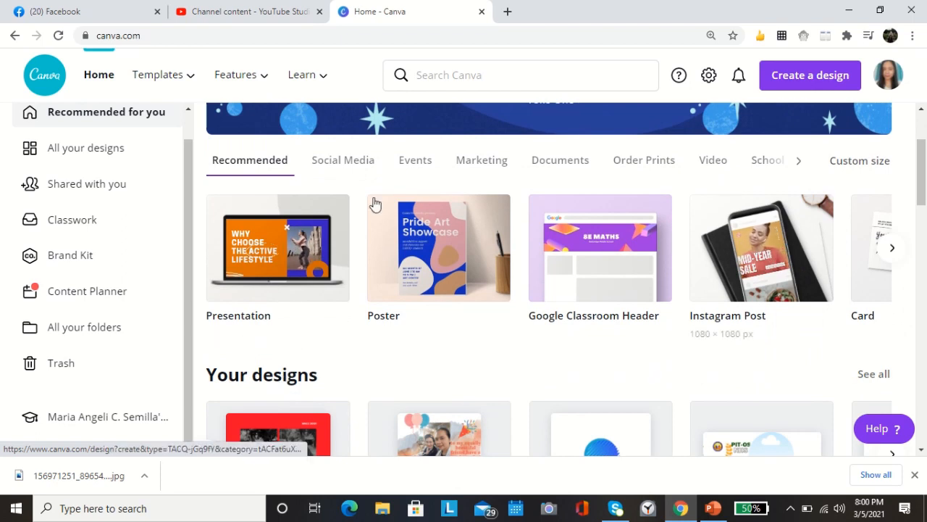
{"action": "left_click", "coordinate": [343, 161]}
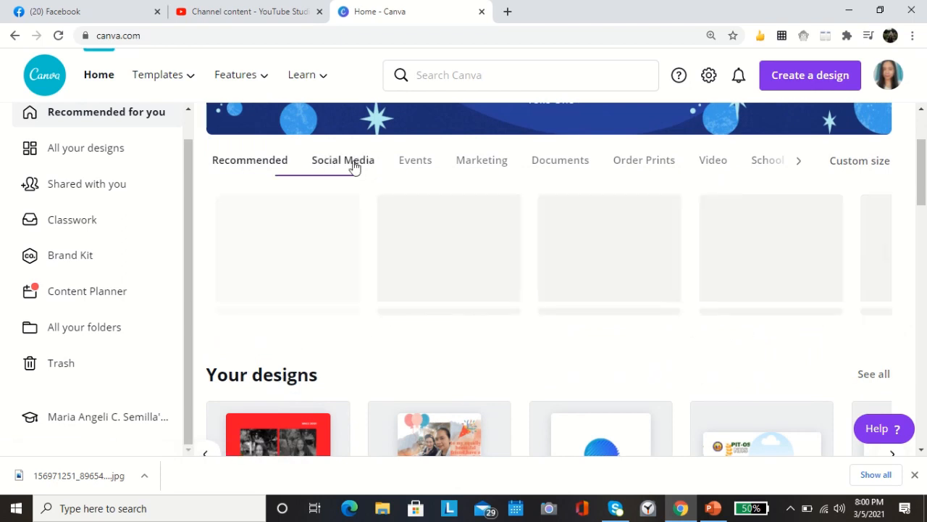
{"action": "left_click", "coordinate": [341, 160]}
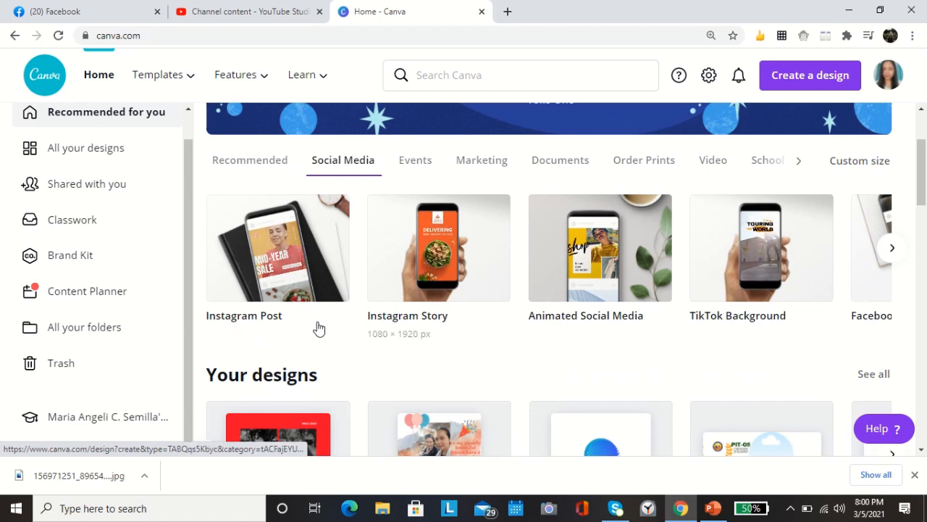
{"action": "mouse_move", "coordinate": [454, 317]}
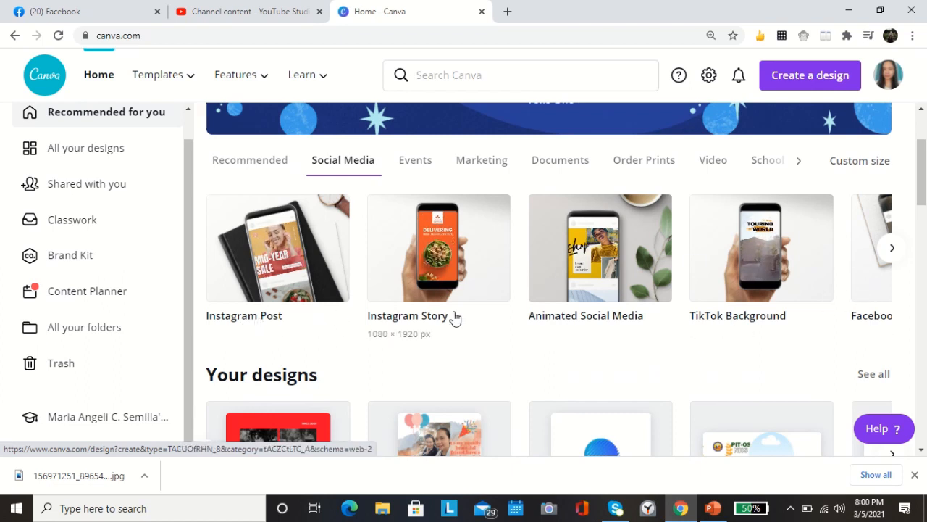
{"action": "mouse_move", "coordinate": [797, 322]}
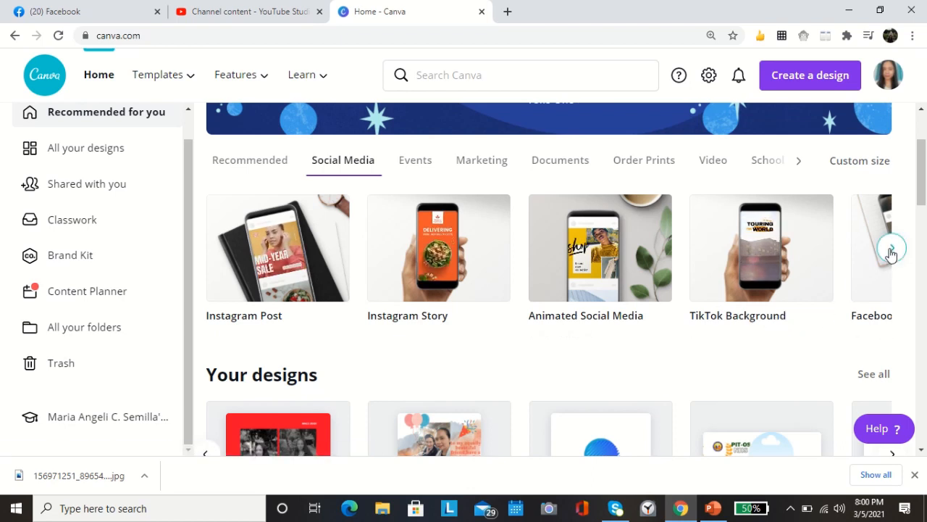
{"action": "left_click", "coordinate": [892, 247]}
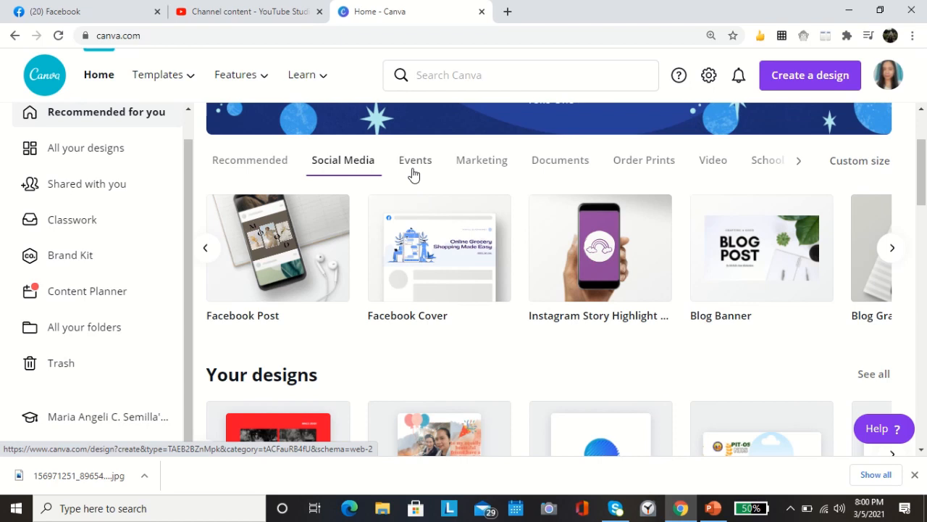
{"action": "mouse_move", "coordinate": [377, 195]}
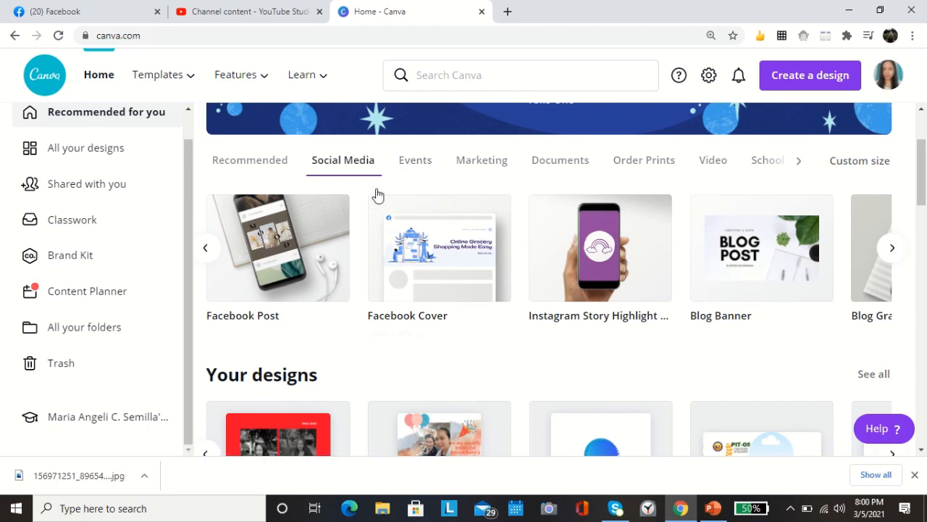
{"action": "left_click", "coordinate": [415, 160]}
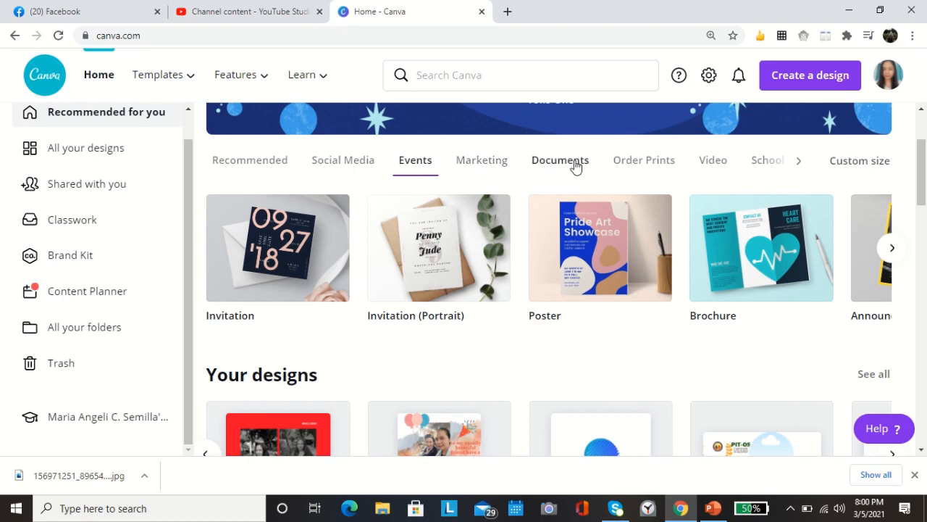
{"action": "mouse_move", "coordinate": [716, 174]}
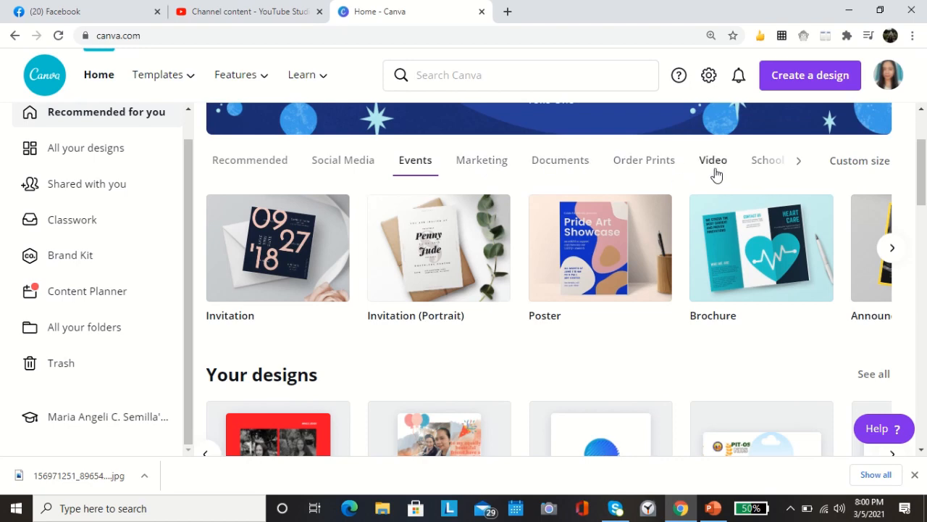
{"action": "mouse_move", "coordinate": [636, 359]}
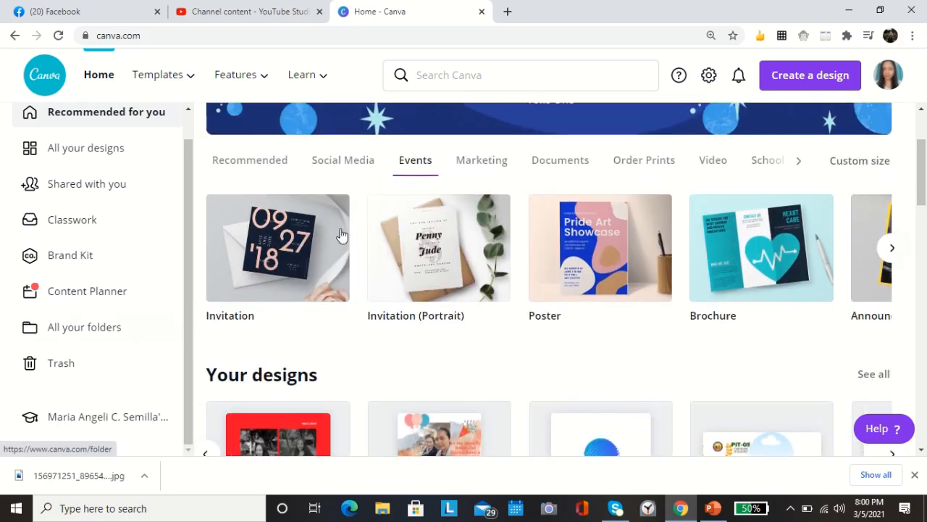
{"action": "mouse_move", "coordinate": [264, 475]}
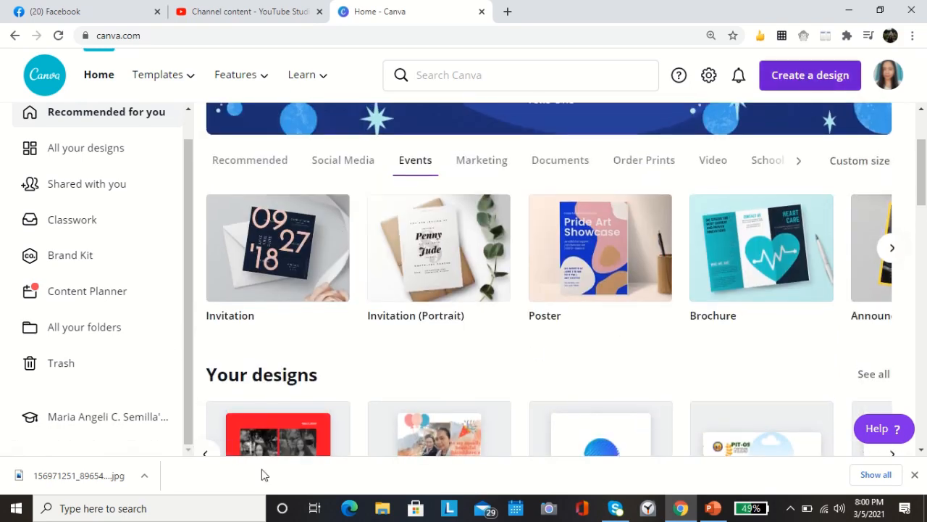
- Create a new Presentation design at 1920 × 1080 px
{"action": "left_click", "coordinate": [809, 75]}
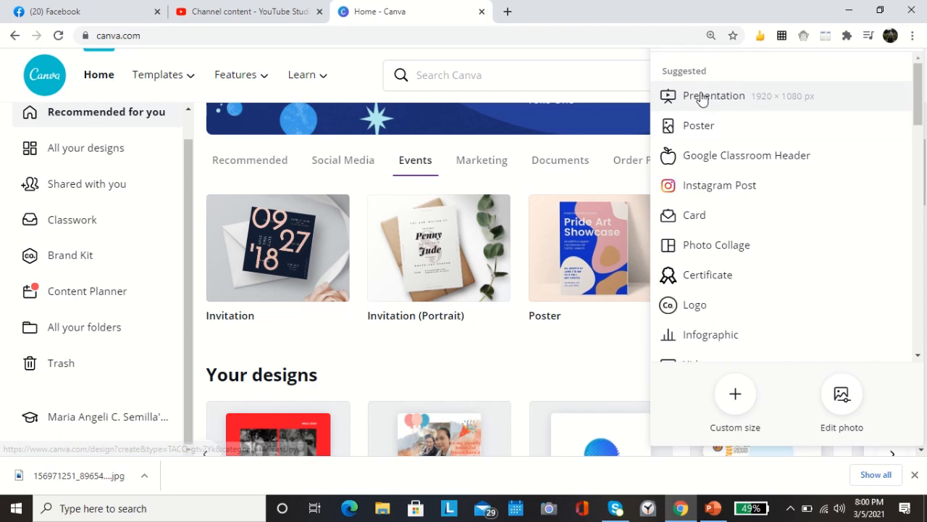
{"action": "mouse_move", "coordinate": [701, 101]}
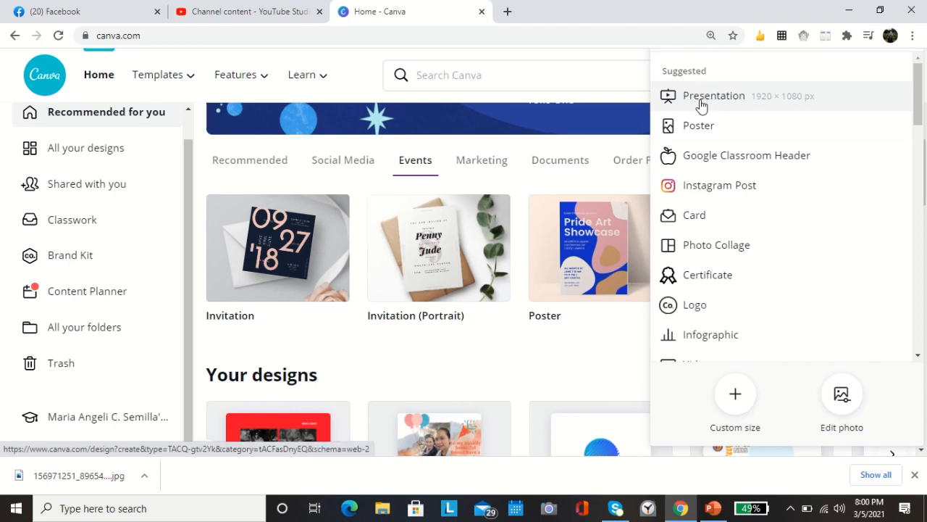
{"action": "mouse_move", "coordinate": [703, 160]}
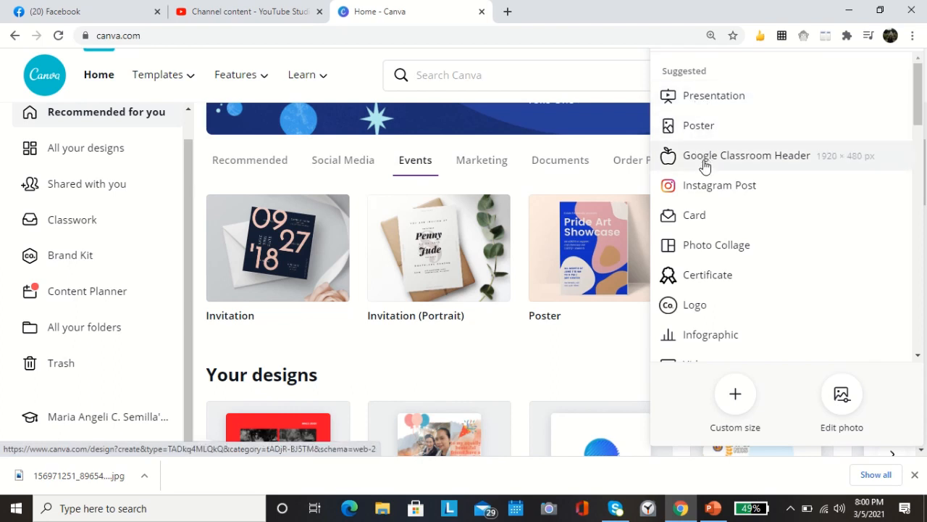
{"action": "mouse_move", "coordinate": [706, 200]}
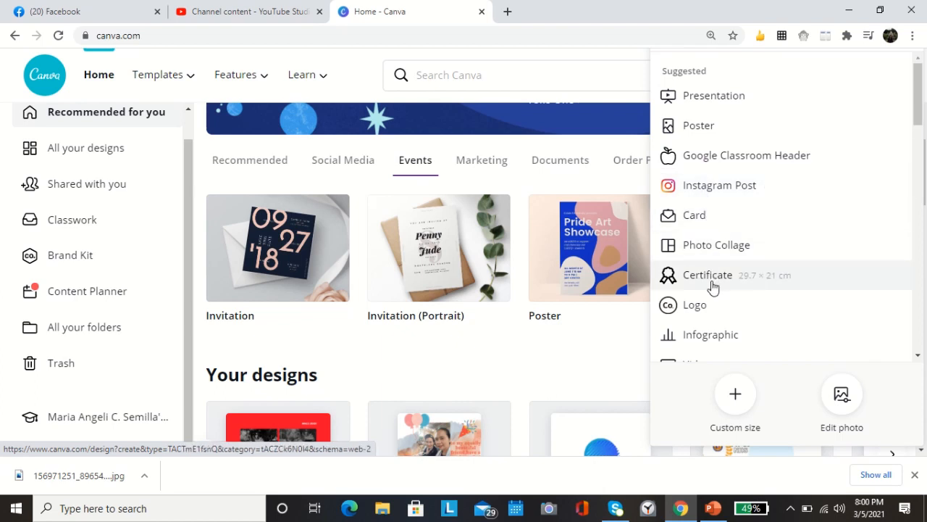
{"action": "scroll", "scroll_direction": "down", "scroll_amount": 3}
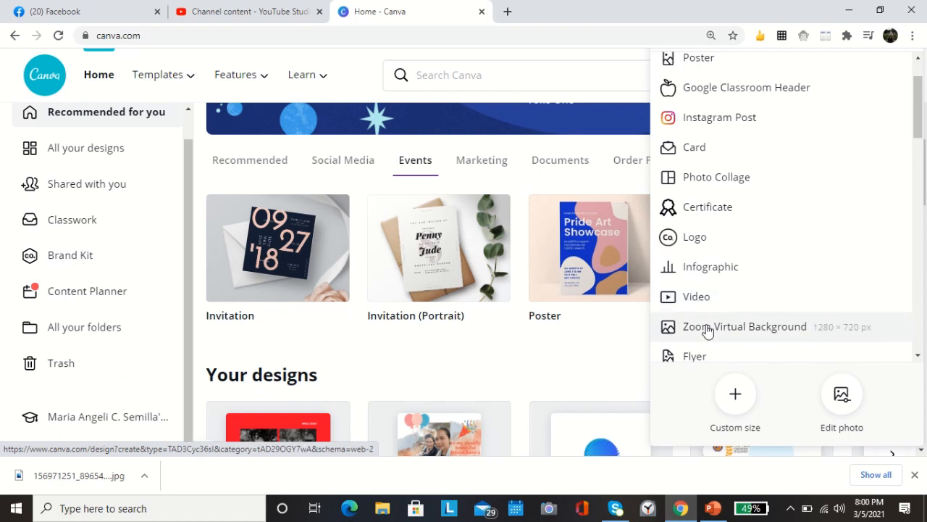
{"action": "scroll", "scroll_direction": "down", "scroll_amount": 3}
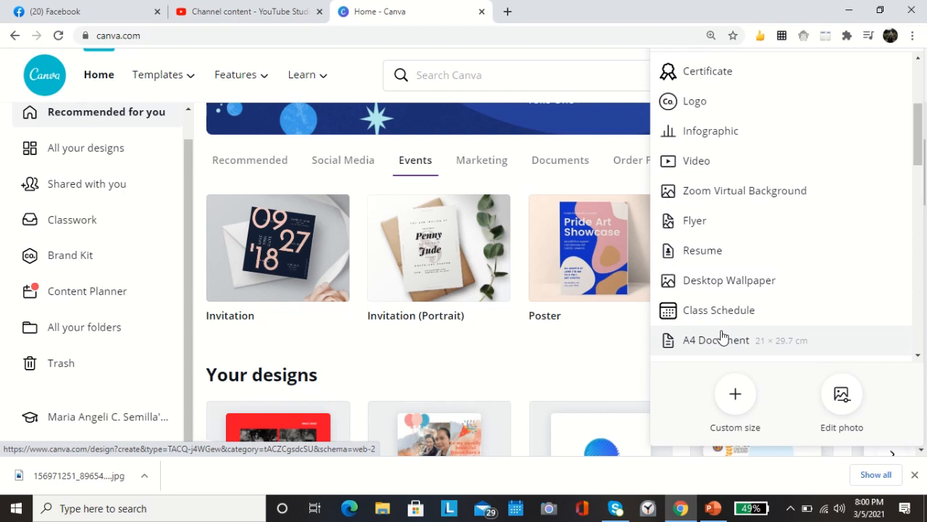
{"action": "scroll", "scroll_direction": "down", "scroll_amount": 3}
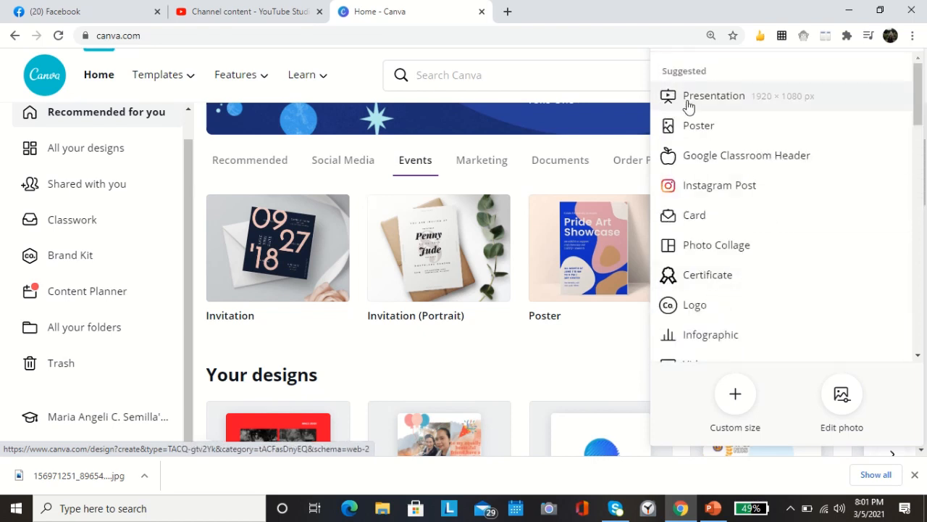
{"action": "left_click", "coordinate": [714, 95]}
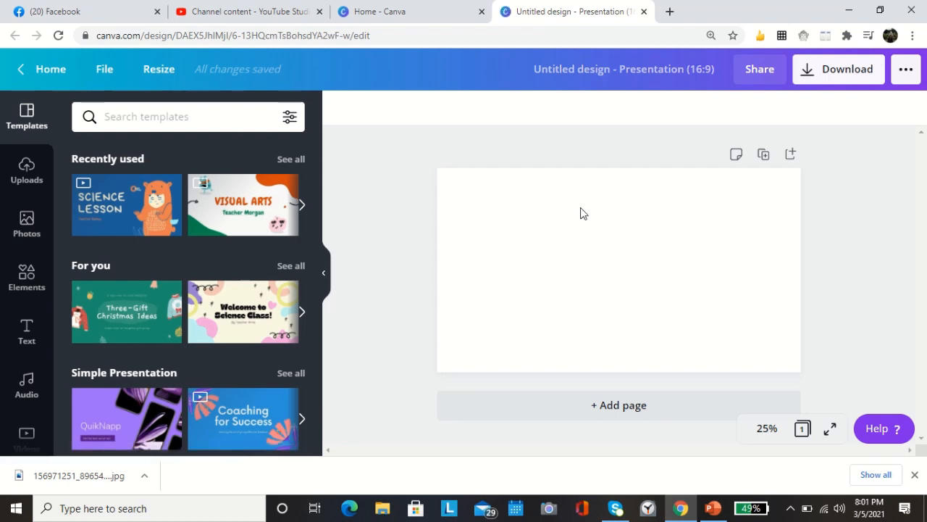
{"action": "mouse_move", "coordinate": [574, 92]}
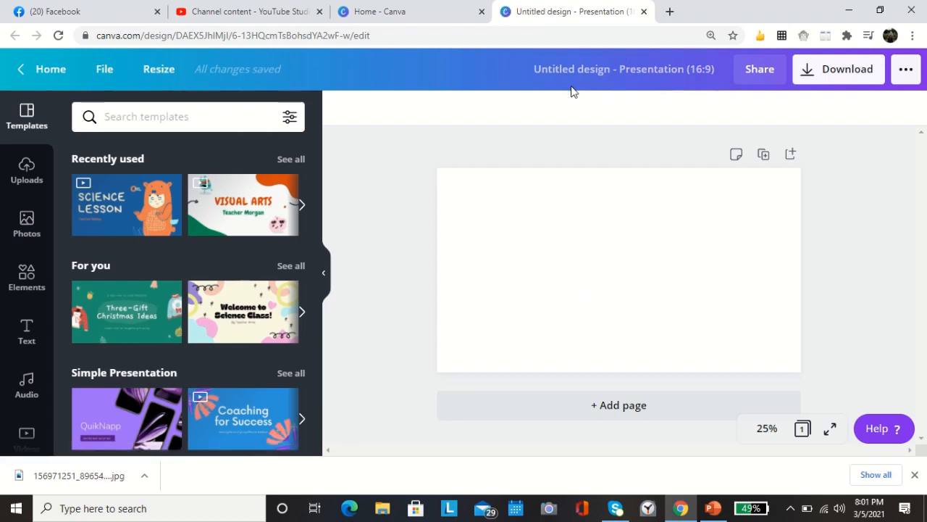
- Retitle the design 'MY PRESENTATION' and browse the Templates panel
{"action": "left_click", "coordinate": [623, 69]}
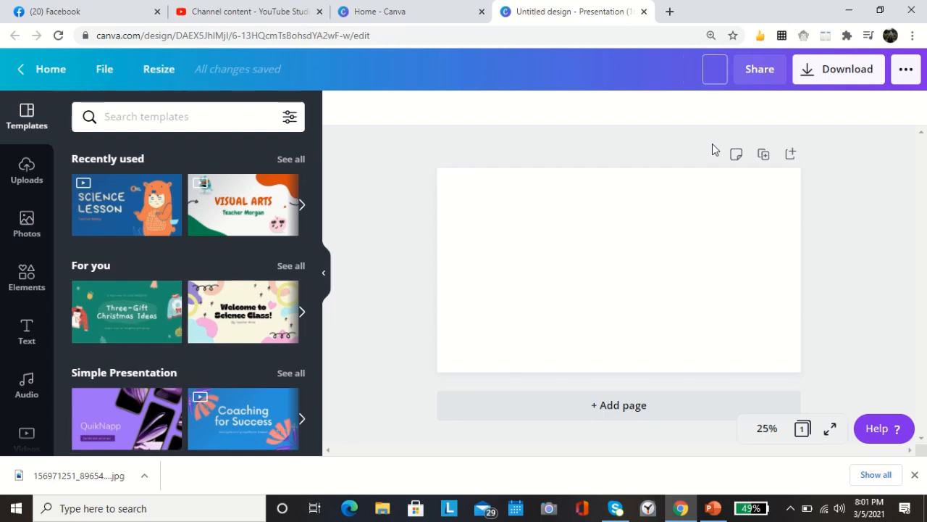
{"action": "type", "text": "MY"}
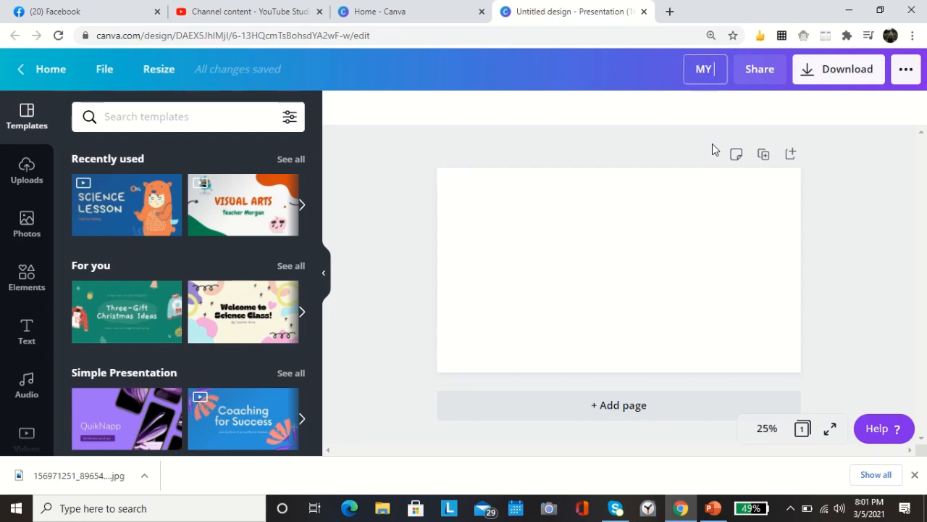
{"action": "type", "text": "PRESENTATIO"}
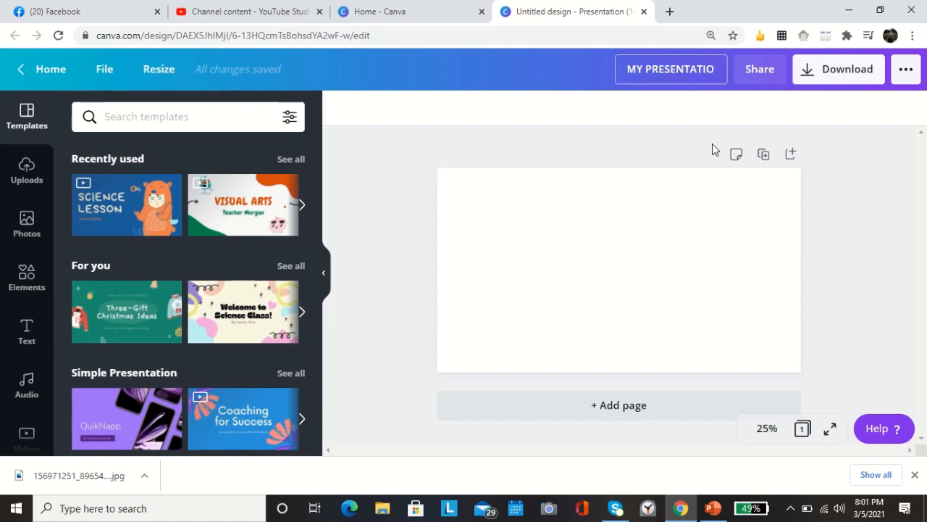
{"action": "left_click", "coordinate": [666, 69]}
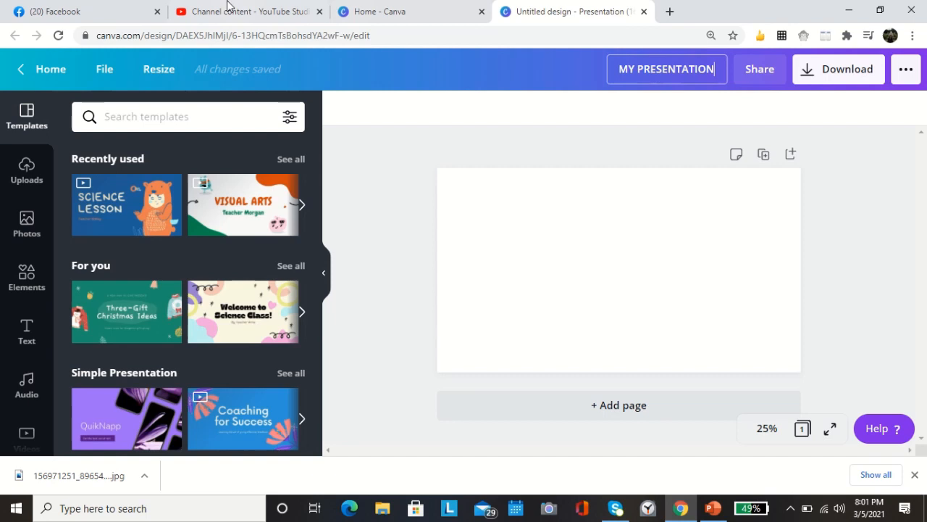
{"action": "mouse_move", "coordinate": [242, 205]}
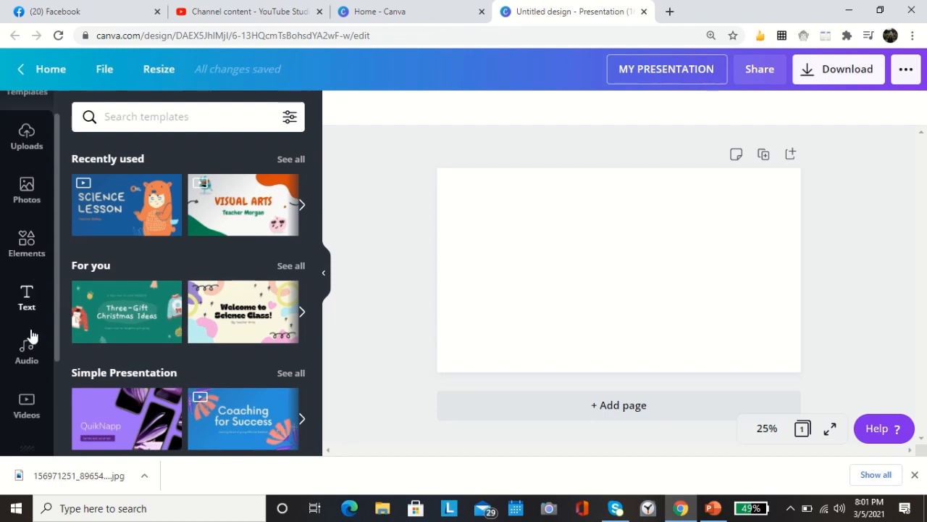
{"action": "scroll", "scroll_direction": "down", "scroll_amount": 3}
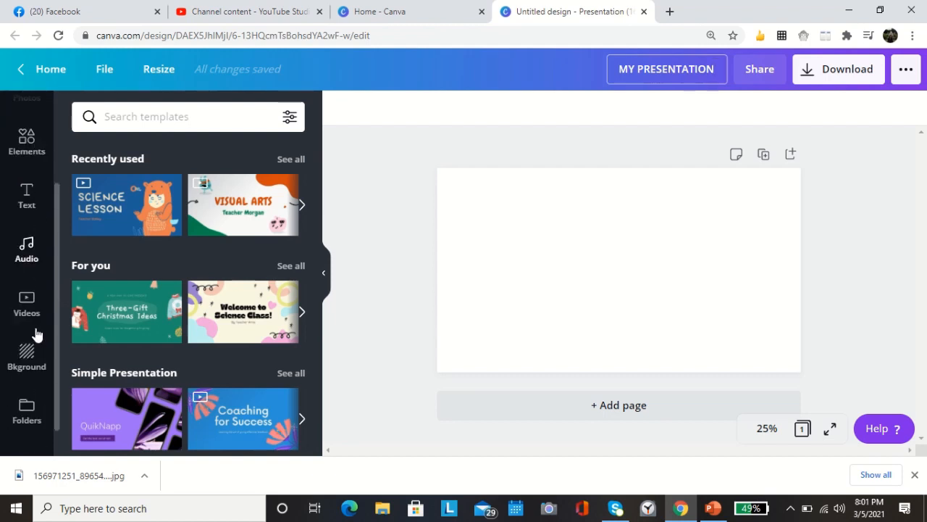
{"action": "scroll", "scroll_direction": "down", "scroll_amount": 3}
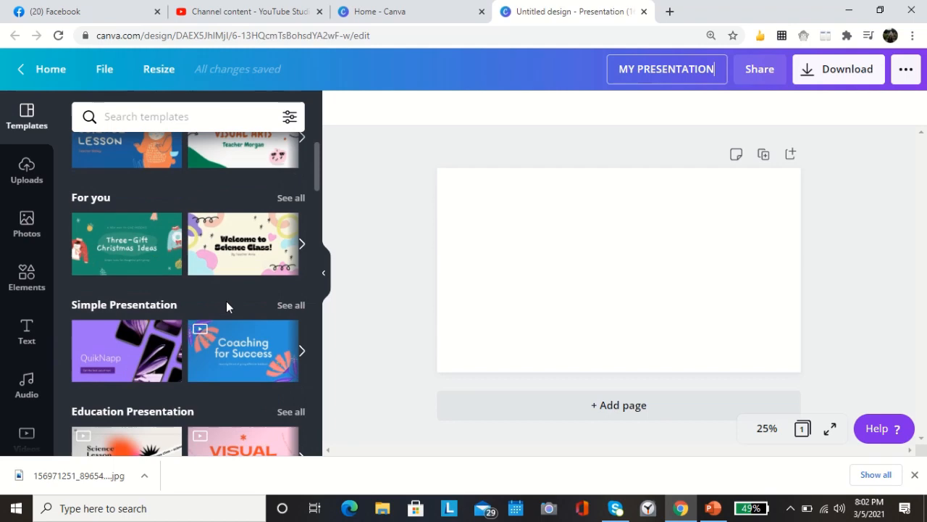
{"action": "scroll", "scroll_direction": "down", "scroll_amount": 3}
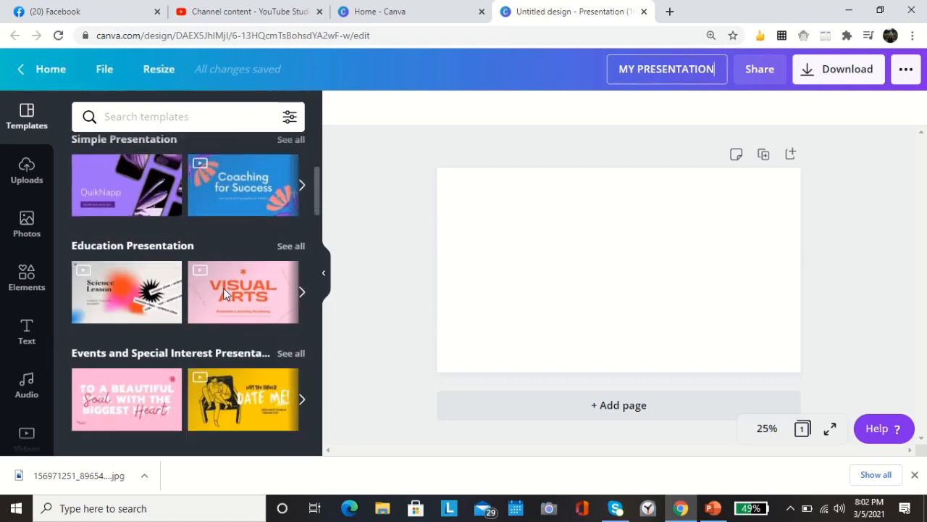
{"action": "scroll", "scroll_direction": "down", "scroll_amount": 3}
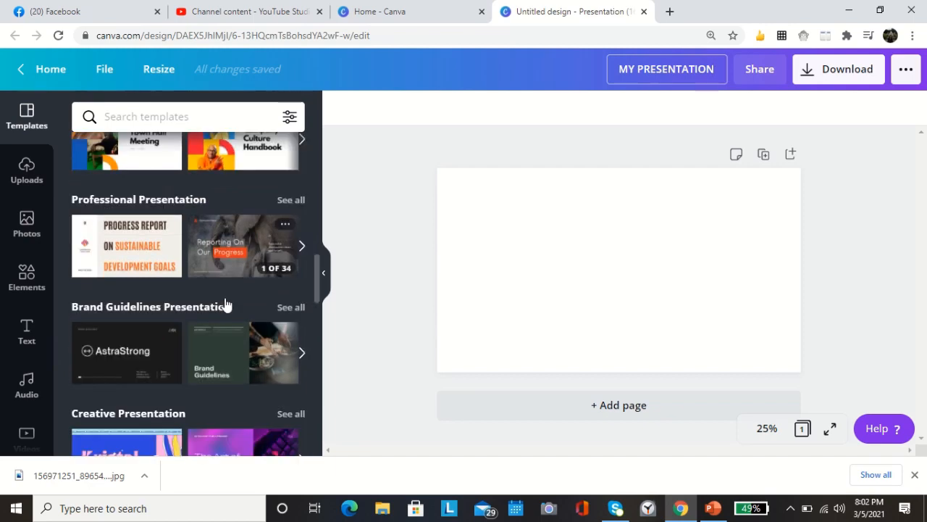
{"action": "scroll", "scroll_direction": "down", "scroll_amount": 3}
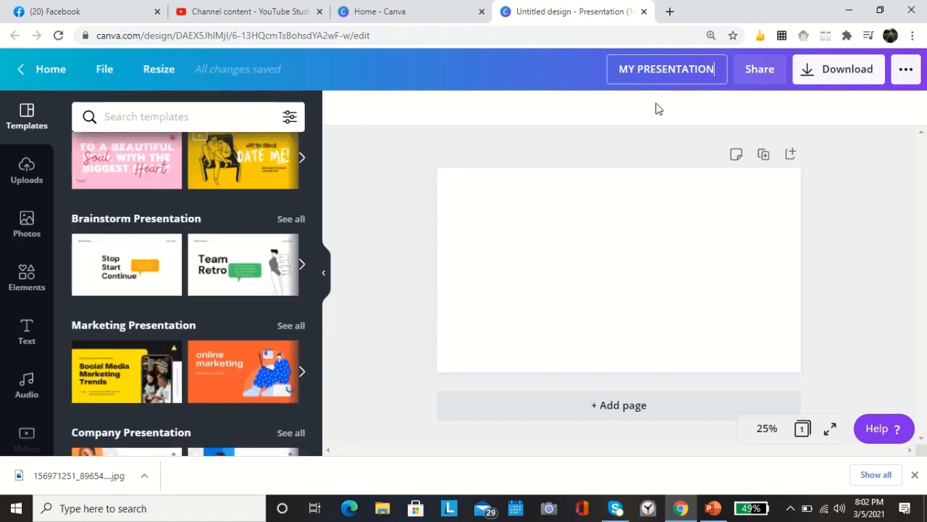
{"action": "mouse_move", "coordinate": [600, 347]}
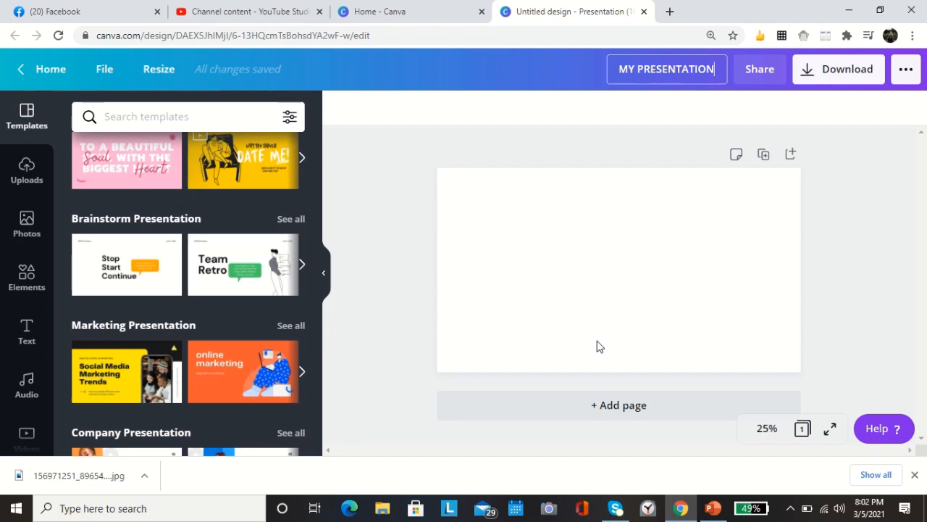
{"action": "mouse_move", "coordinate": [472, 332]}
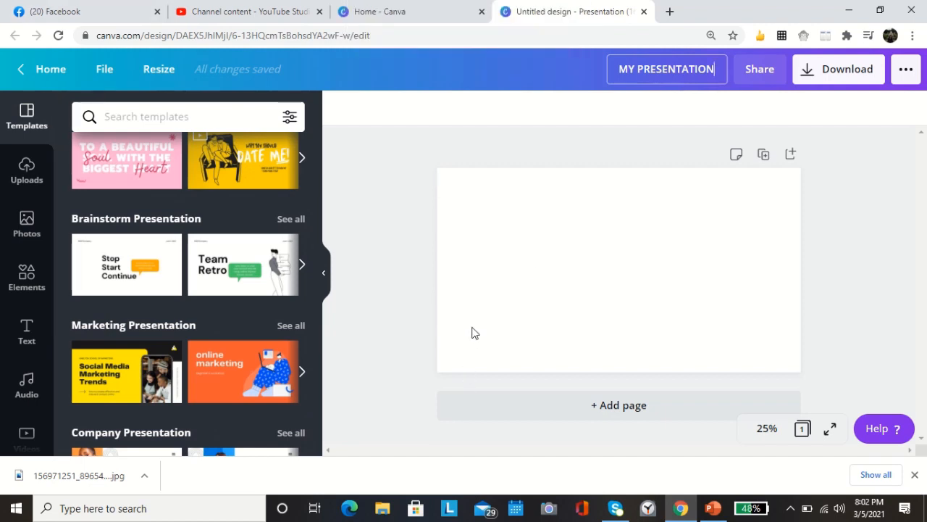
{"action": "mouse_move", "coordinate": [660, 283]}
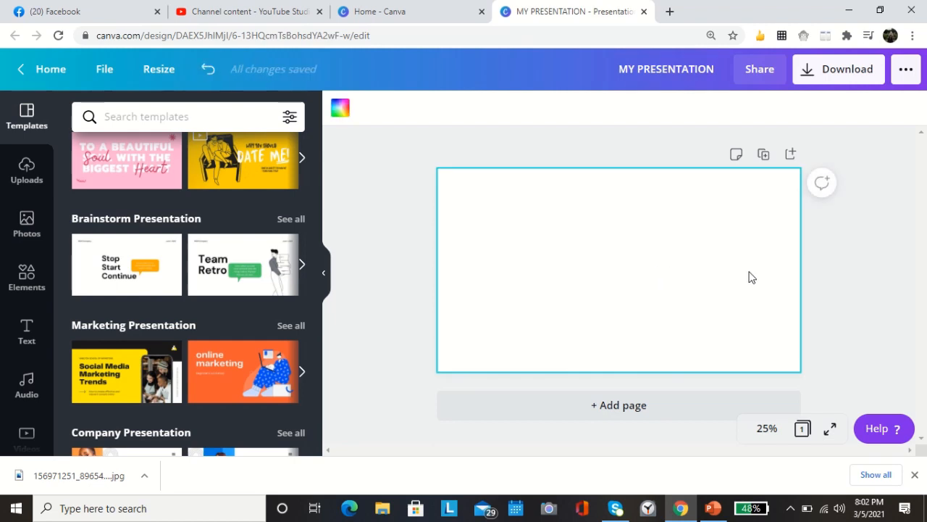
{"action": "mouse_move", "coordinate": [692, 328]}
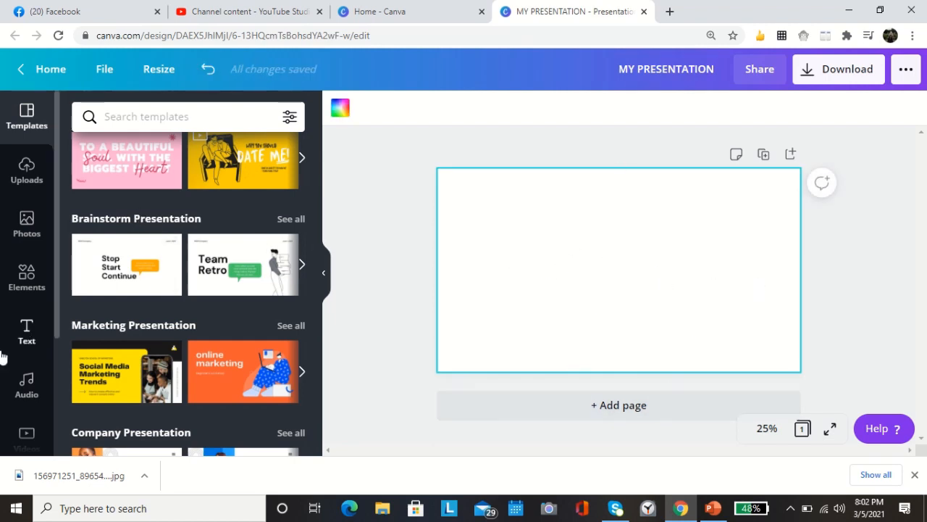
{"action": "mouse_move", "coordinate": [27, 279]}
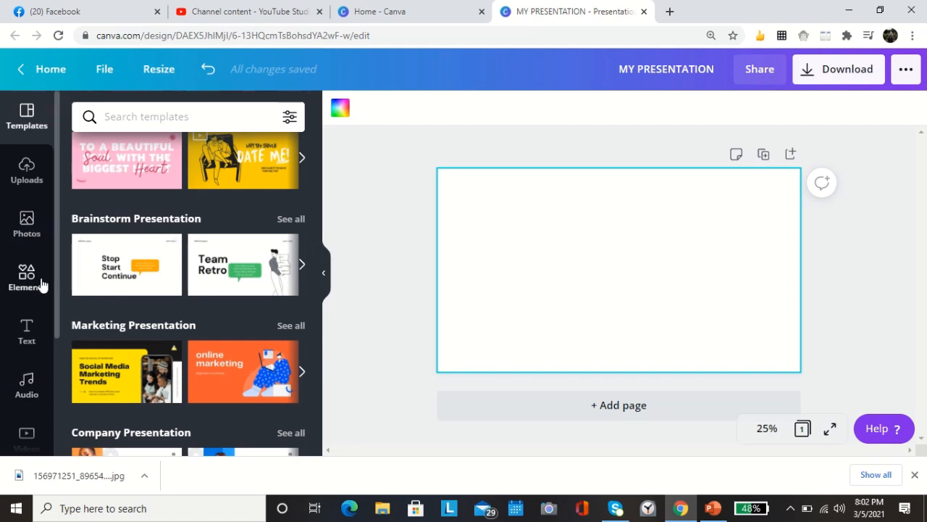
- Try the peacock photo as the slide background, then remove it
{"action": "scroll", "scroll_direction": "down", "scroll_amount": 3}
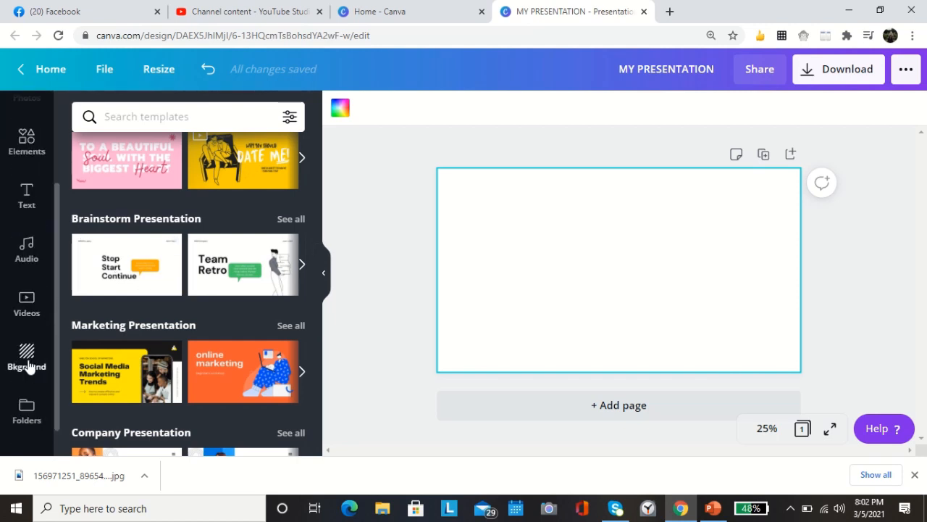
{"action": "left_click", "coordinate": [27, 355]}
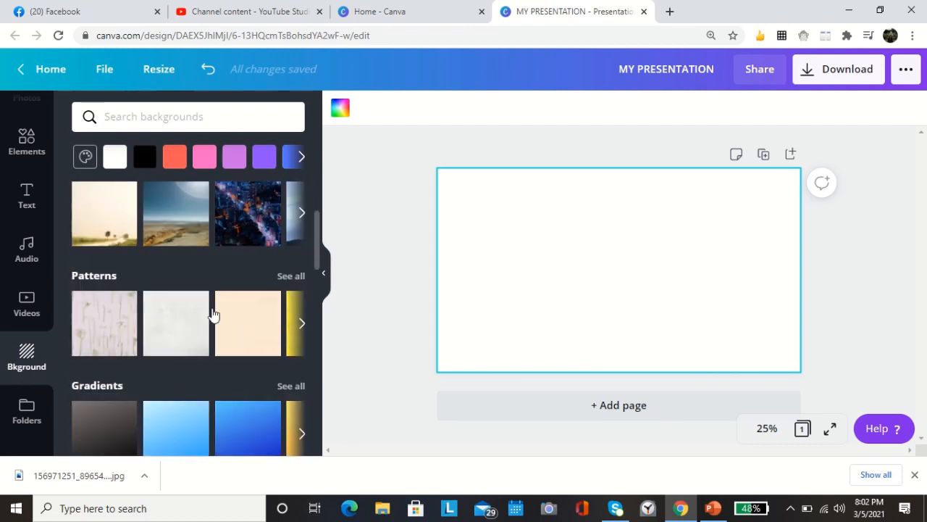
{"action": "scroll", "scroll_direction": "down", "scroll_amount": 3}
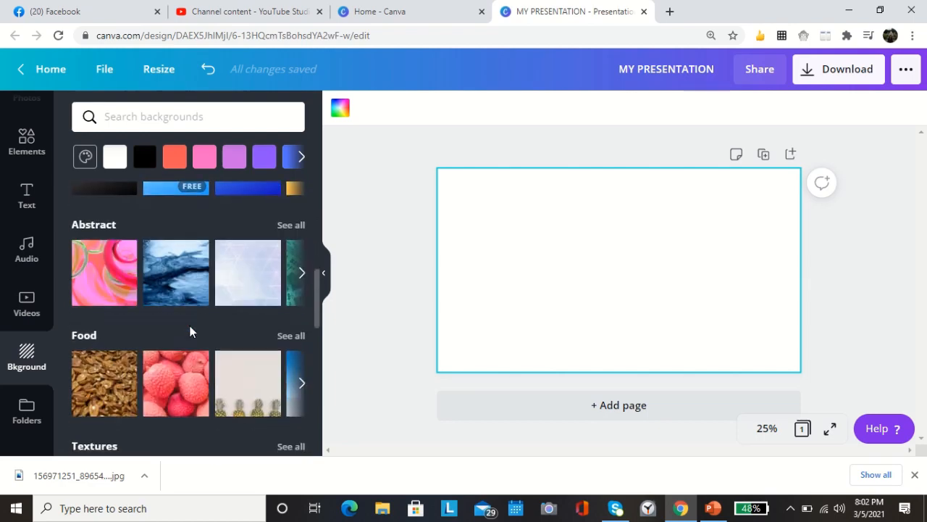
{"action": "scroll", "scroll_direction": "down", "scroll_amount": 3}
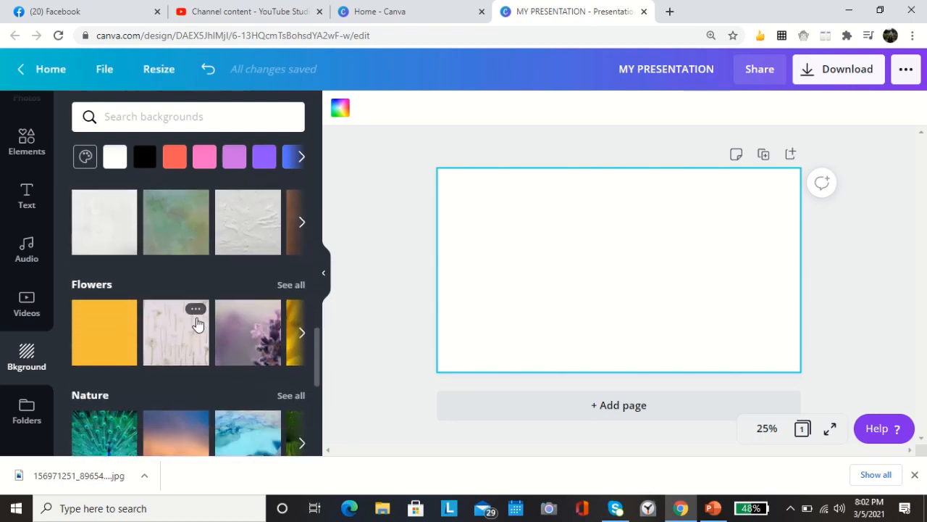
{"action": "scroll", "scroll_direction": "down", "scroll_amount": 3}
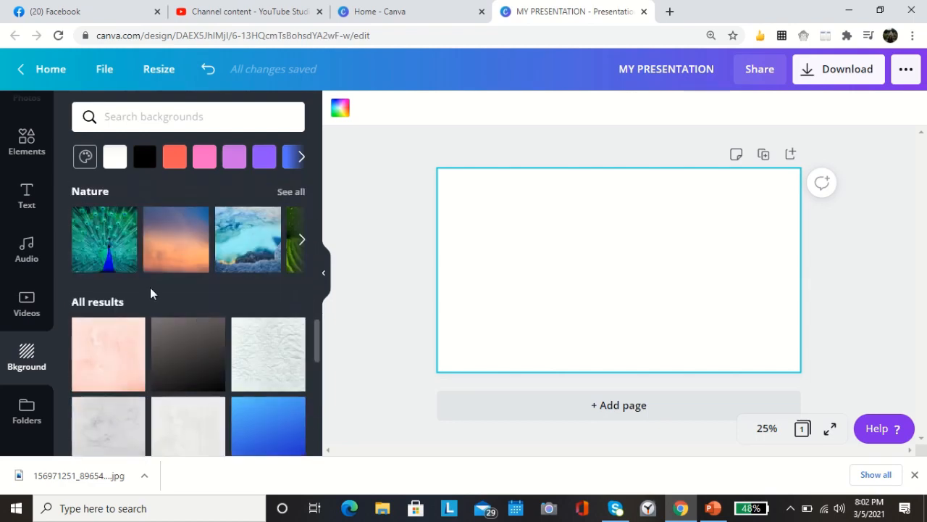
{"action": "mouse_move", "coordinate": [104, 239]}
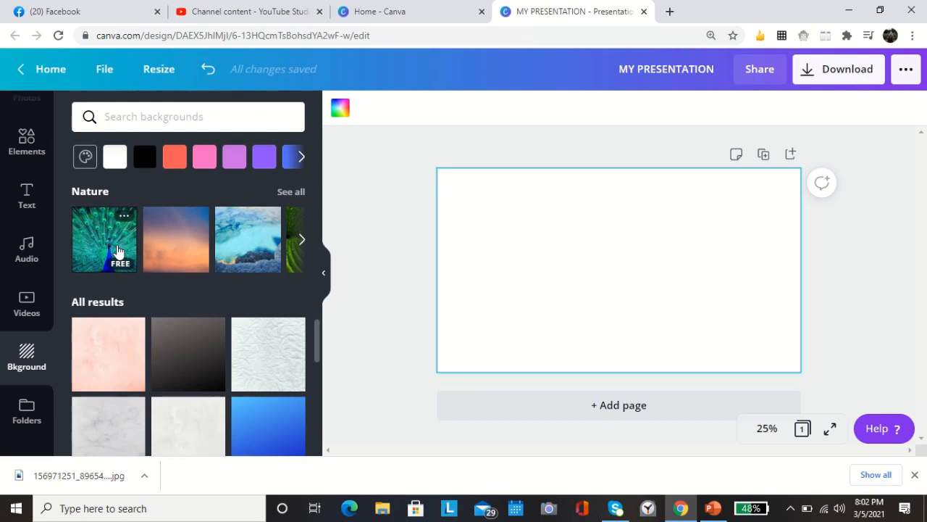
{"action": "left_click", "coordinate": [104, 239]}
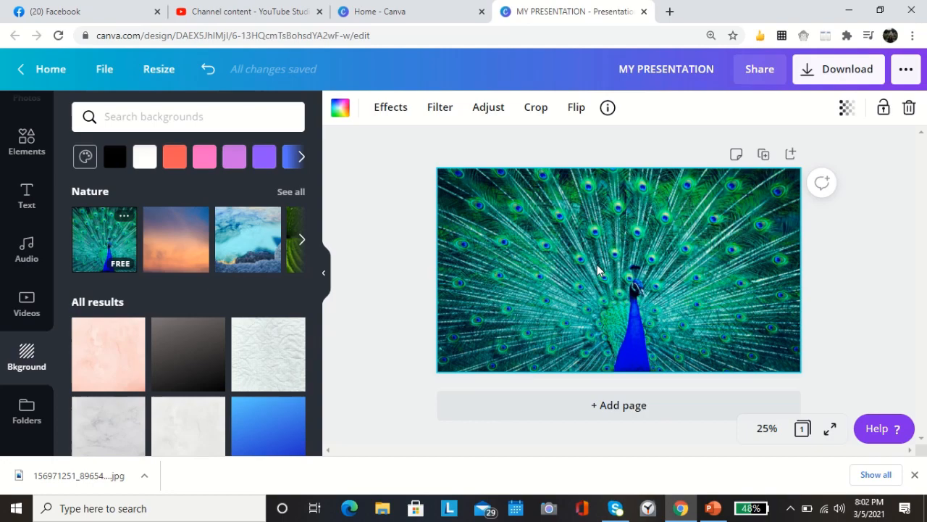
{"action": "mouse_move", "coordinate": [909, 108]}
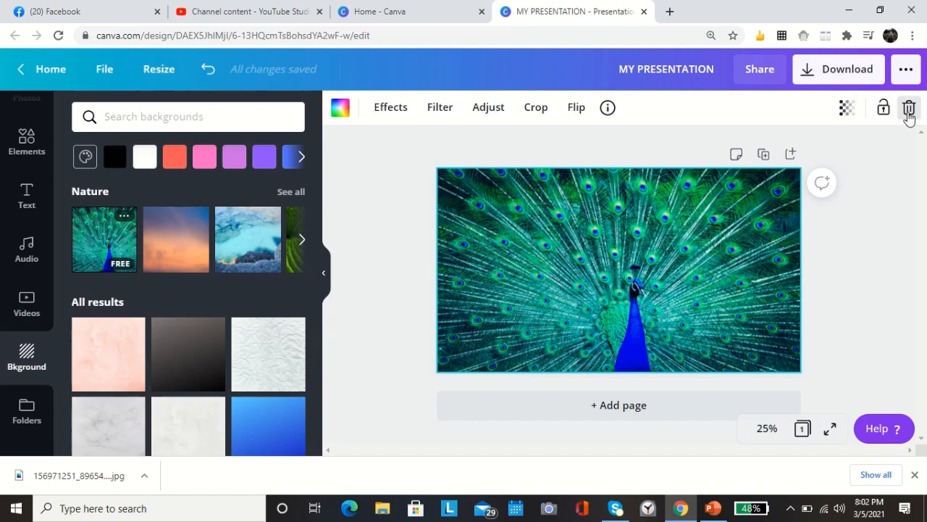
{"action": "left_click", "coordinate": [909, 107]}
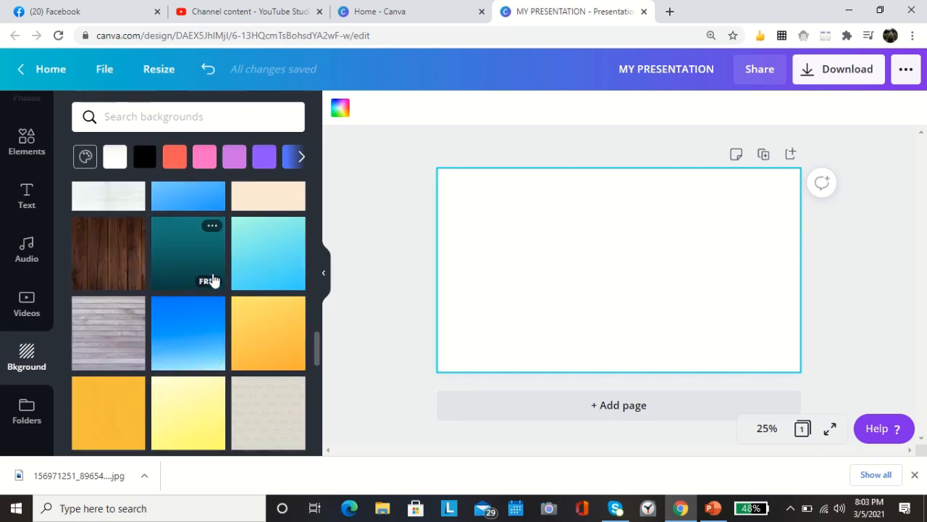
- Apply the pink abstract swirl image from Abstract as the background
{"action": "scroll", "scroll_direction": "down", "scroll_amount": 3}
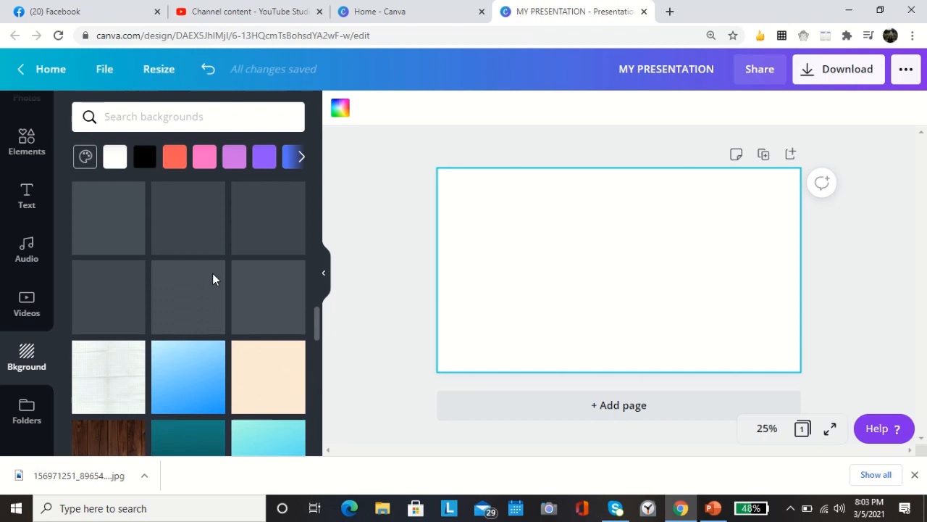
{"action": "scroll", "scroll_direction": "down", "scroll_amount": 3}
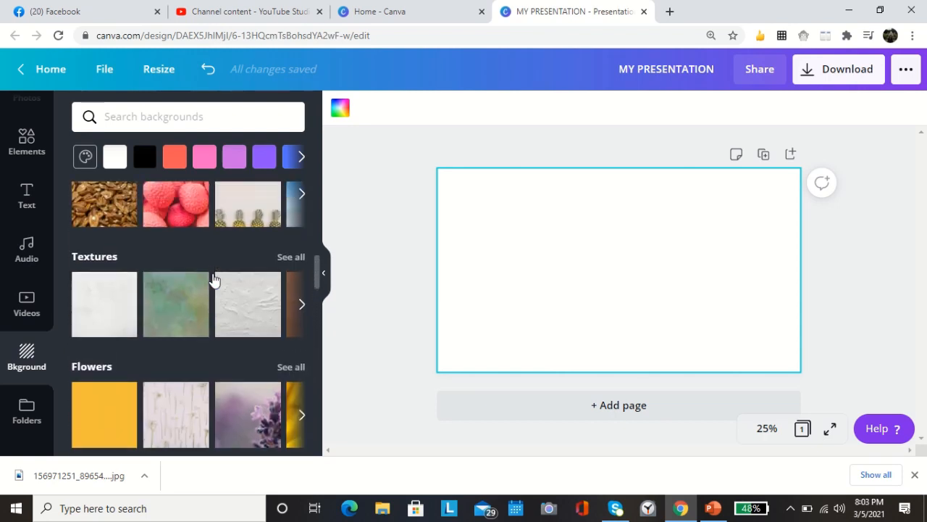
{"action": "scroll", "scroll_direction": "down", "scroll_amount": 3}
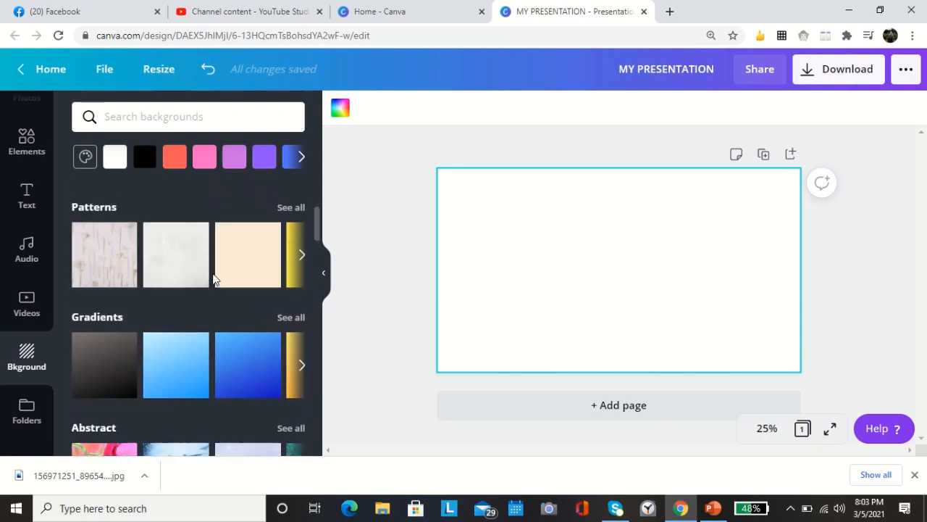
{"action": "scroll", "scroll_direction": "down", "scroll_amount": 3}
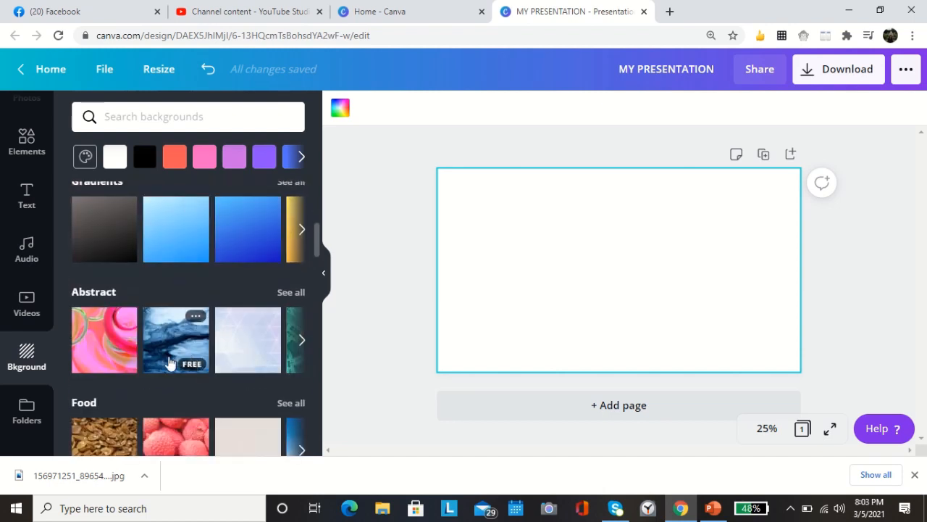
{"action": "left_click", "coordinate": [103, 340]}
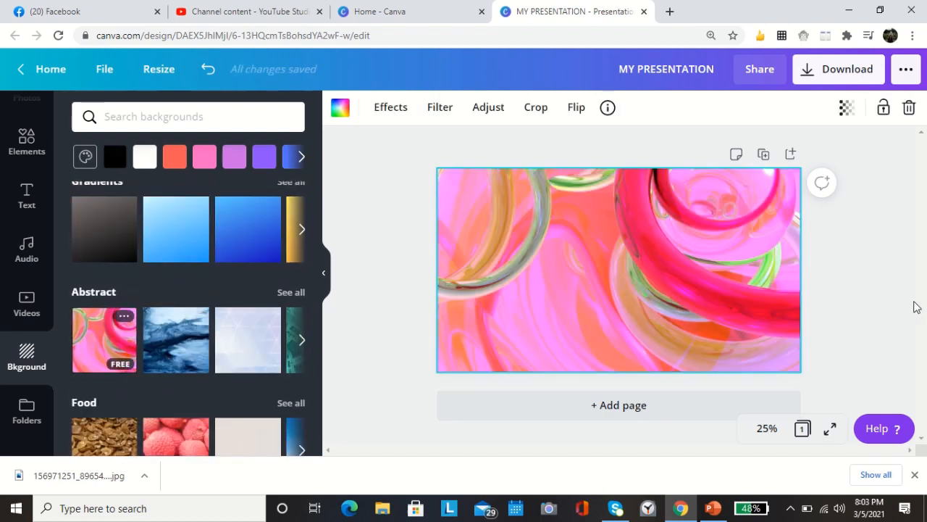
{"action": "mouse_move", "coordinate": [758, 217]}
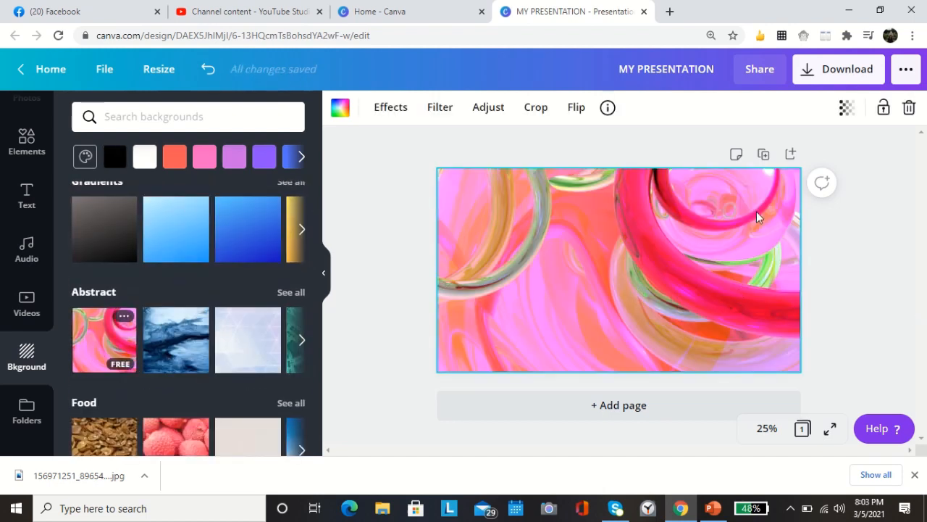
- Add the yellow HUGE SALE font combination from the Text panel
{"action": "left_click", "coordinate": [26, 195]}
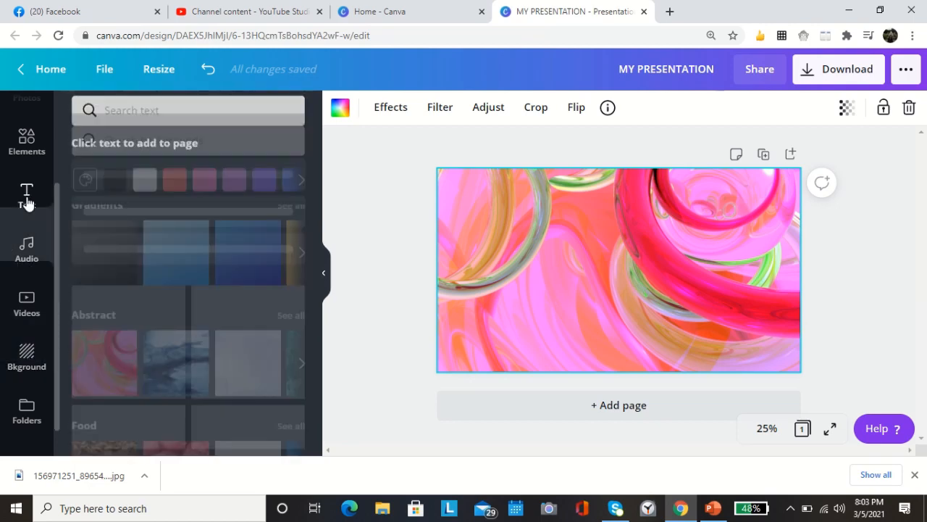
{"action": "left_click", "coordinate": [26, 194]}
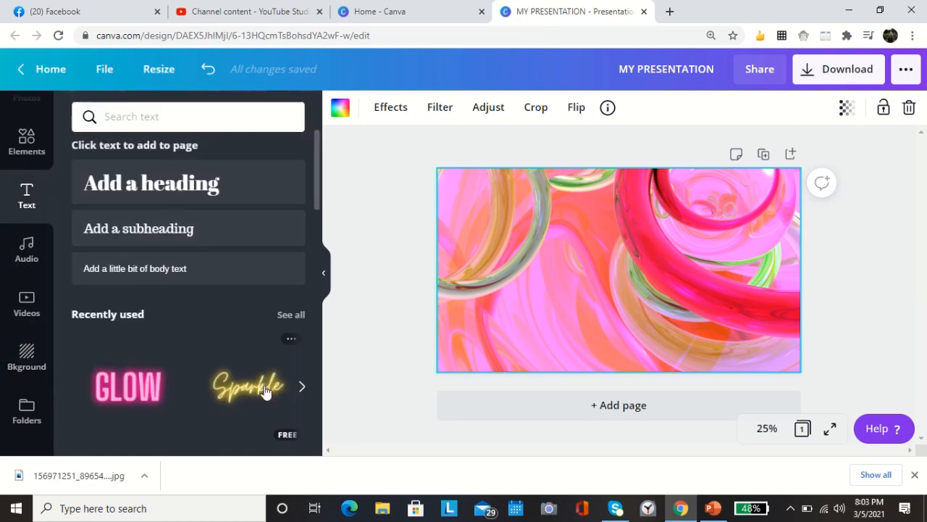
{"action": "scroll", "scroll_direction": "down", "scroll_amount": 3}
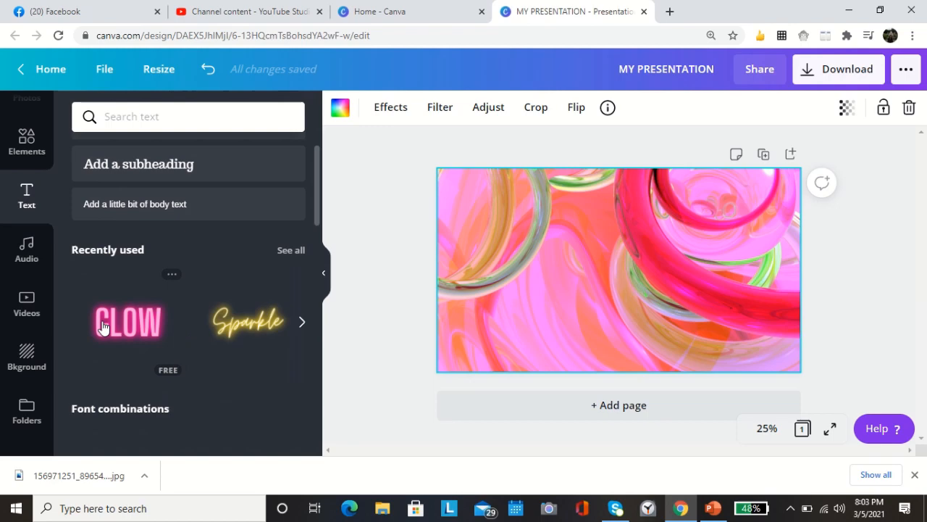
{"action": "scroll", "scroll_direction": "down", "scroll_amount": 3}
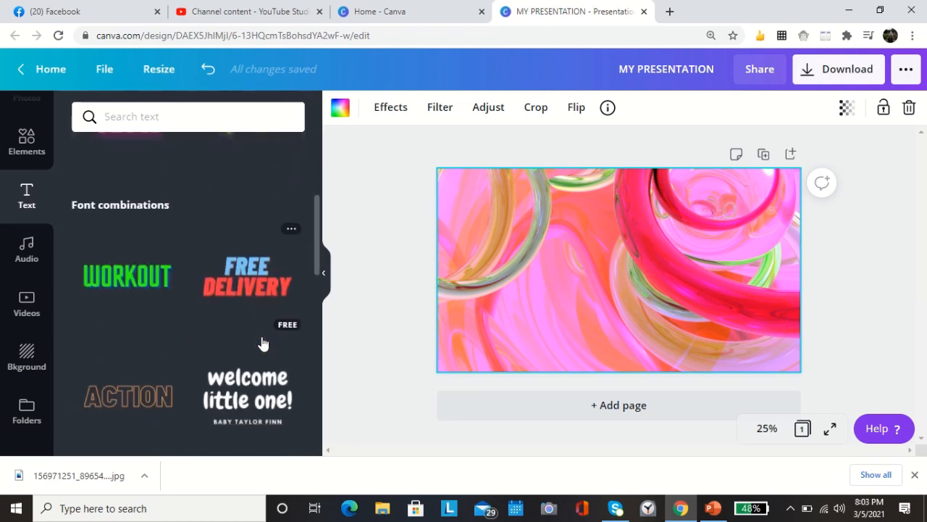
{"action": "scroll", "scroll_direction": "down", "scroll_amount": 3}
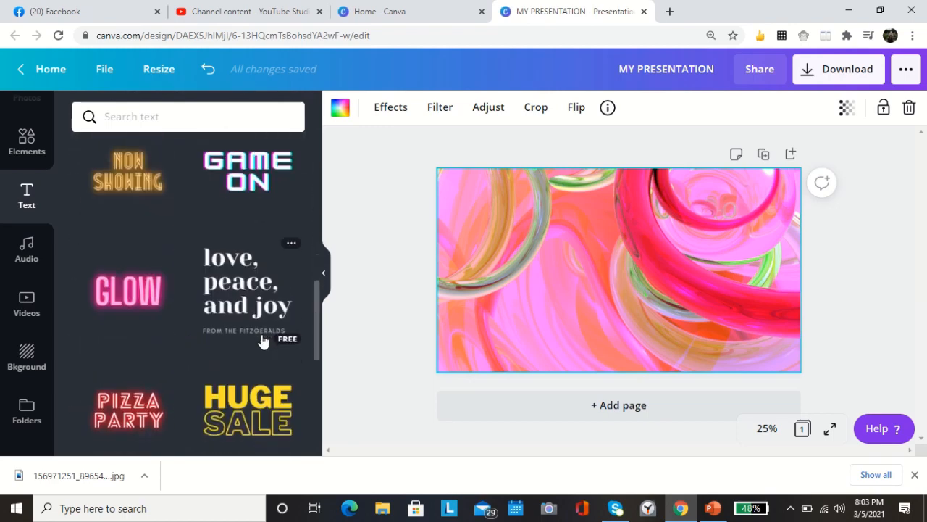
{"action": "scroll", "scroll_direction": "down", "scroll_amount": 3}
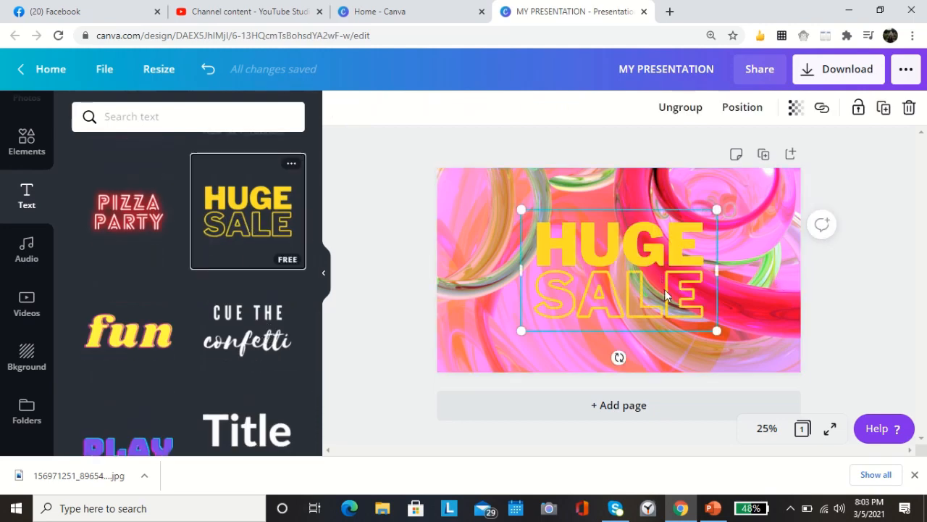
{"action": "mouse_move", "coordinate": [746, 294]}
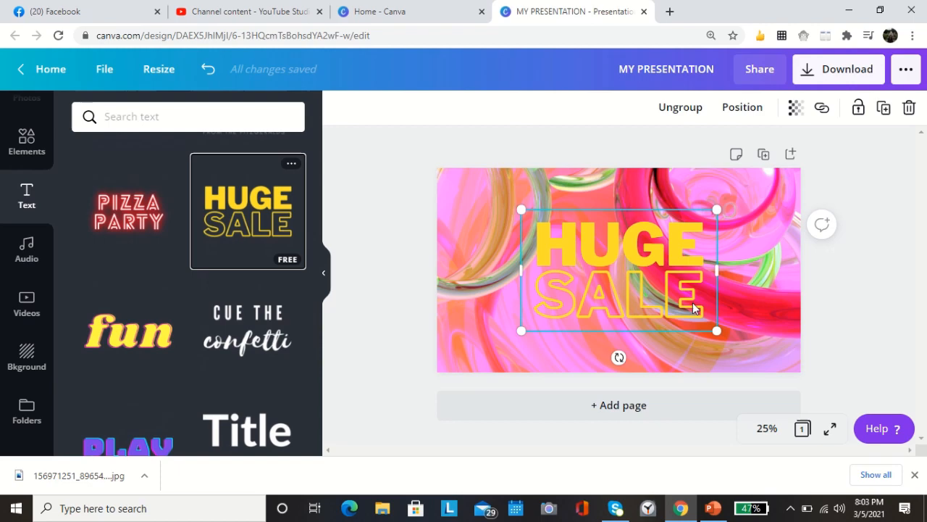
{"action": "mouse_move", "coordinate": [699, 304]}
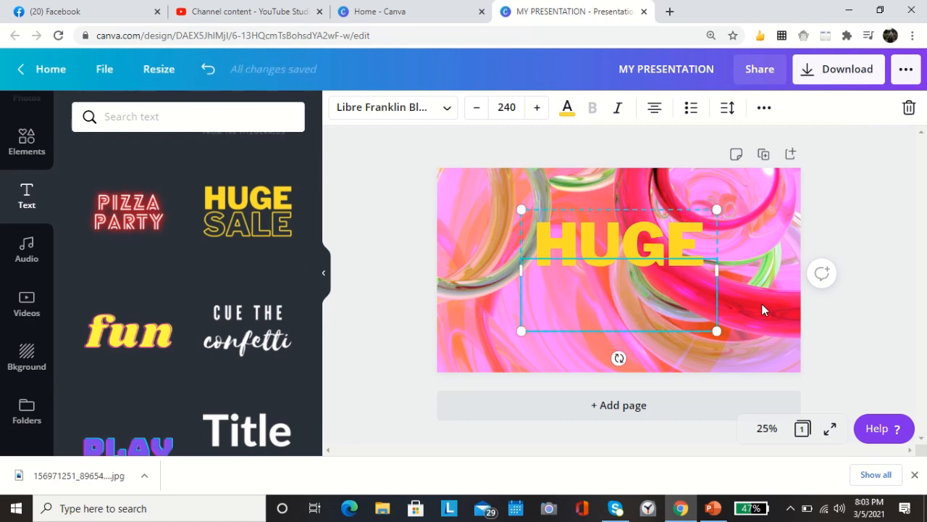
- Retype the headline's second line as LOVE, edit the top word, and widen the box
{"action": "type", "text": "LOVE"}
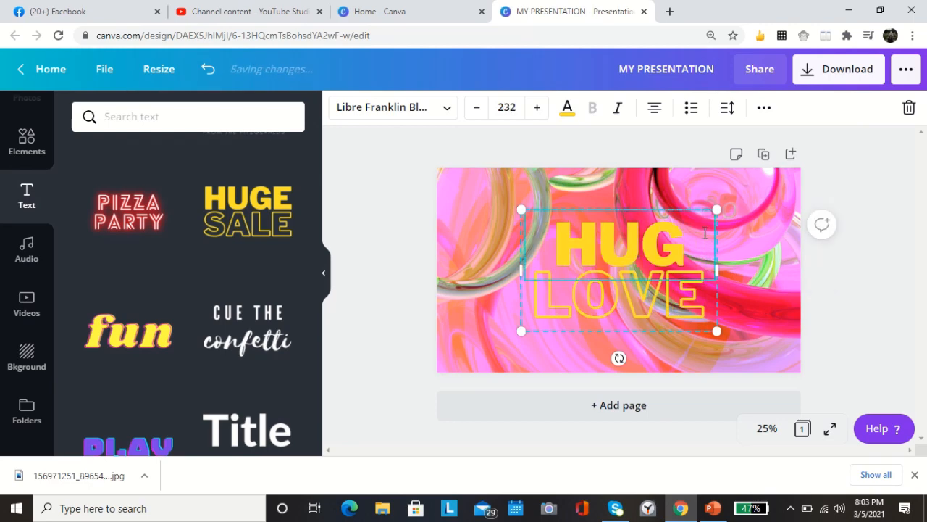
{"action": "type", "text": "HELLO"}
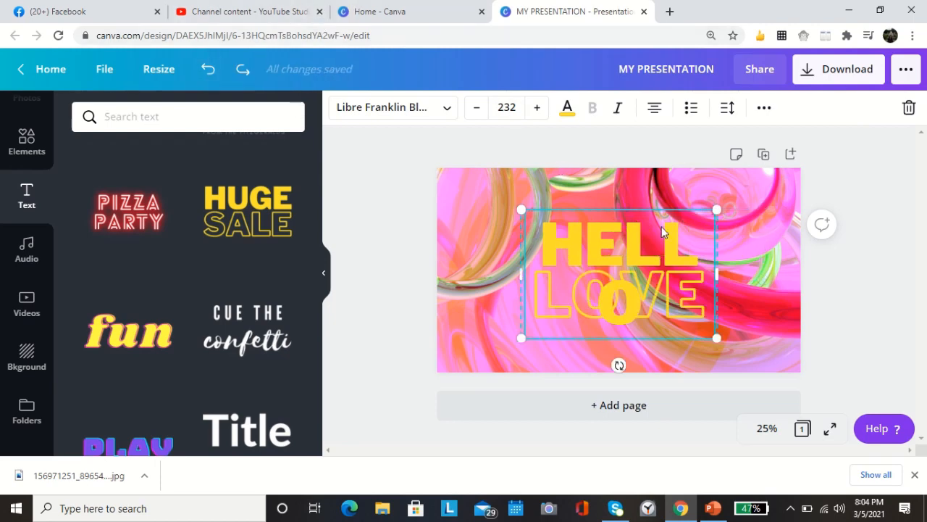
{"action": "mouse_move", "coordinate": [520, 274]}
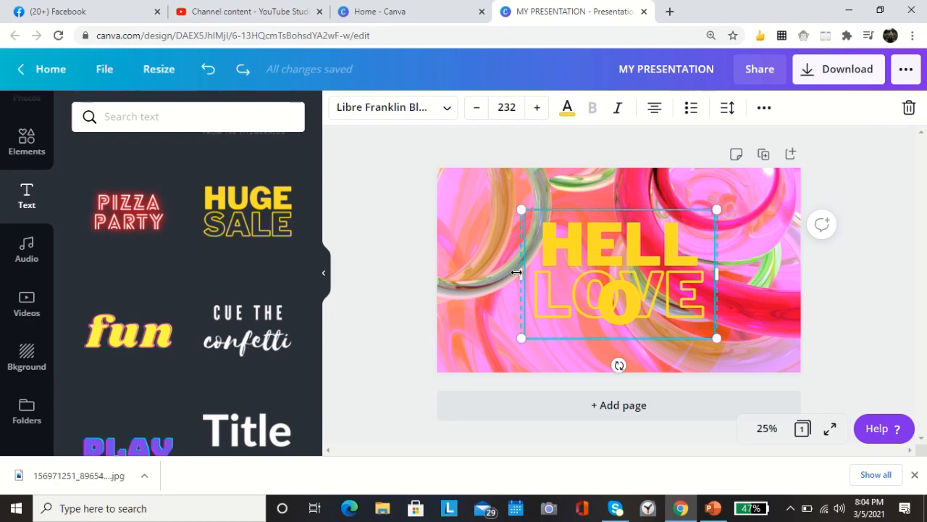
{"action": "left_click_drag", "start_coordinate": [520, 276], "coordinate": [478, 274]}
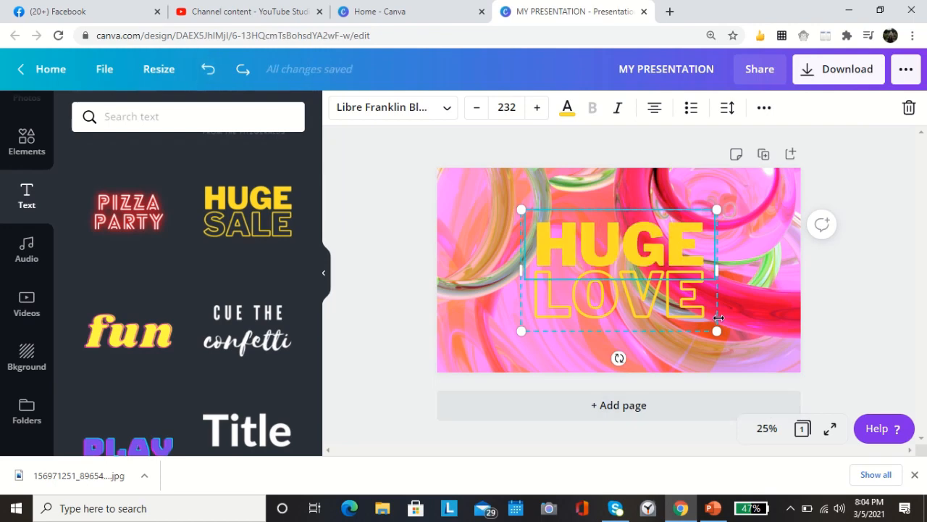
{"action": "left_click_drag", "start_coordinate": [716, 331], "coordinate": [759, 249]}
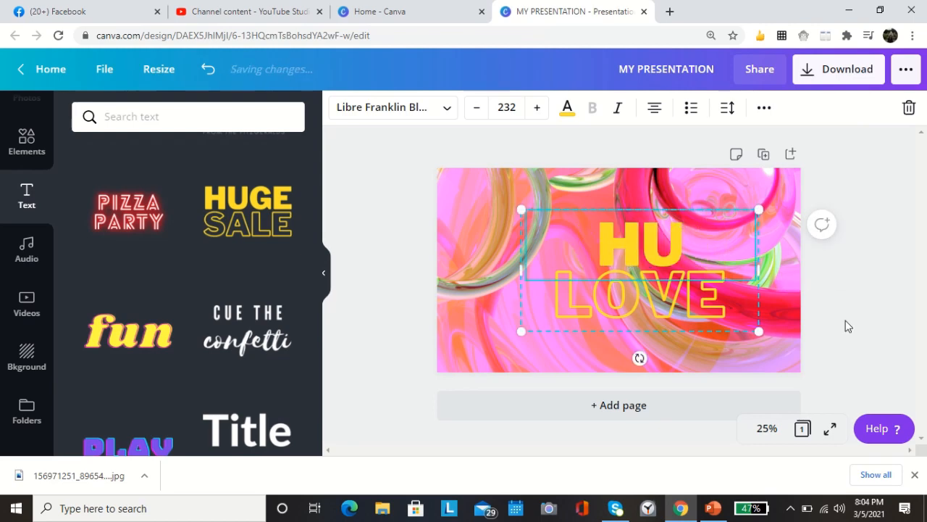
- Type HEY, enlarge the headline, colour HEY violet and outline LOVE light blue
{"action": "type", "text": "HEY"}
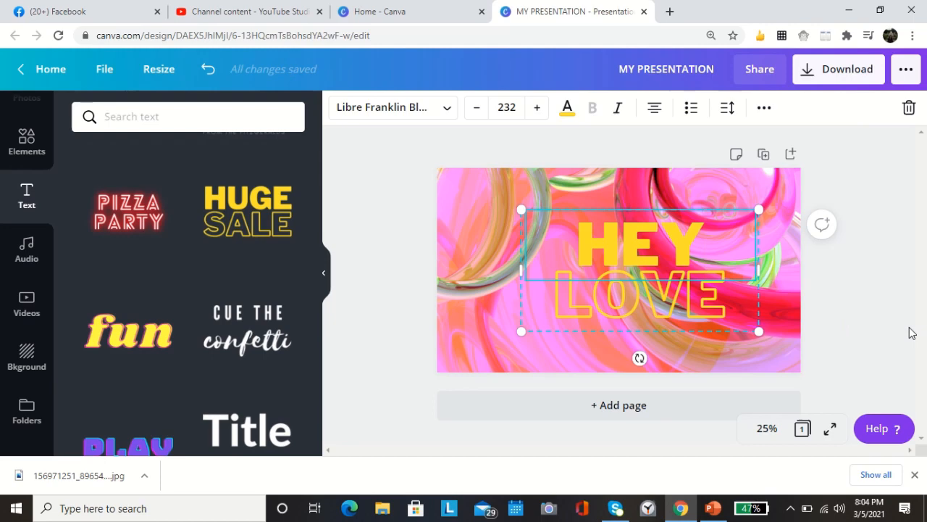
{"action": "left_click_drag", "start_coordinate": [759, 331], "coordinate": [761, 341]}
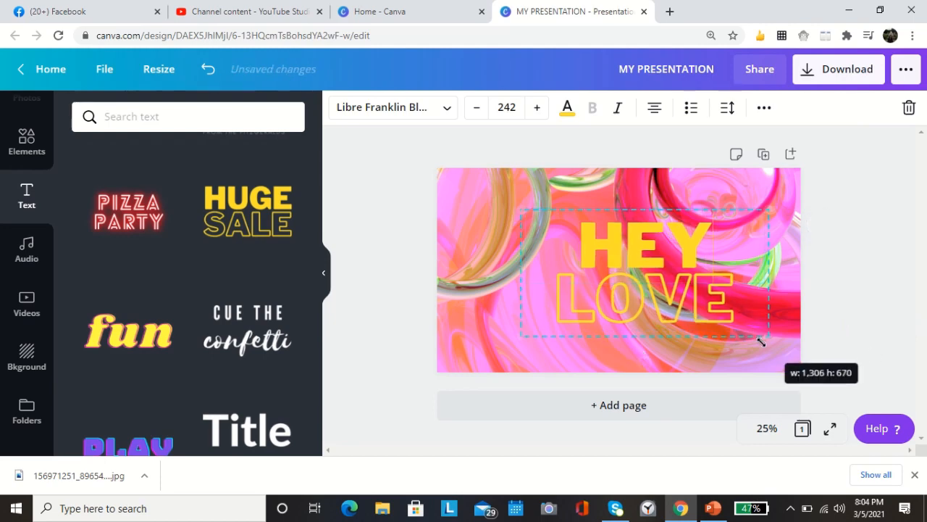
{"action": "left_click", "coordinate": [567, 107]}
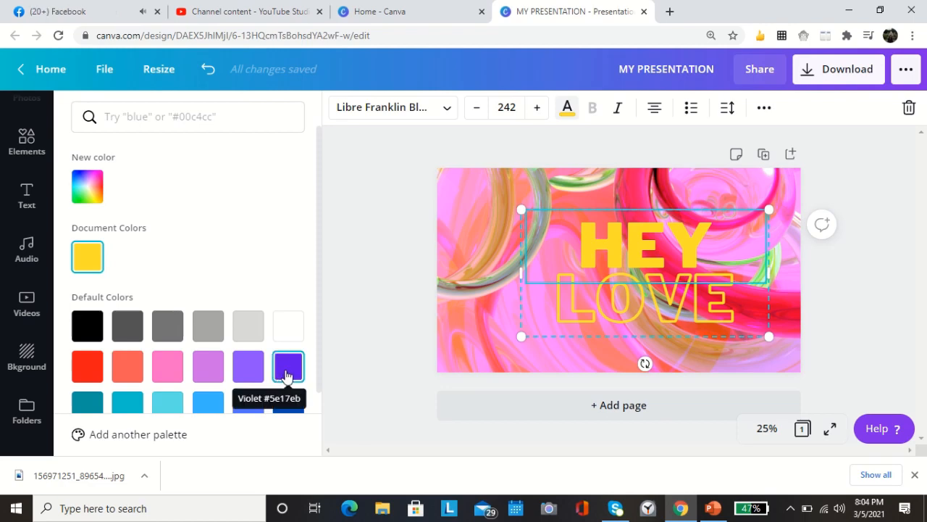
{"action": "left_click", "coordinate": [288, 365]}
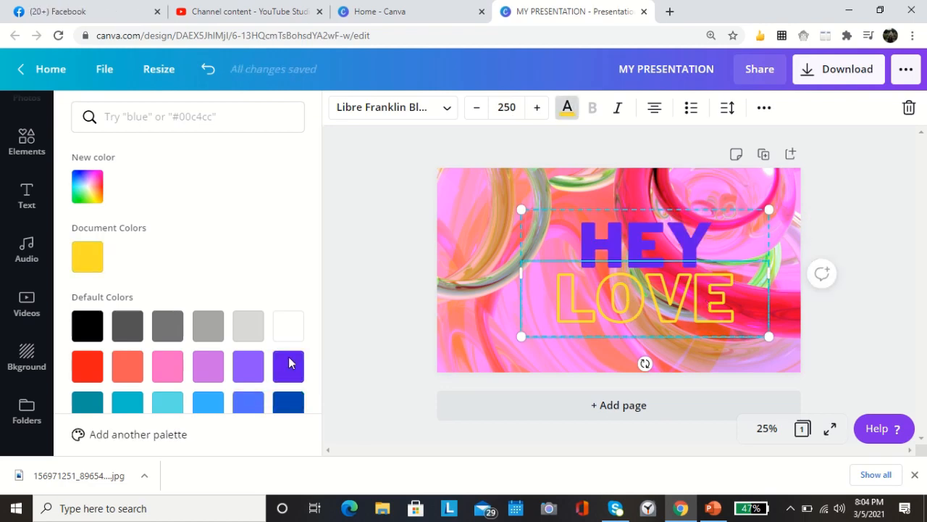
{"action": "left_click", "coordinate": [87, 366]}
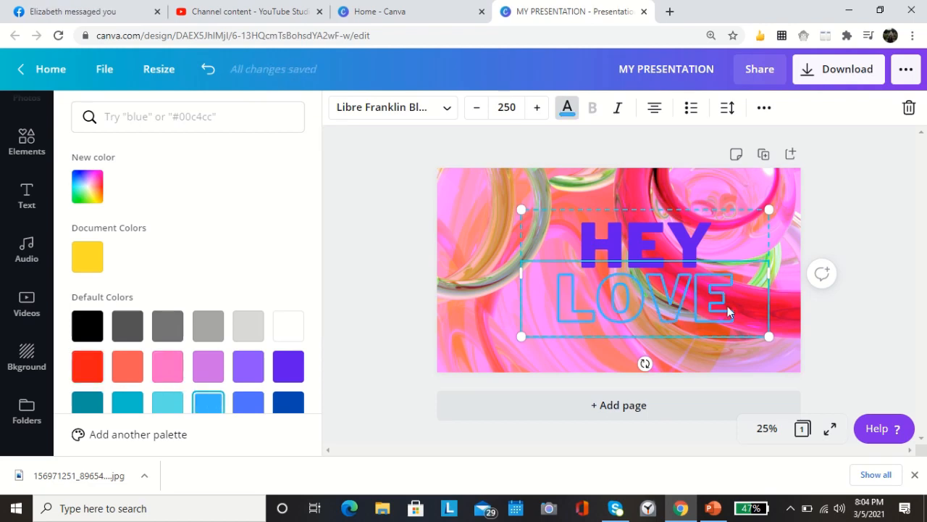
{"action": "left_click", "coordinate": [26, 196]}
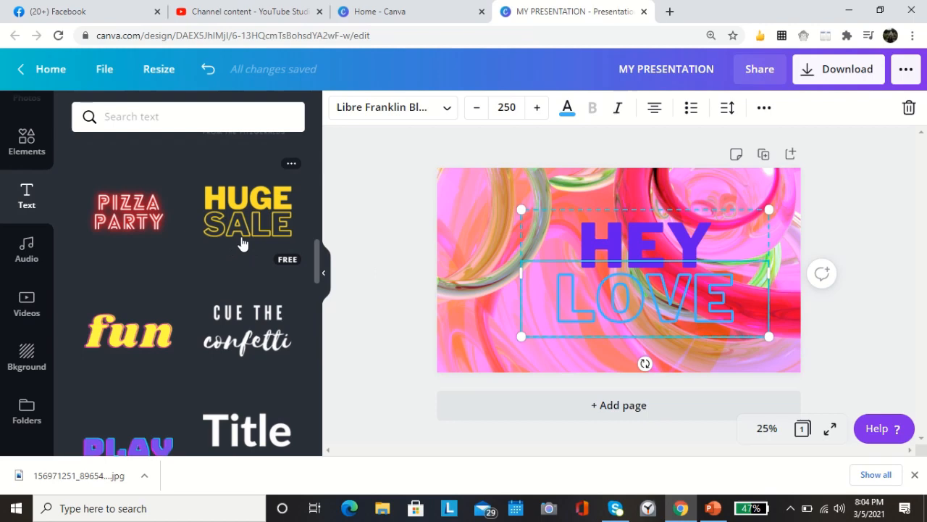
{"action": "mouse_move", "coordinate": [470, 308]}
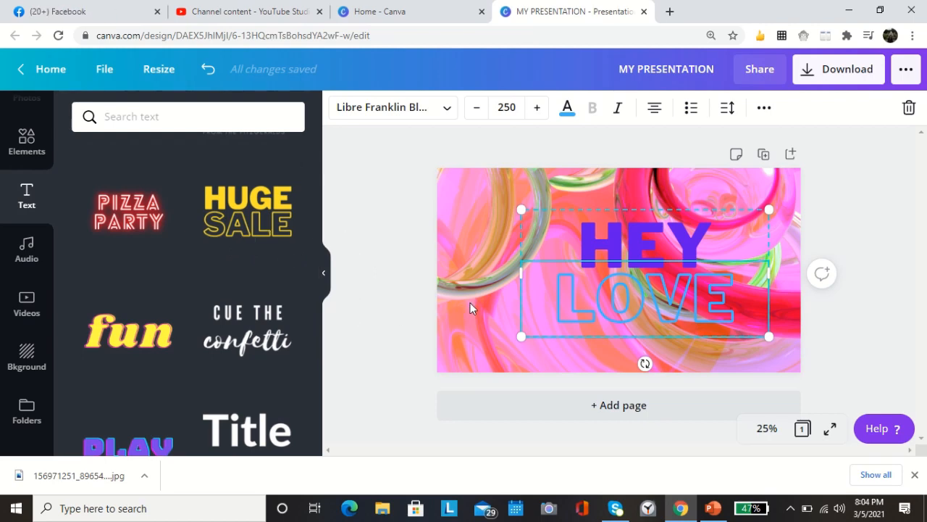
{"action": "mouse_move", "coordinate": [43, 360]}
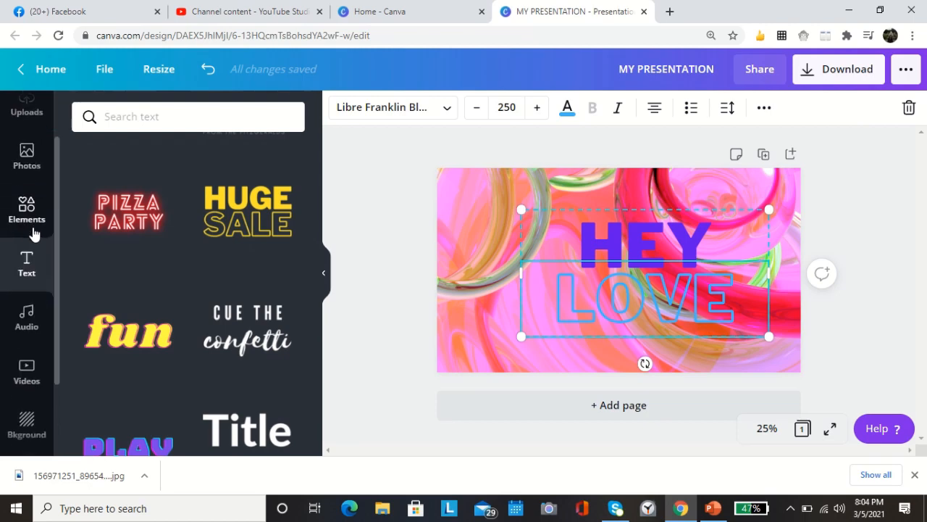
- Add sparkle stickers from Elements and enlarge the sparkle around HEY LOVE
{"action": "left_click", "coordinate": [26, 210]}
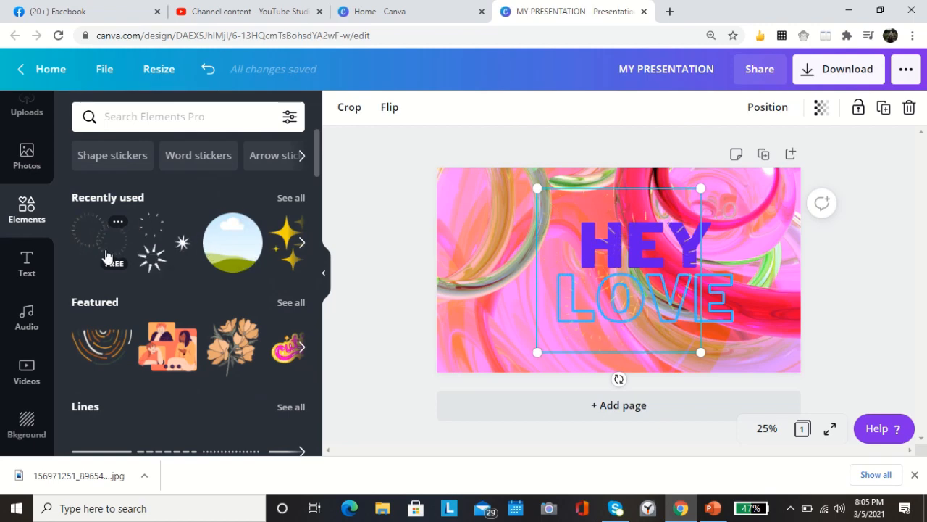
{"action": "mouse_move", "coordinate": [688, 352]}
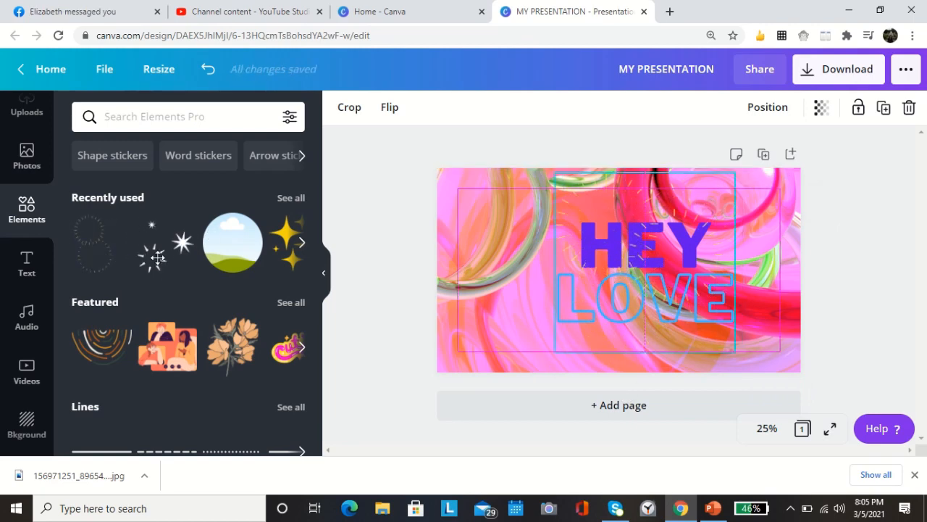
{"action": "mouse_move", "coordinate": [487, 238]}
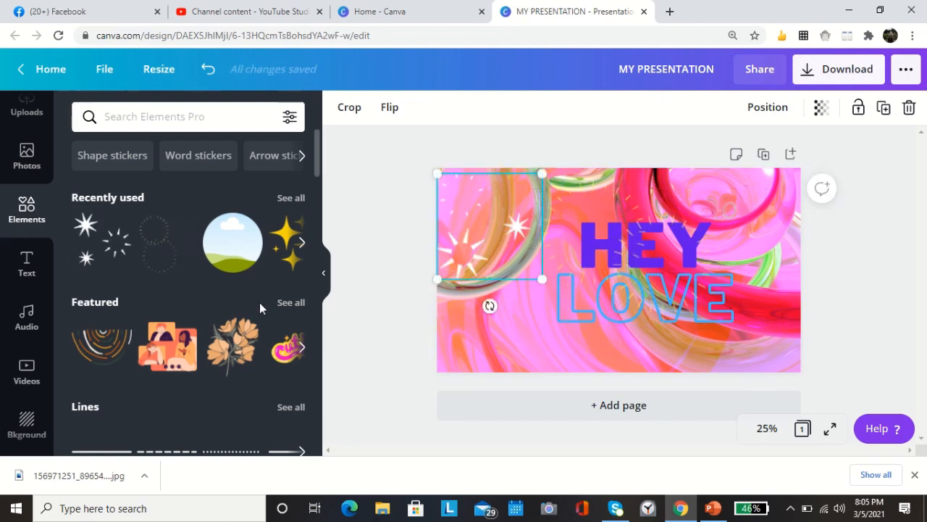
{"action": "scroll", "scroll_direction": "down", "scroll_amount": 3}
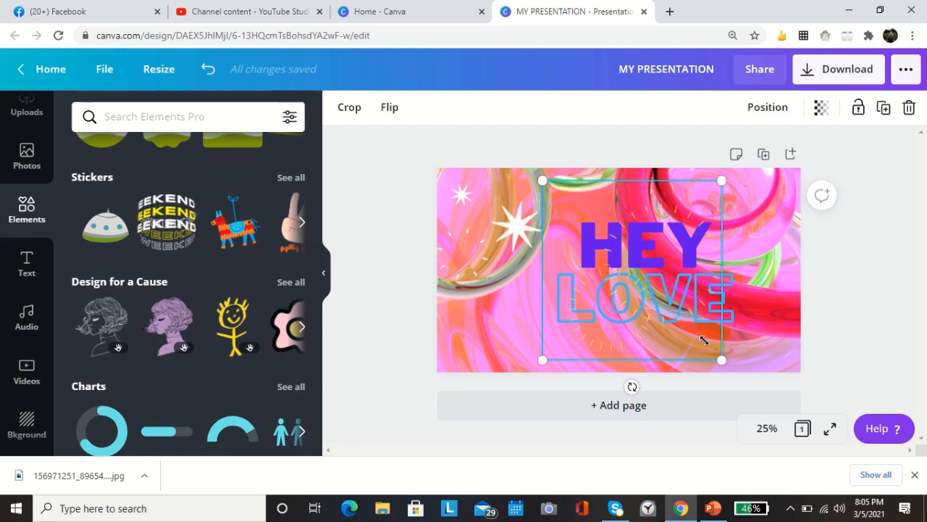
{"action": "left_click_drag", "start_coordinate": [722, 360], "coordinate": [698, 334]}
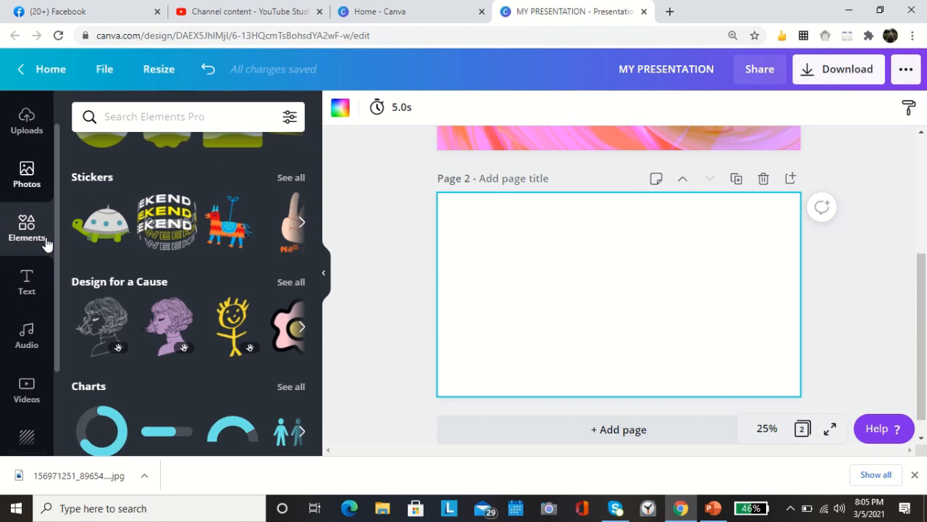
- Apply the blue abstract marble background to page 2 and open Elements
{"action": "left_click", "coordinate": [27, 424]}
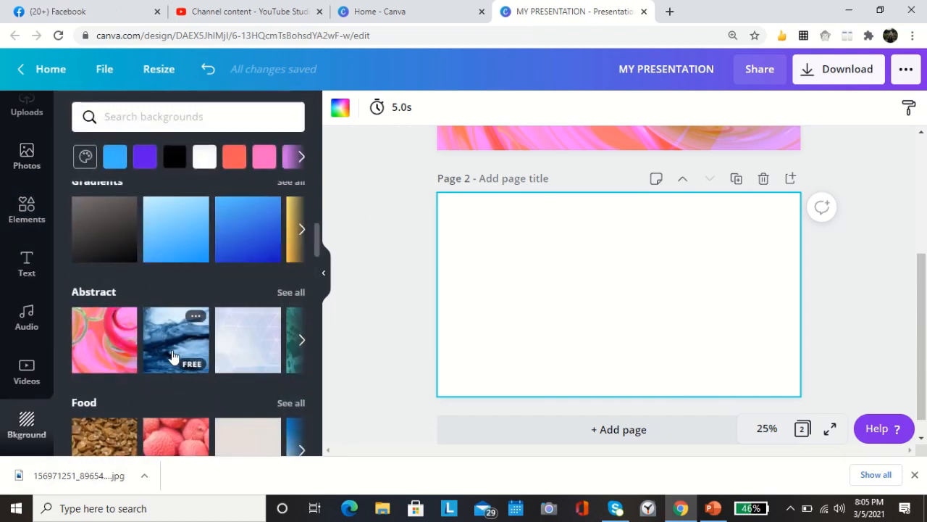
{"action": "left_click", "coordinate": [176, 339]}
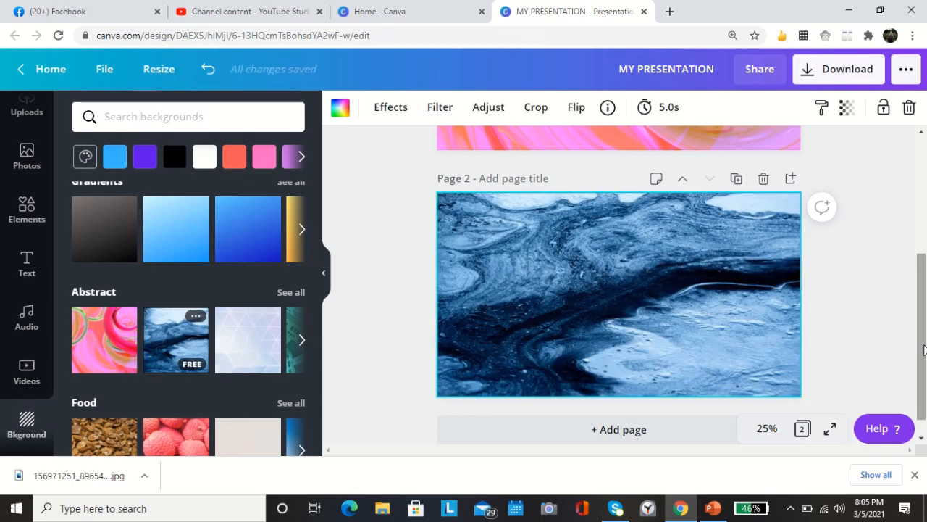
{"action": "left_click", "coordinate": [26, 210]}
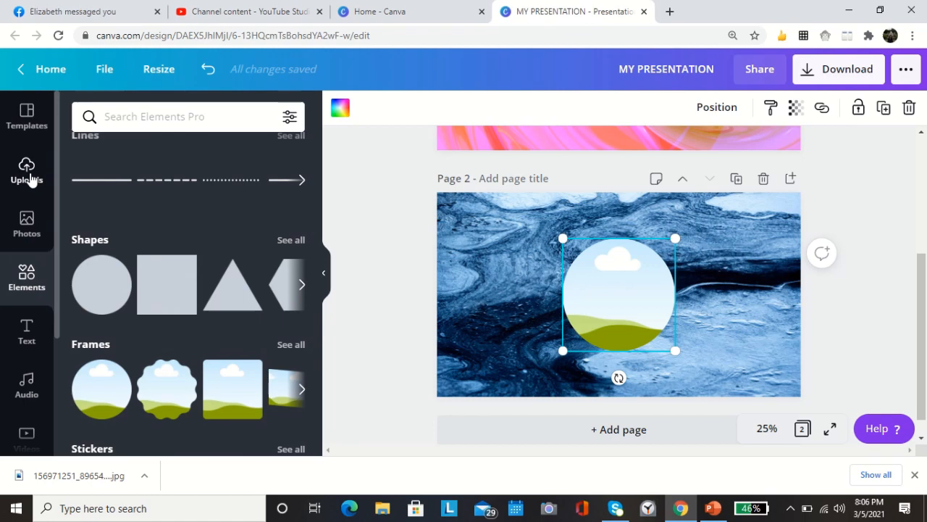
- Drop the uploaded striped-dress photo into page 2's circle frame, then return to Elements
{"action": "left_click", "coordinate": [27, 170]}
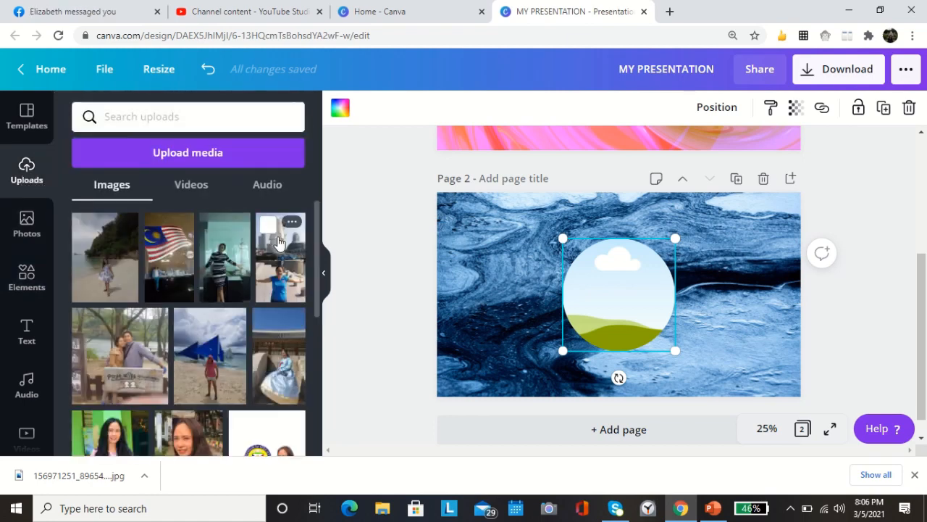
{"action": "scroll", "scroll_direction": "down", "scroll_amount": 3}
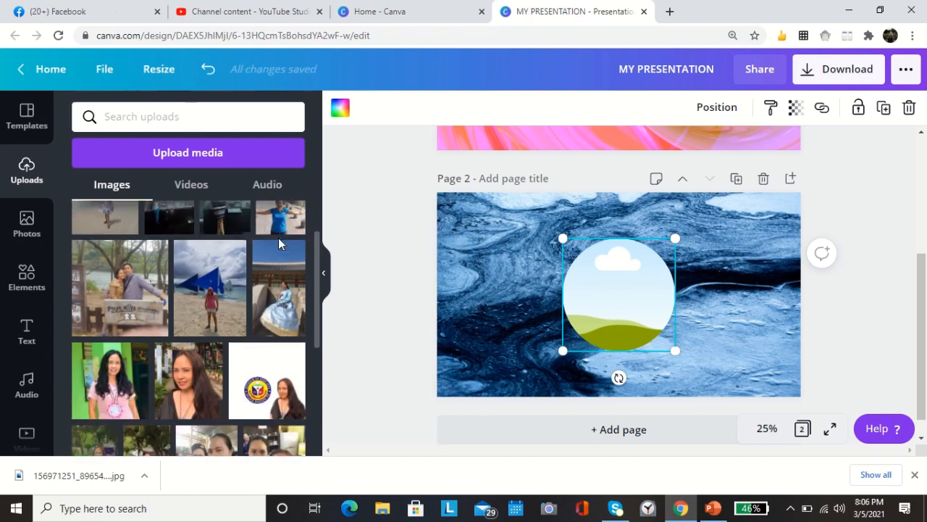
{"action": "scroll", "scroll_direction": "down", "scroll_amount": 3}
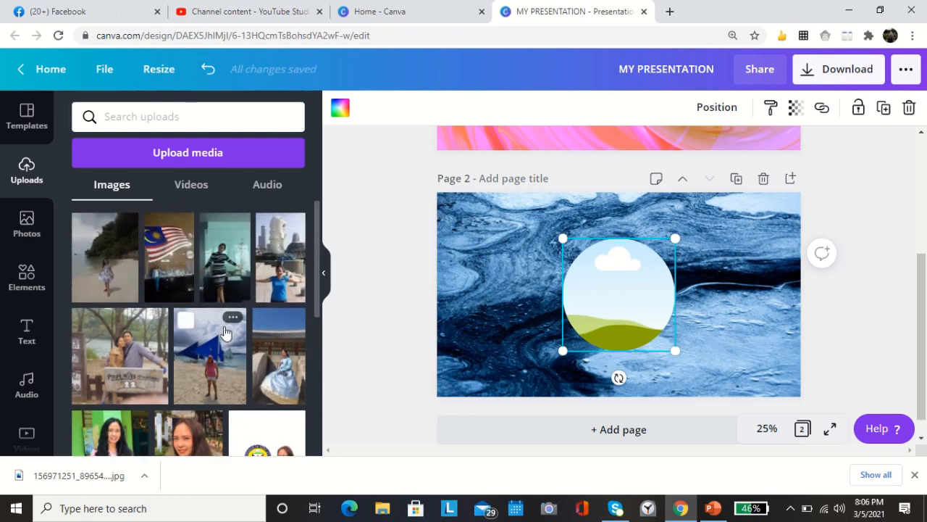
{"action": "mouse_move", "coordinate": [228, 274]}
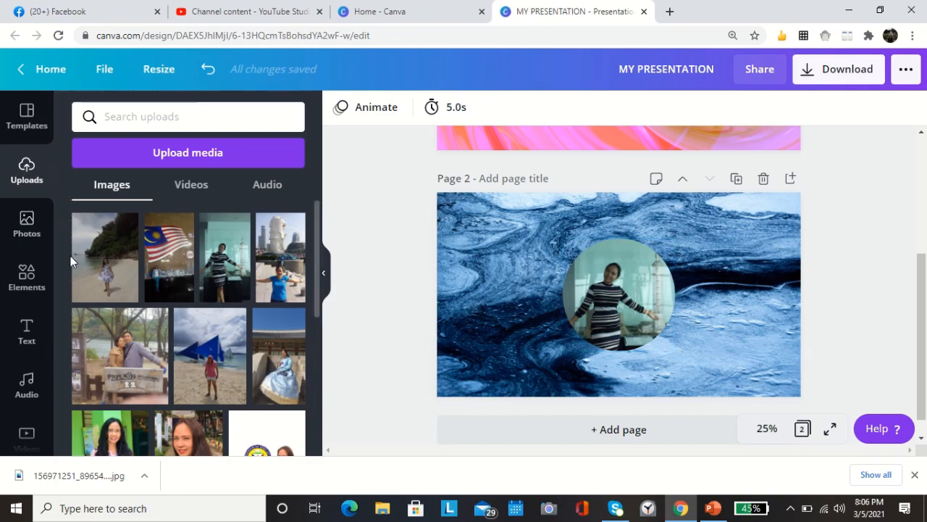
{"action": "left_click", "coordinate": [27, 278]}
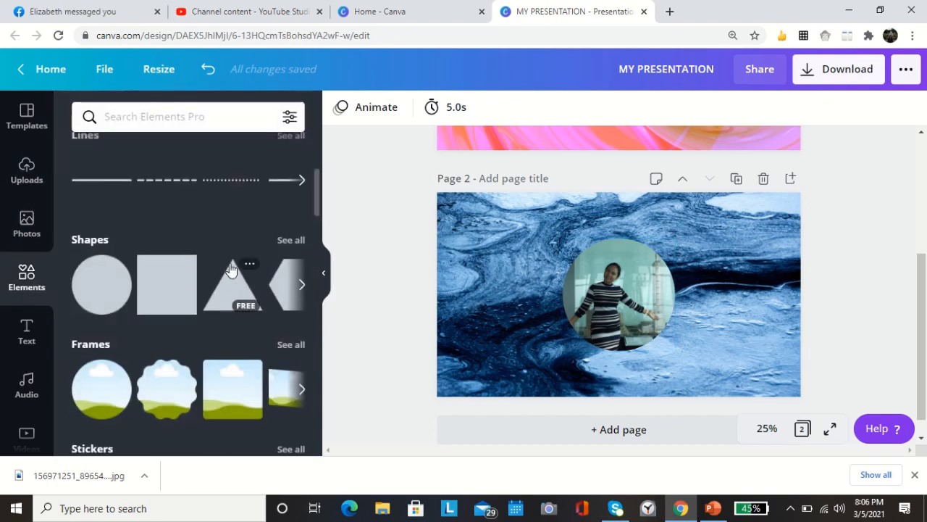
- Search the Elements library for animated stickers
{"action": "scroll", "scroll_direction": "down", "scroll_amount": 3}
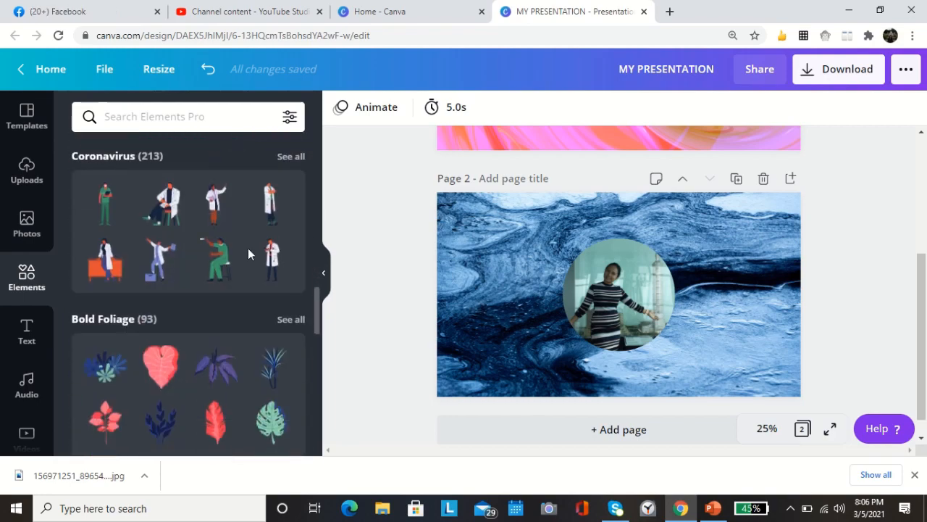
{"action": "scroll", "scroll_direction": "down", "scroll_amount": 3}
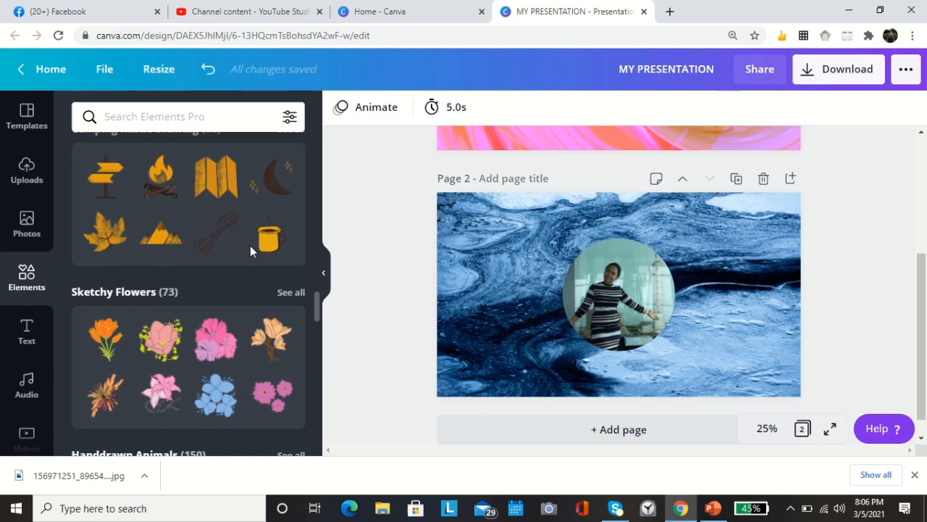
{"action": "left_click", "coordinate": [181, 117]}
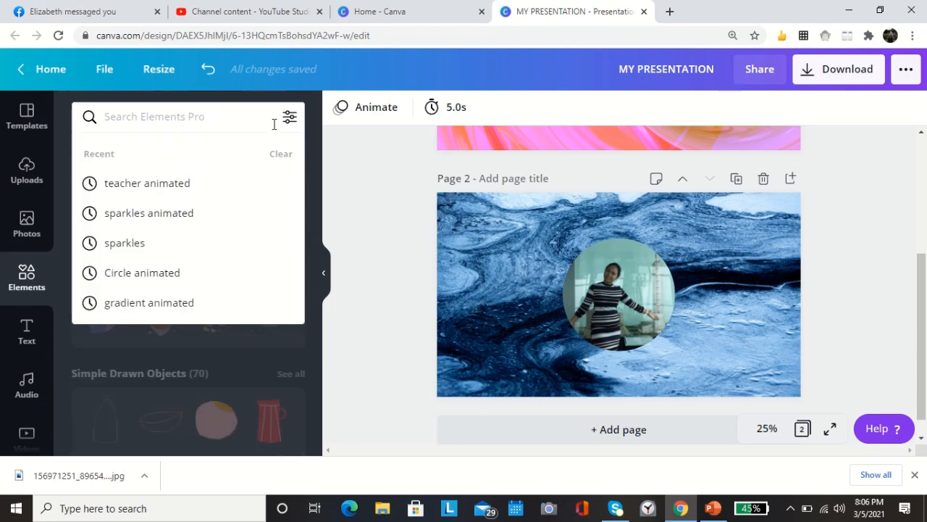
{"action": "type", "text": "animated"}
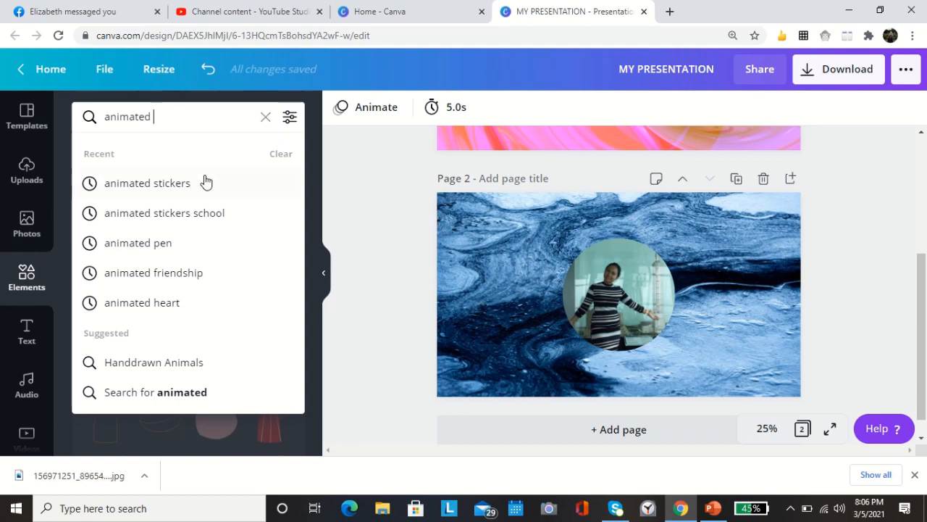
{"action": "left_click", "coordinate": [148, 183]}
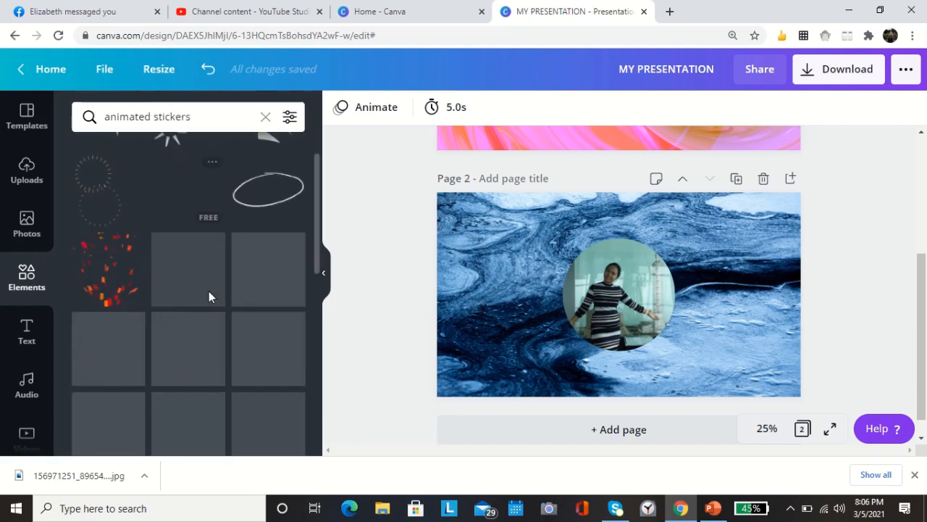
- Add the red heart sticker and place it above right of the photo
{"action": "scroll", "scroll_direction": "down", "scroll_amount": 3}
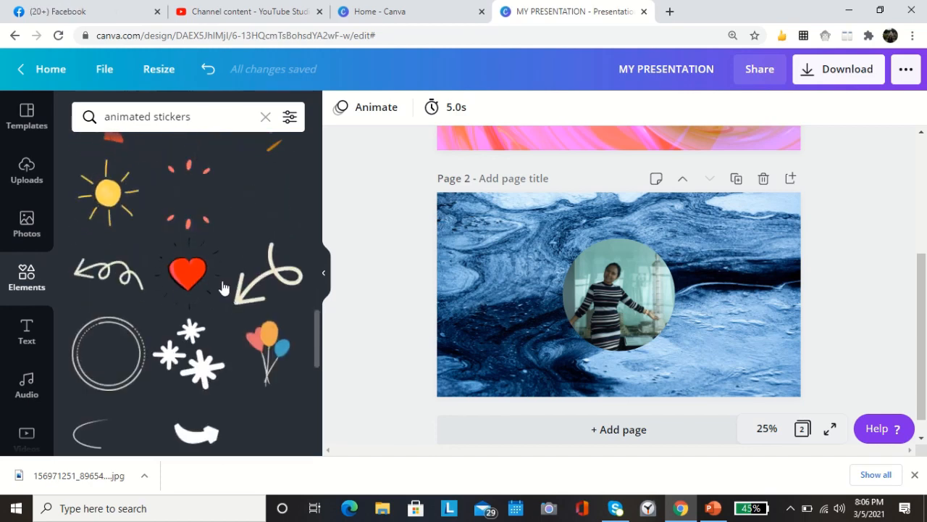
{"action": "scroll", "scroll_direction": "down", "scroll_amount": 3}
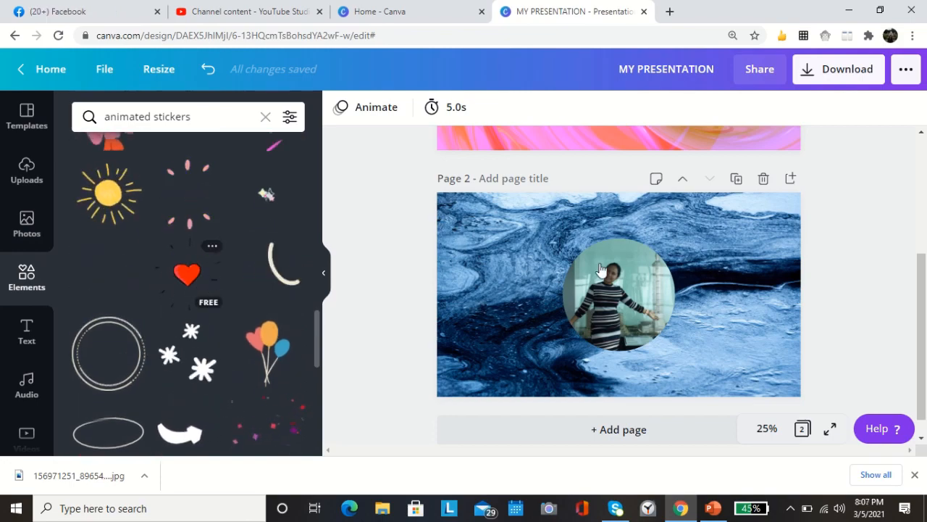
{"action": "left_click", "coordinate": [187, 274]}
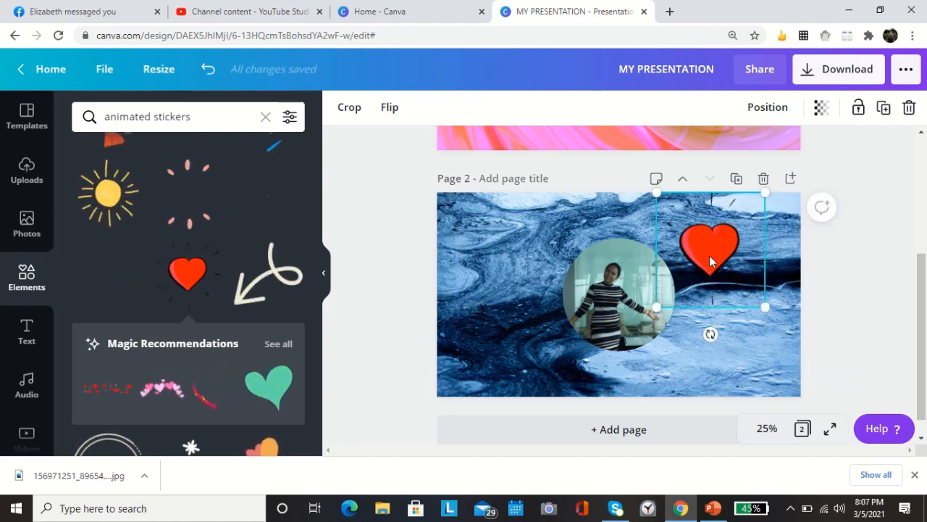
{"action": "left_click_drag", "start_coordinate": [710, 246], "coordinate": [724, 337]}
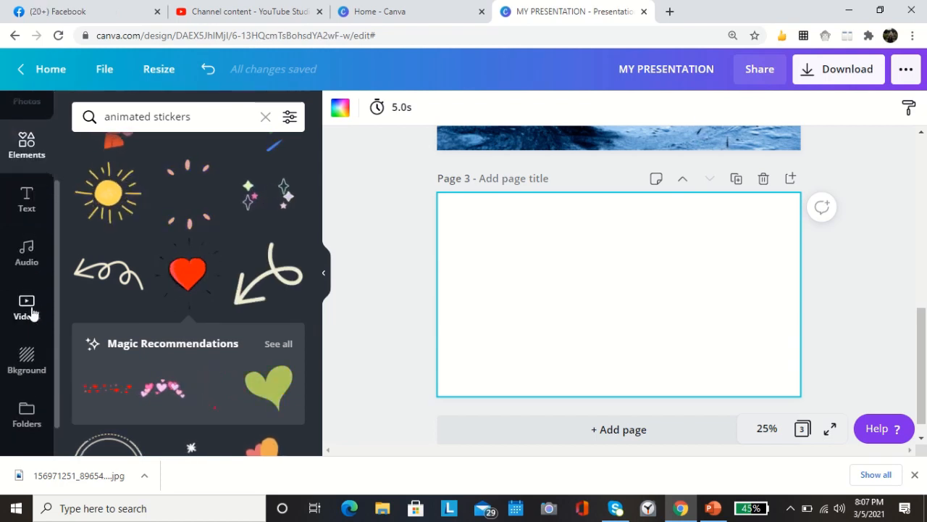
- Browse backgrounds for page 3 and try a classroom search
{"action": "left_click", "coordinate": [26, 358]}
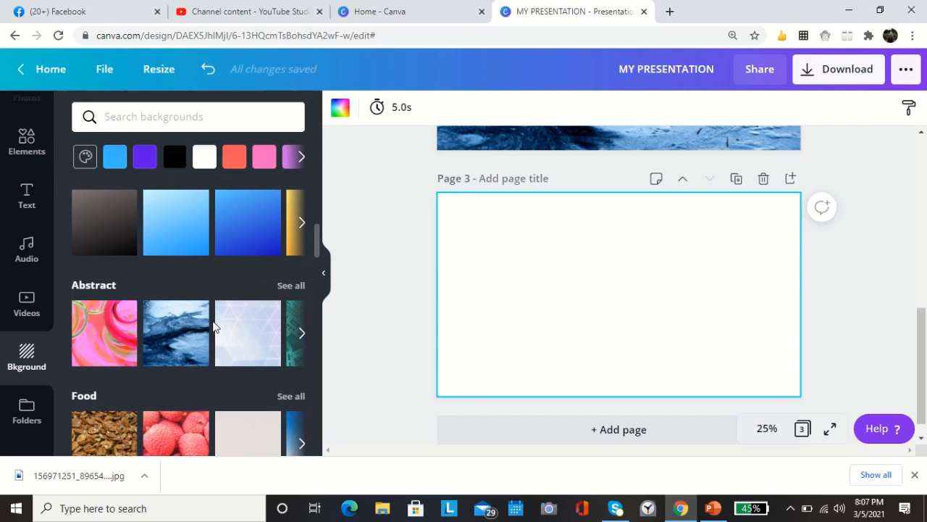
{"action": "scroll", "scroll_direction": "down", "scroll_amount": 3}
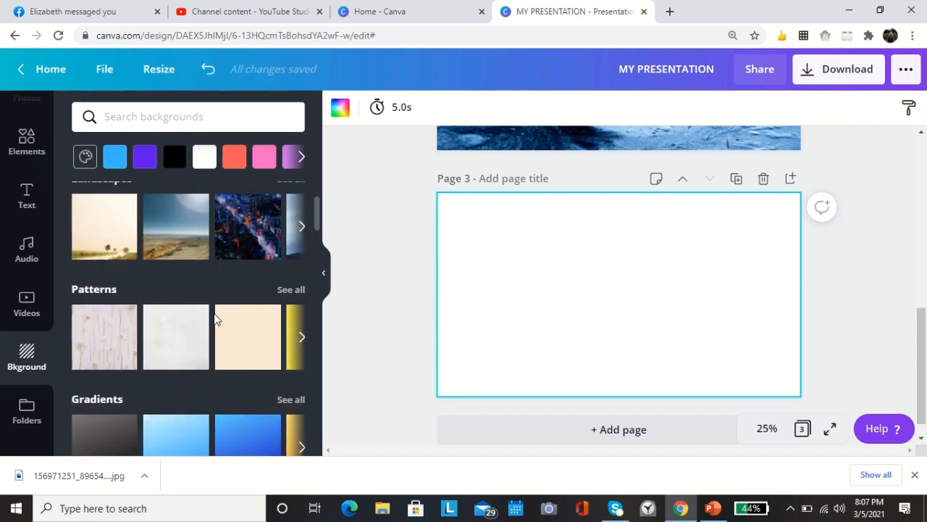
{"action": "scroll", "scroll_direction": "down", "scroll_amount": 3}
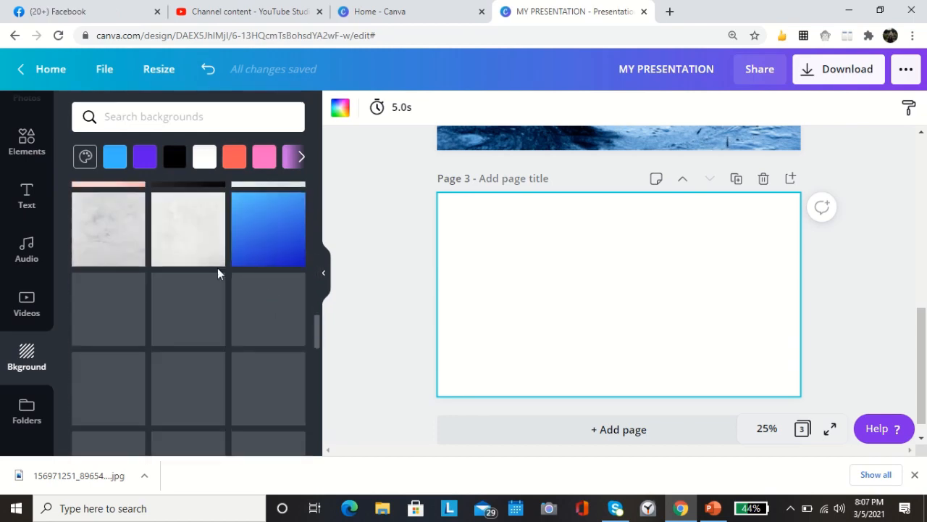
{"action": "left_click", "coordinate": [187, 116]}
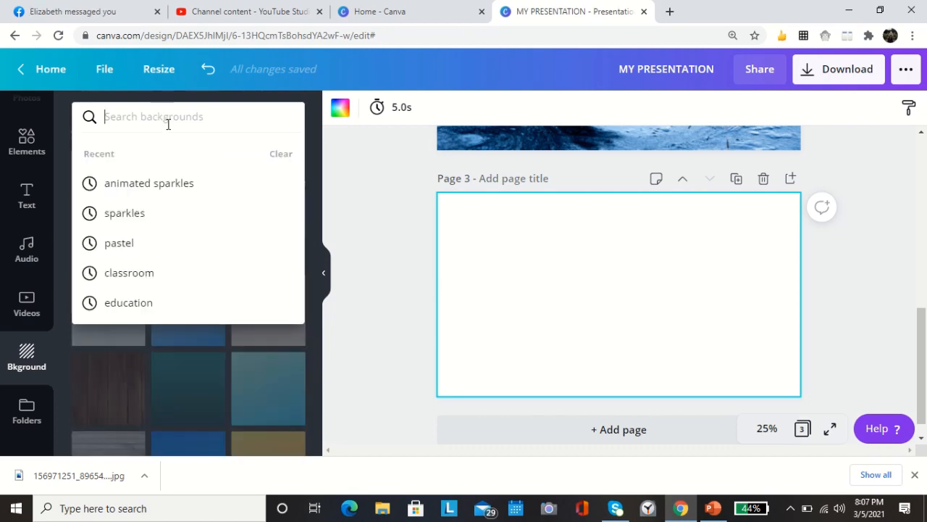
{"action": "mouse_move", "coordinate": [118, 281]}
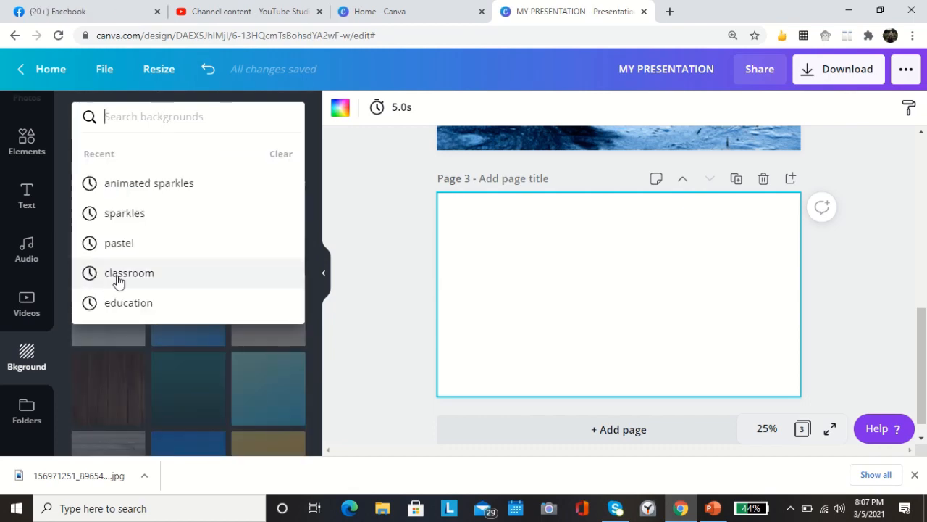
{"action": "left_click", "coordinate": [129, 273]}
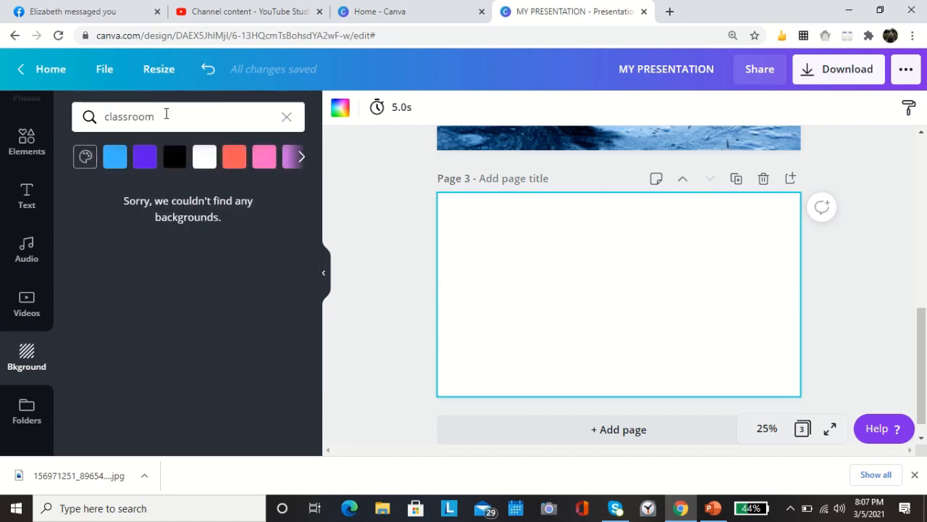
{"action": "key", "text": "Backspace"}
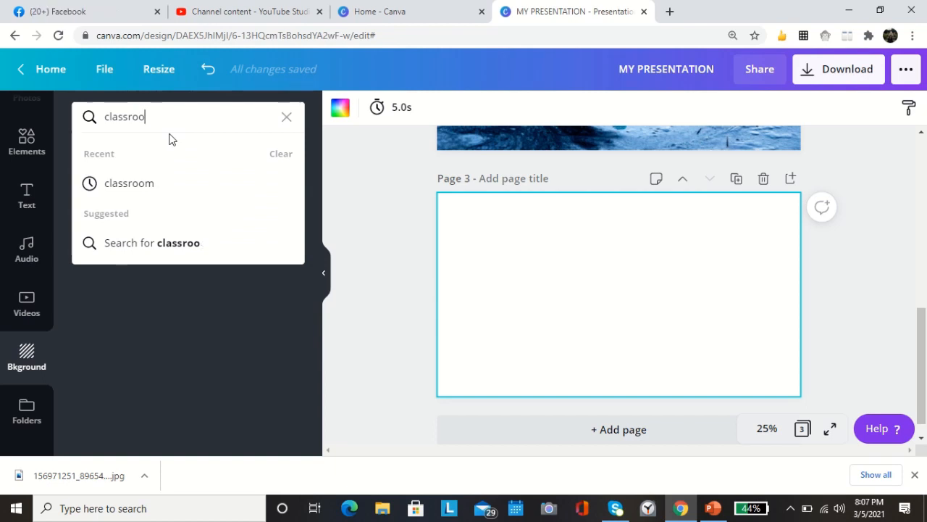
- Search backgrounds for 'sparkles' and apply the dark glitter background
{"action": "left_click", "coordinate": [287, 117]}
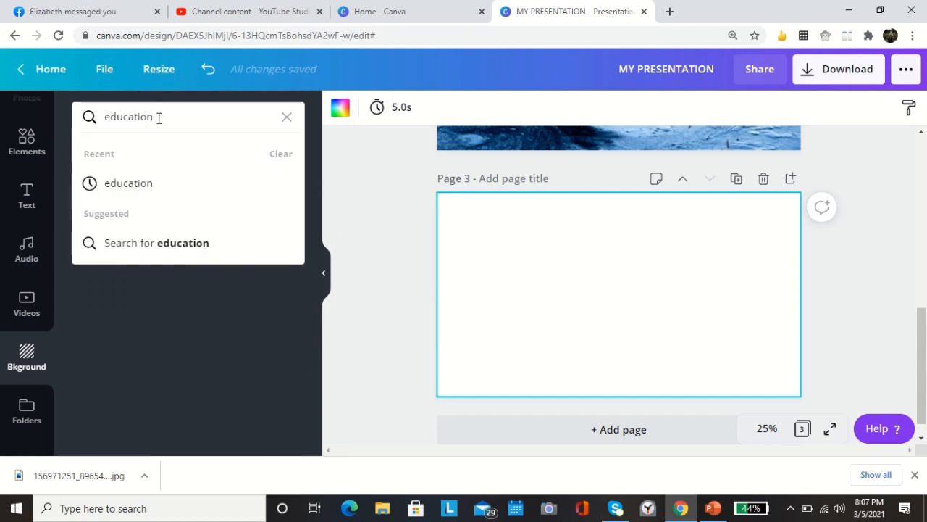
{"action": "left_click", "coordinate": [286, 117]}
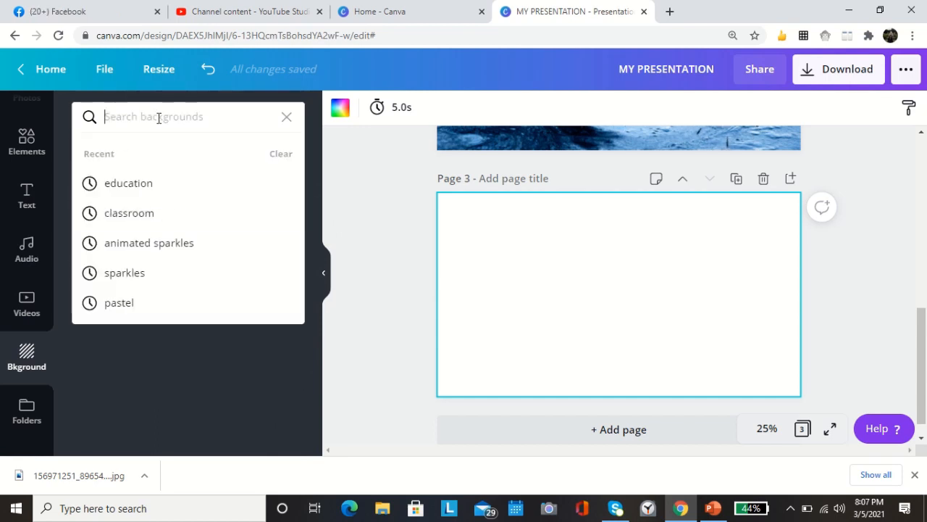
{"action": "type", "text": "spark"}
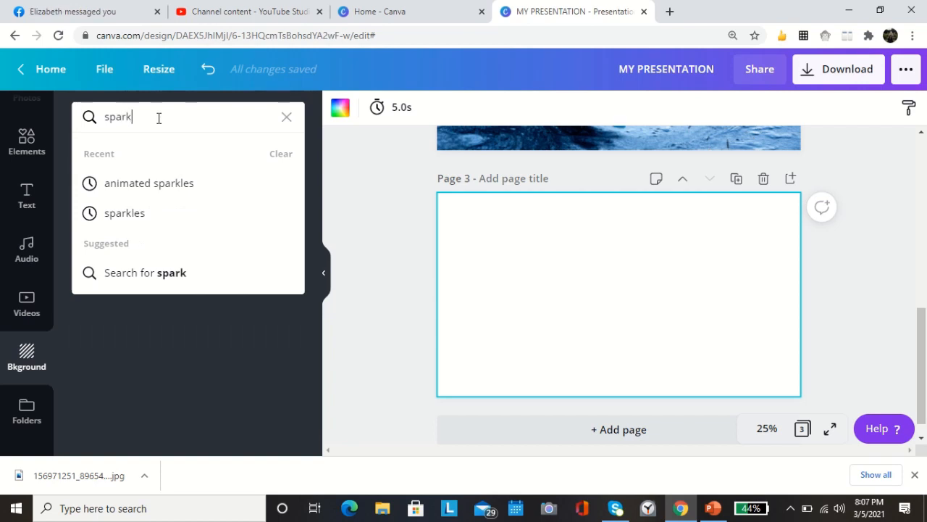
{"action": "left_click", "coordinate": [124, 213]}
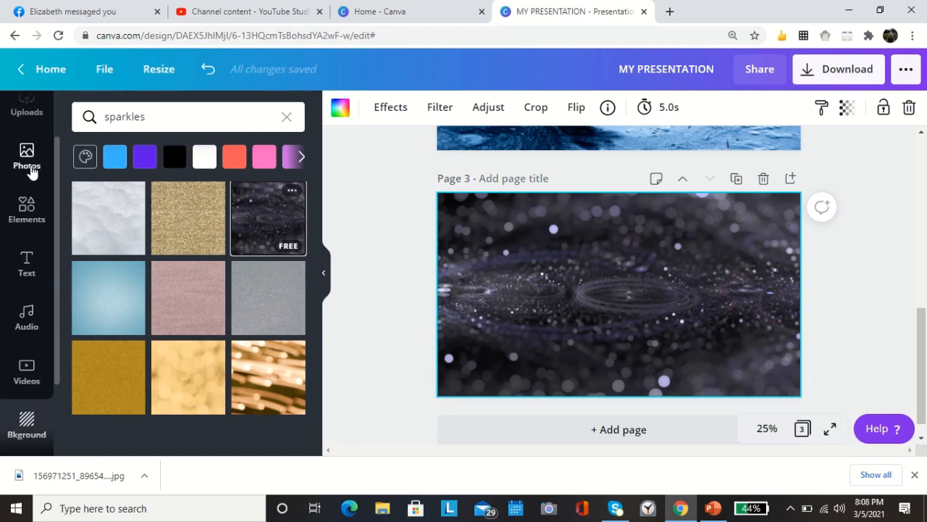
{"action": "left_click", "coordinate": [287, 116]}
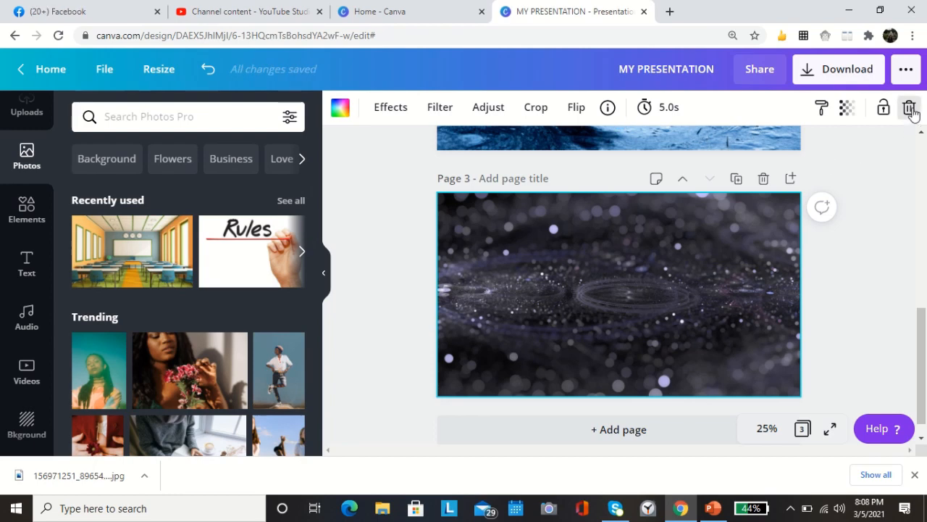
- Delete page 3's sparkles background and scroll through trending stock photos
{"action": "left_click", "coordinate": [909, 107]}
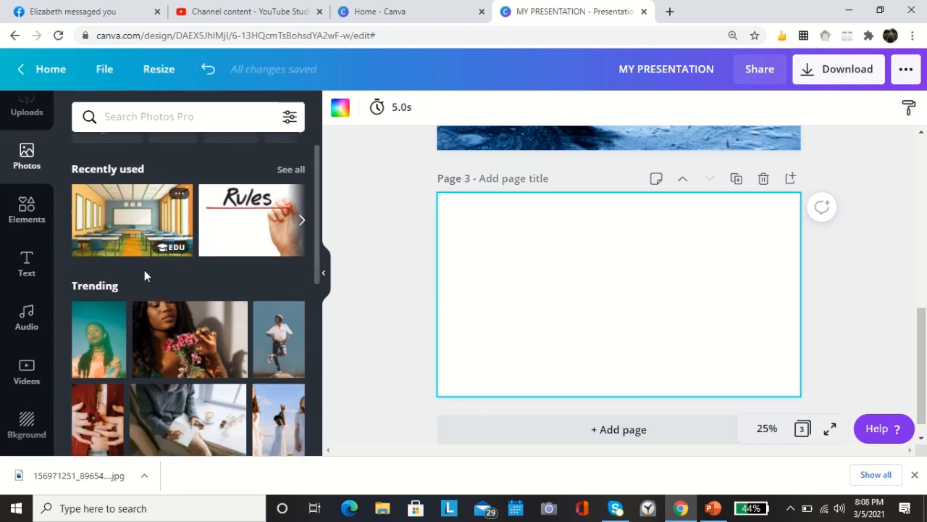
{"action": "scroll", "scroll_direction": "down", "scroll_amount": 3}
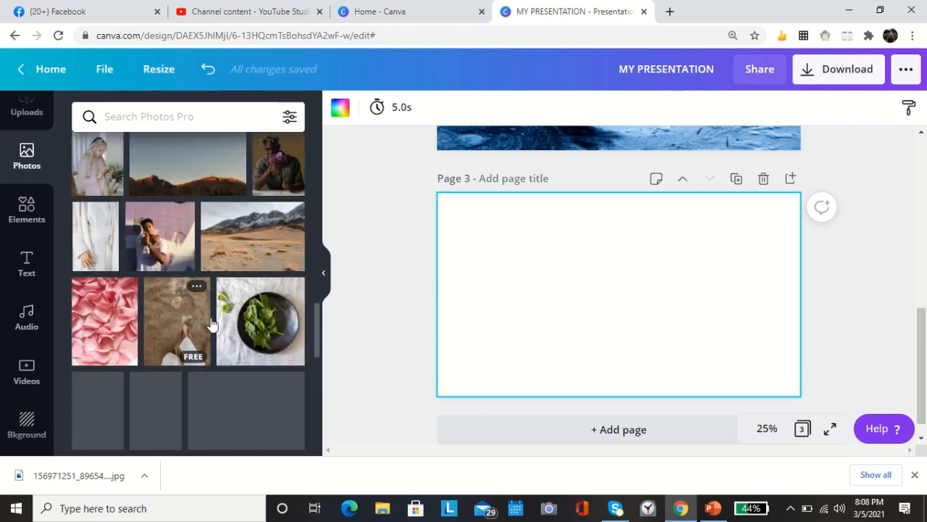
{"action": "scroll", "scroll_direction": "down", "scroll_amount": 3}
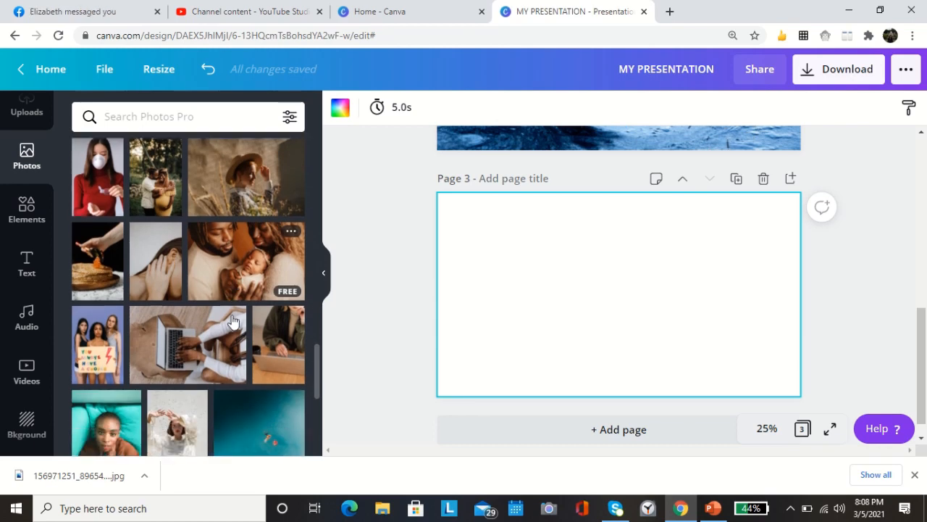
{"action": "scroll", "scroll_direction": "down", "scroll_amount": 3}
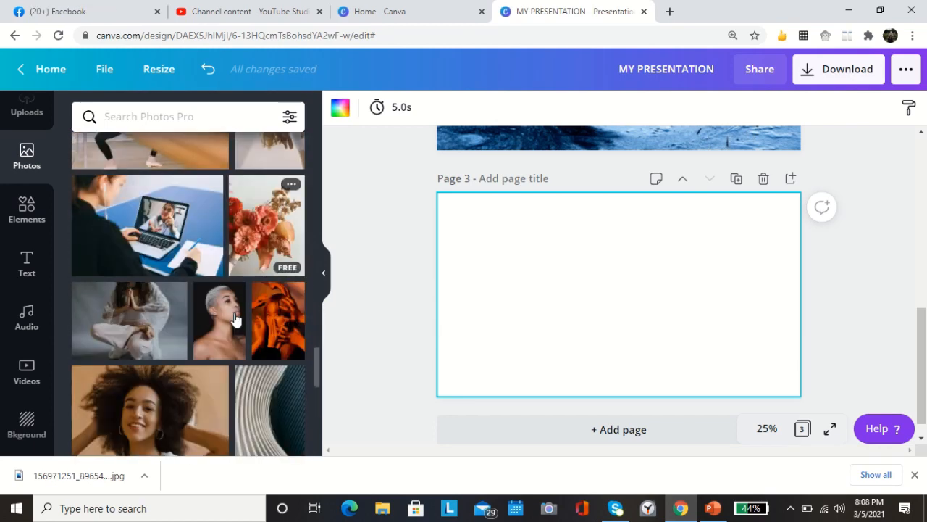
{"action": "scroll", "scroll_direction": "down", "scroll_amount": 3}
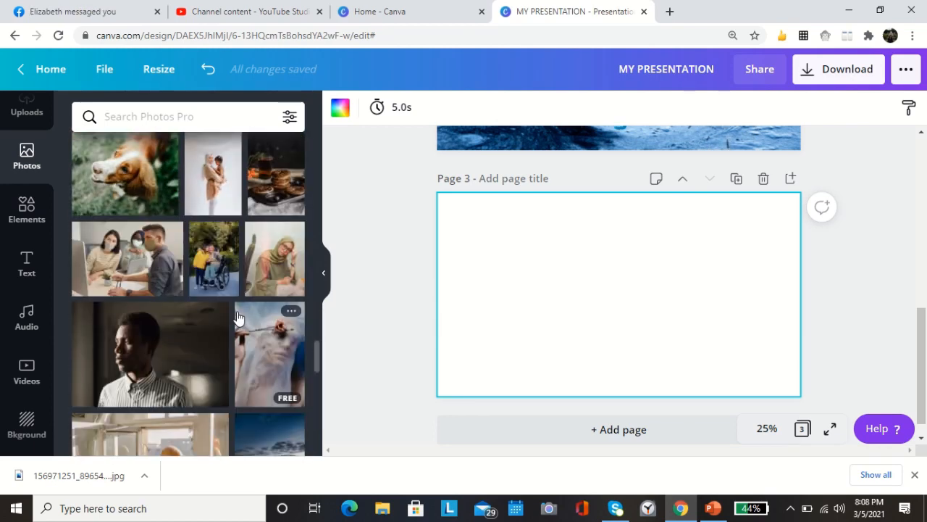
{"action": "scroll", "scroll_direction": "down", "scroll_amount": 3}
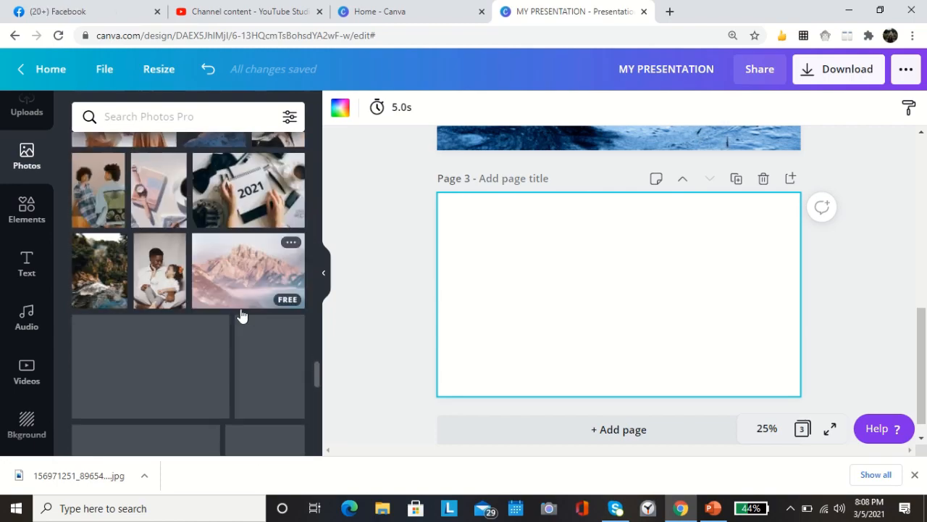
{"action": "scroll", "scroll_direction": "down", "scroll_amount": 3}
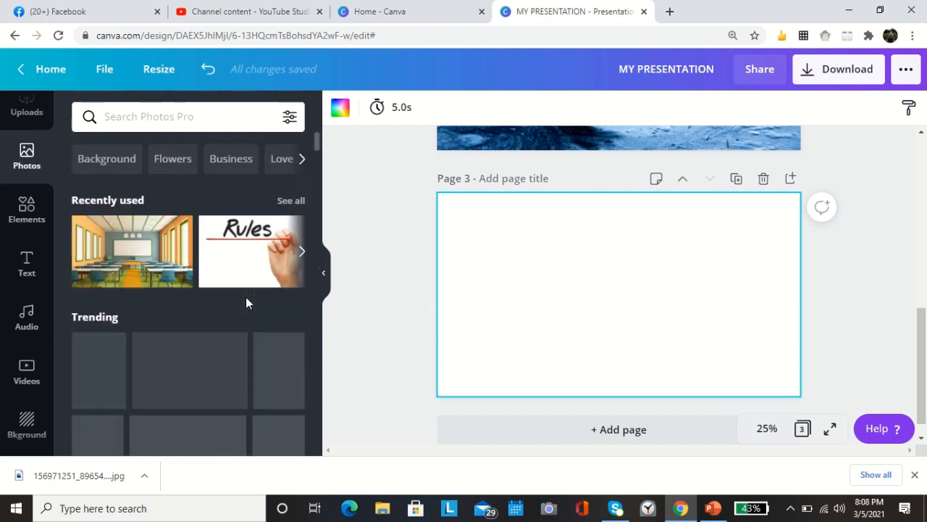
- Set the classroom photo as page 3's backdrop and scroll Uploads for the waving bitmoji
{"action": "left_click", "coordinate": [618, 293]}
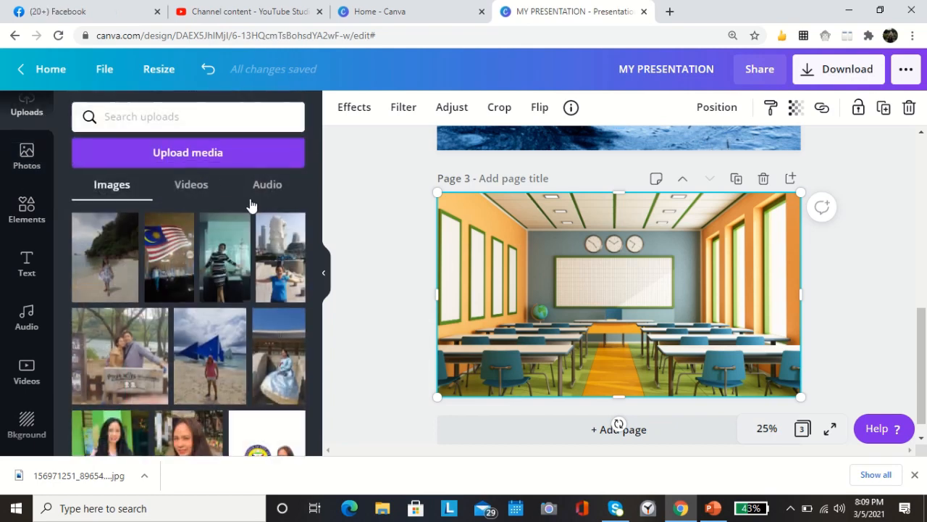
{"action": "scroll", "scroll_direction": "down", "scroll_amount": 3}
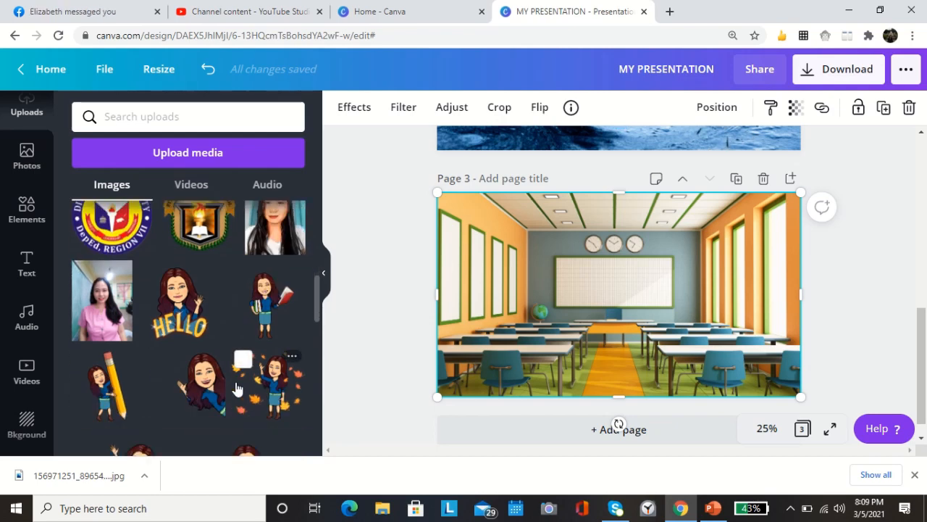
{"action": "scroll", "scroll_direction": "down", "scroll_amount": 3}
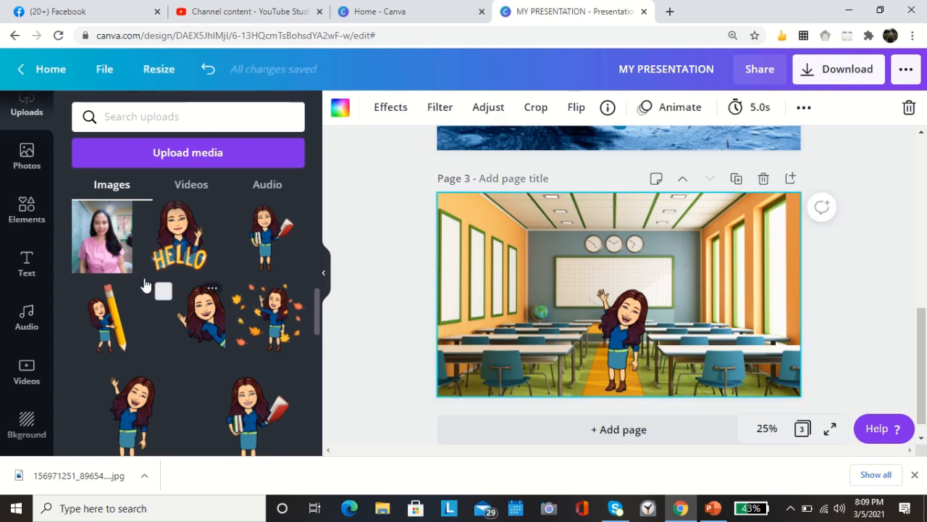
- Search the Text styles for 'animated text'
{"action": "left_click", "coordinate": [26, 264]}
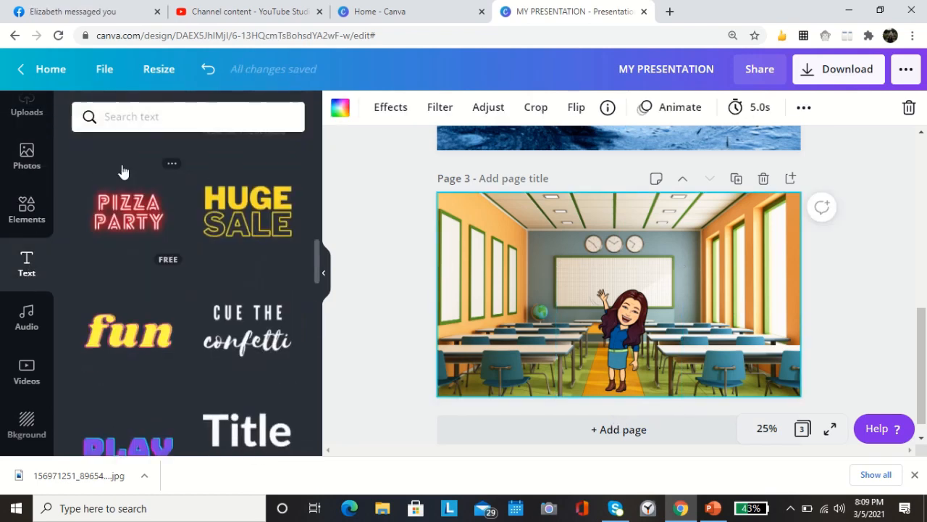
{"action": "left_click", "coordinate": [188, 116]}
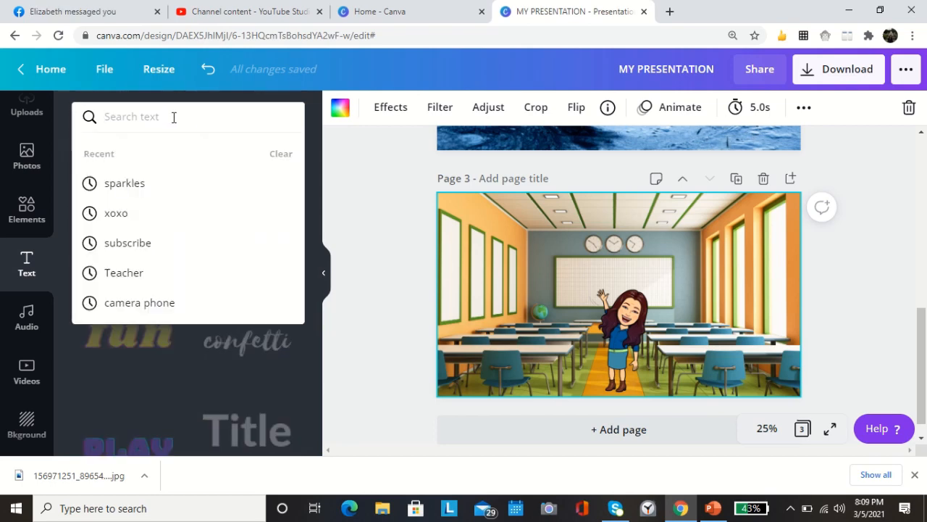
{"action": "type", "text": "animated text"}
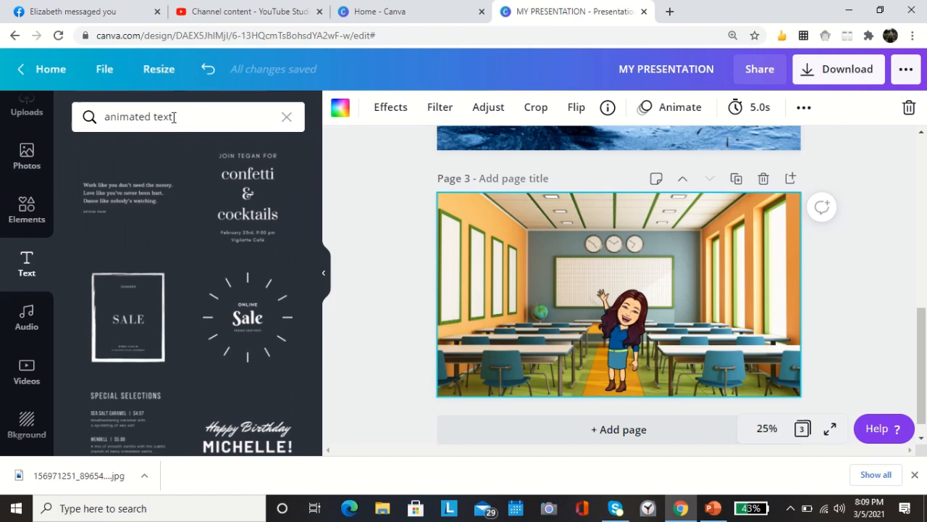
{"action": "scroll", "scroll_direction": "down", "scroll_amount": 3}
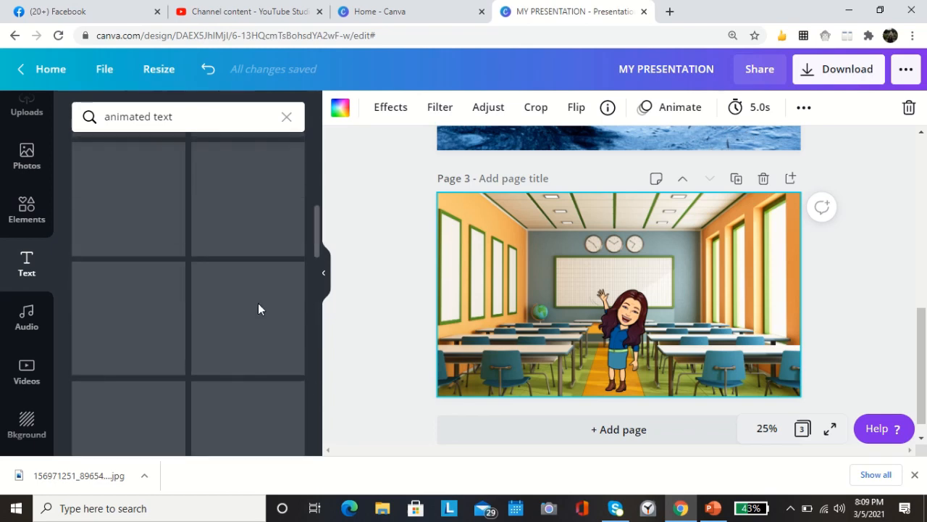
{"action": "left_click", "coordinate": [187, 117]}
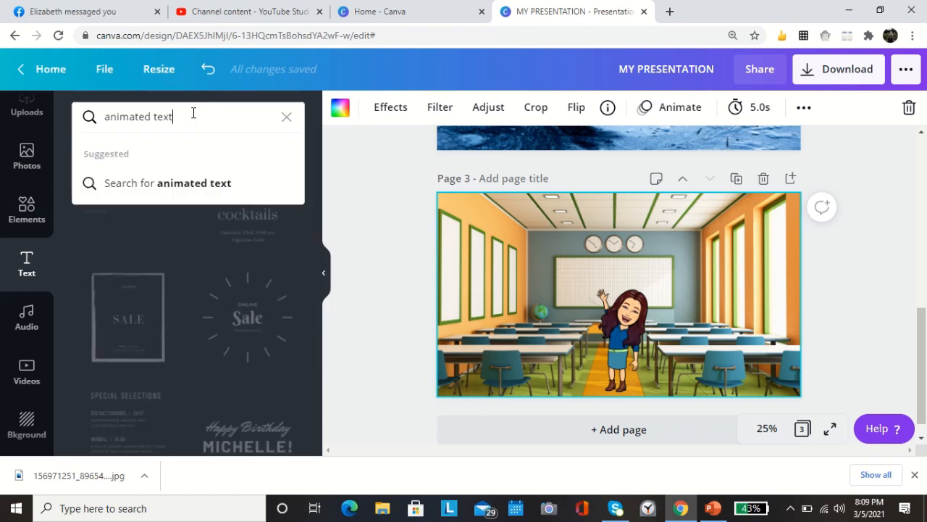
{"action": "left_click", "coordinate": [286, 116]}
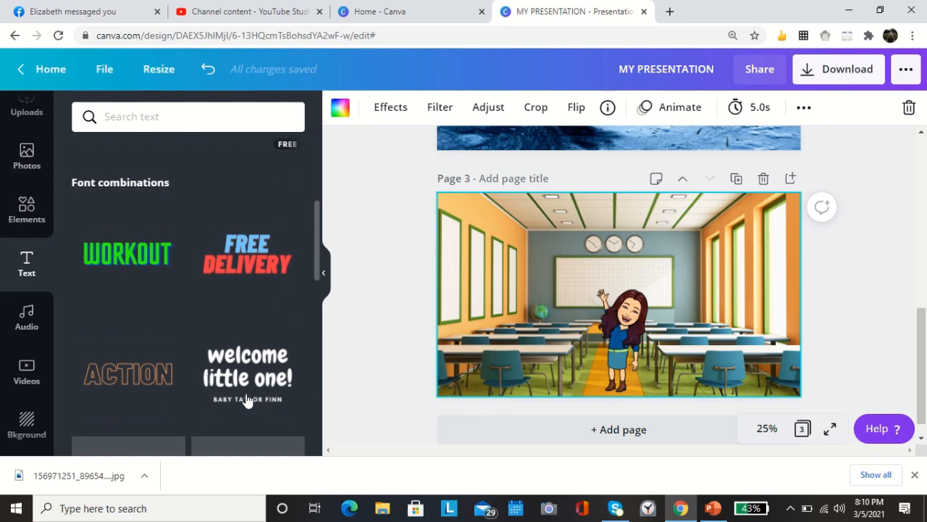
- Add the 'fun' text style and remove the tried 'dream' text
{"action": "scroll", "scroll_direction": "down", "scroll_amount": 3}
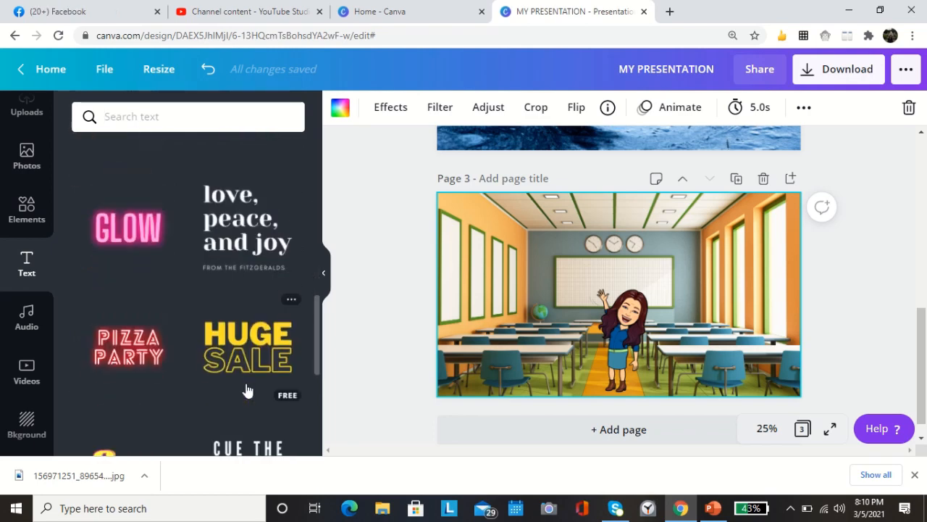
{"action": "scroll", "scroll_direction": "down", "scroll_amount": 3}
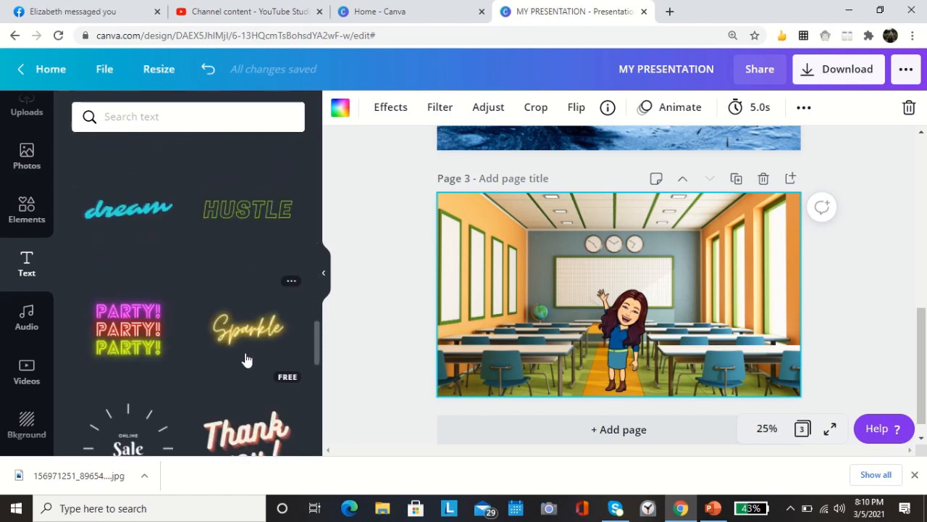
{"action": "mouse_move", "coordinate": [248, 335]}
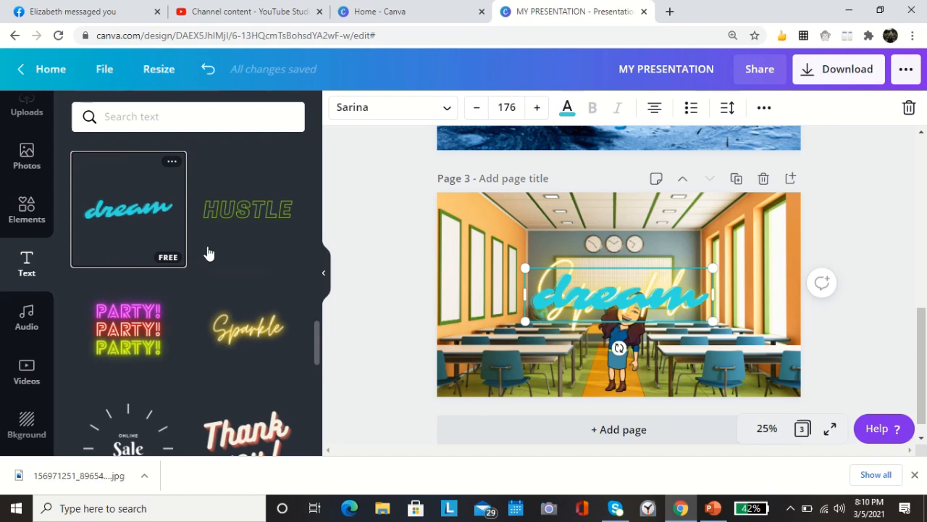
{"action": "scroll", "scroll_direction": "down", "scroll_amount": 3}
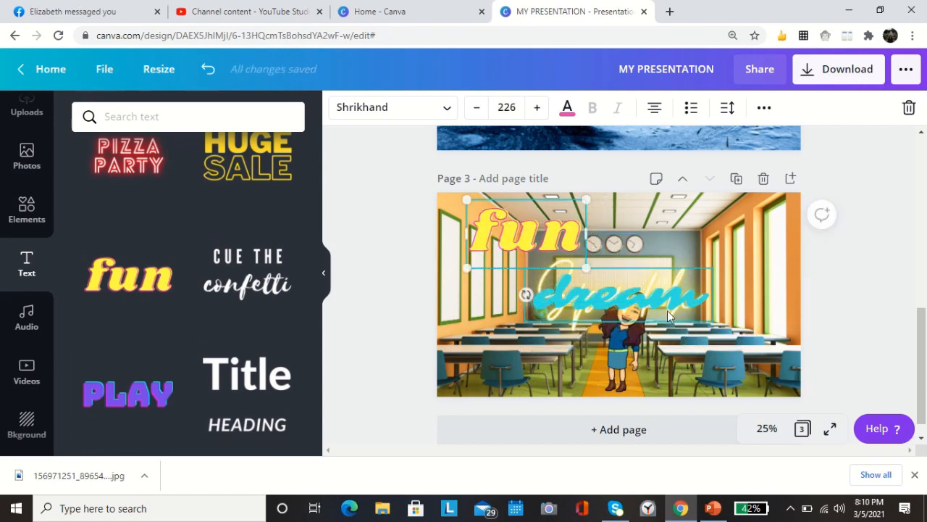
{"action": "left_click", "coordinate": [619, 294]}
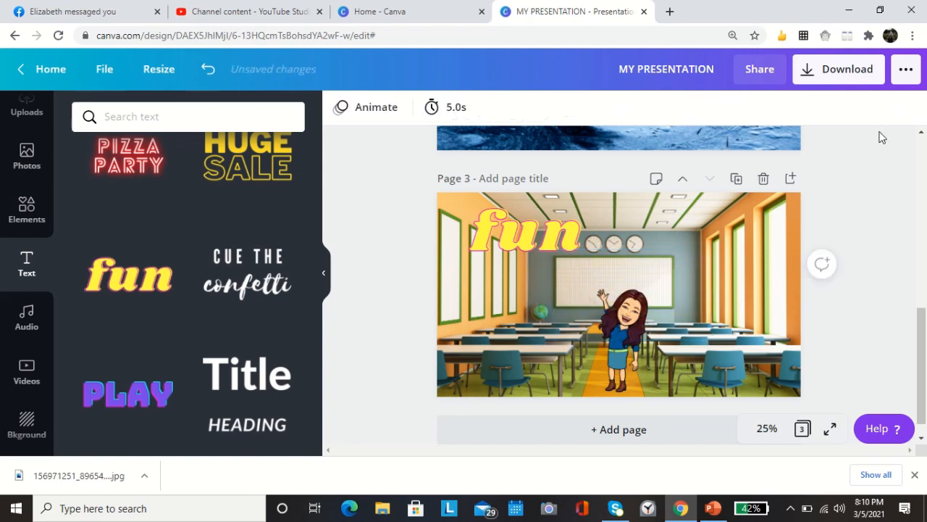
- Retype the yellow 'fun' text to read 'hello' and look for the sun sticker
{"action": "left_click", "coordinate": [525, 231]}
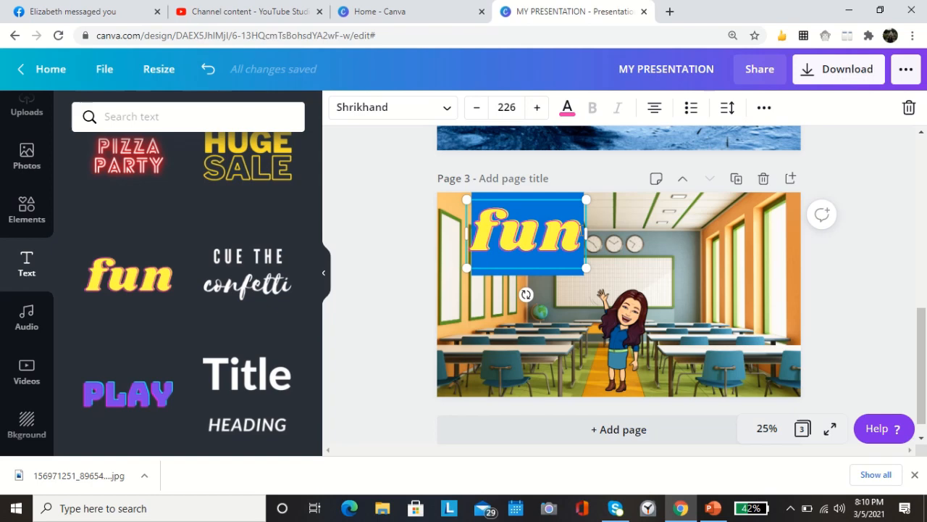
{"action": "type", "text": "he"}
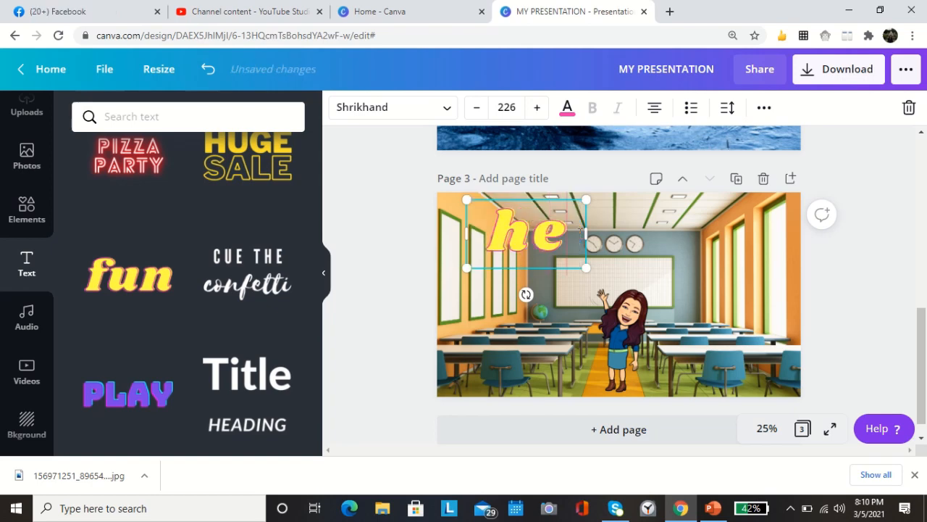
{"action": "type", "text": "llo"}
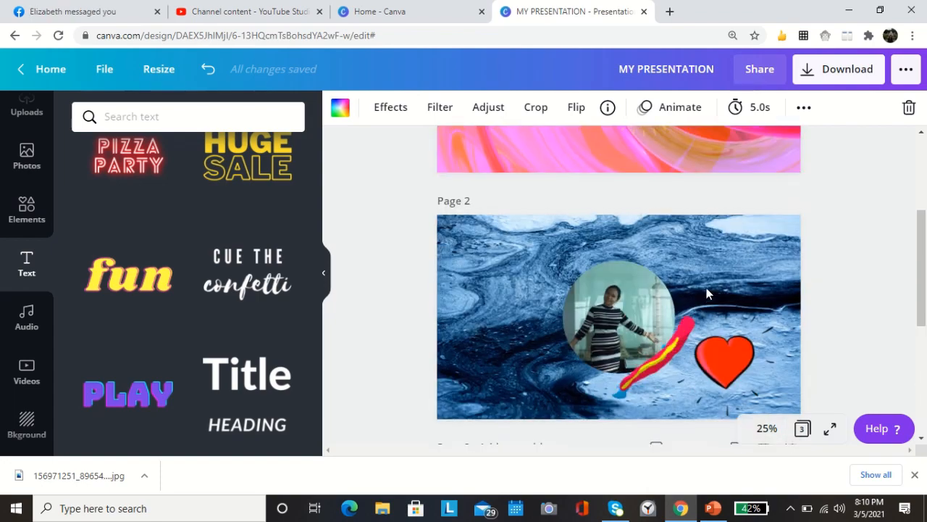
{"action": "scroll", "scroll_direction": "down", "scroll_amount": 3}
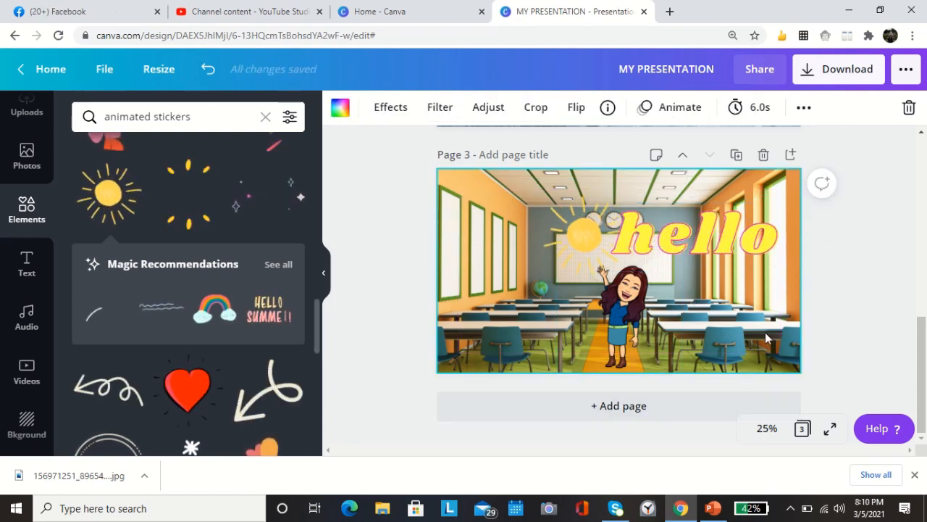
{"action": "scroll", "scroll_direction": "up", "scroll_amount": 3}
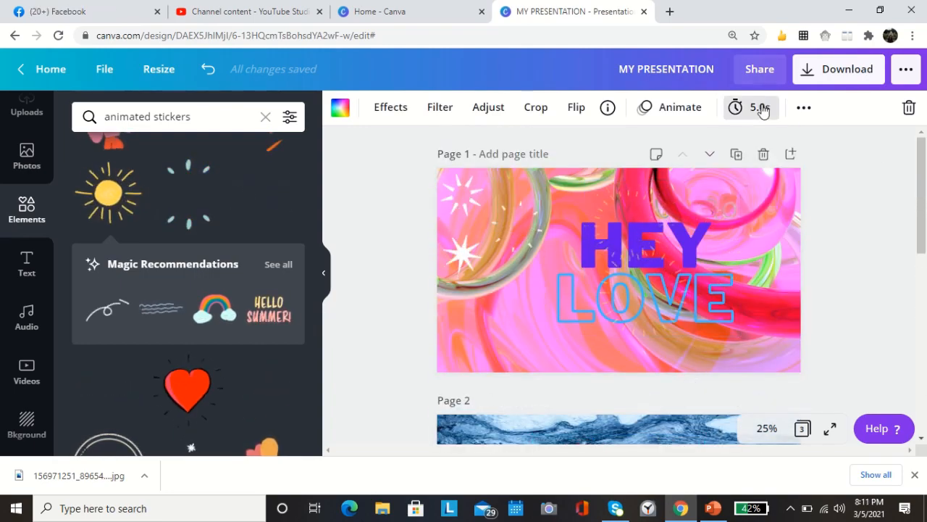
- Set page 1's display duration to 2.0 seconds
{"action": "left_click", "coordinate": [750, 107]}
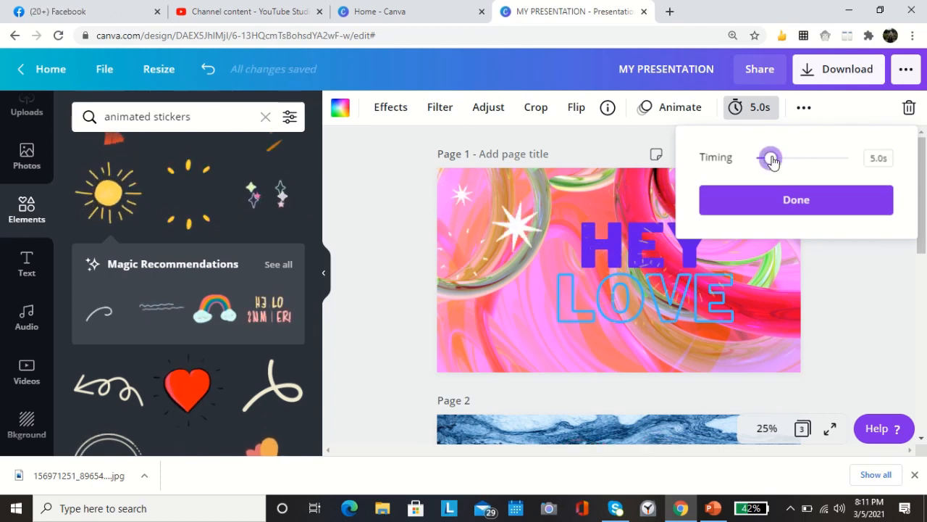
{"action": "left_click_drag", "start_coordinate": [770, 157], "coordinate": [762, 157]}
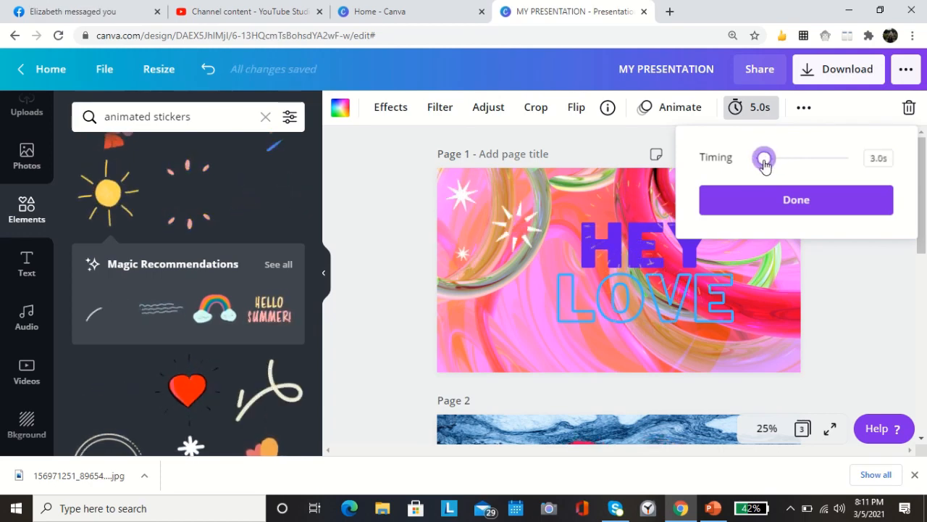
{"action": "left_click_drag", "start_coordinate": [765, 157], "coordinate": [761, 158]}
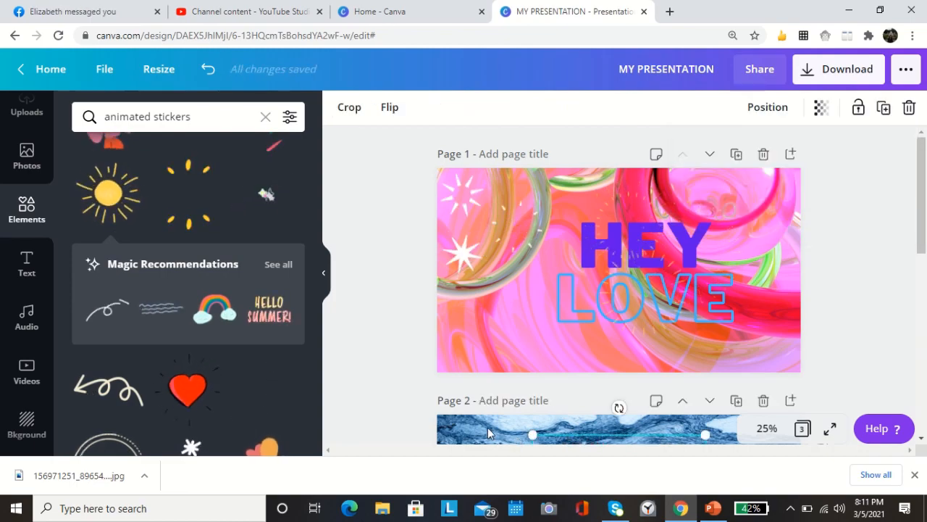
{"action": "left_click", "coordinate": [619, 268]}
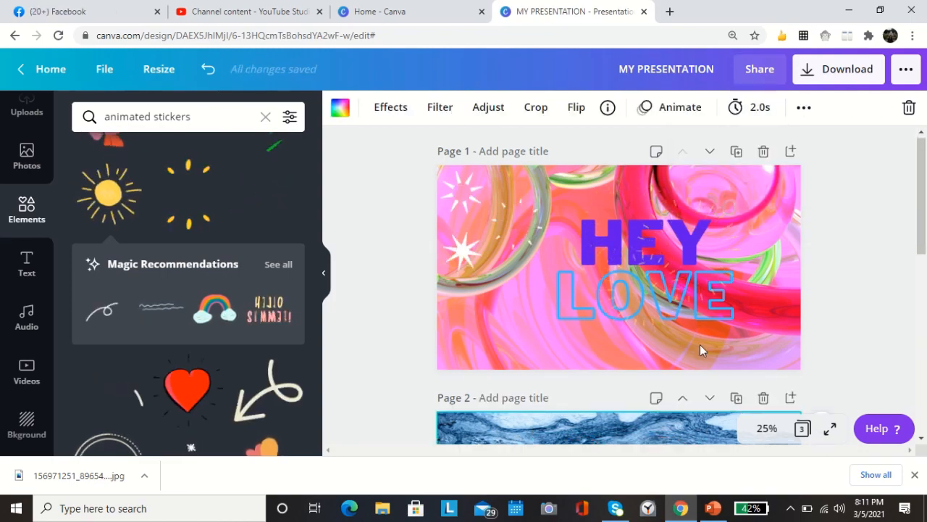
- Set page 3's display duration to 2.0 seconds and confirm with Done
{"action": "scroll", "scroll_direction": "down", "scroll_amount": 3}
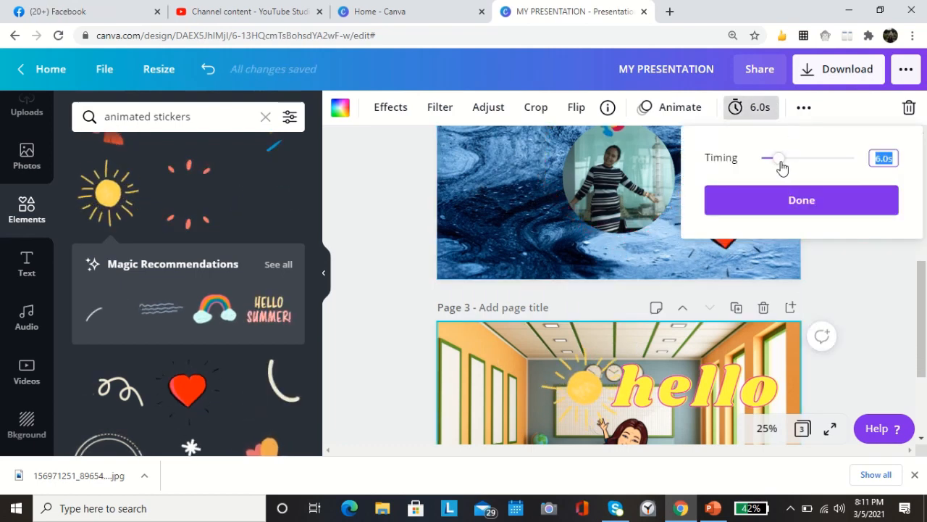
{"action": "left_click_drag", "start_coordinate": [779, 157], "coordinate": [766, 158]}
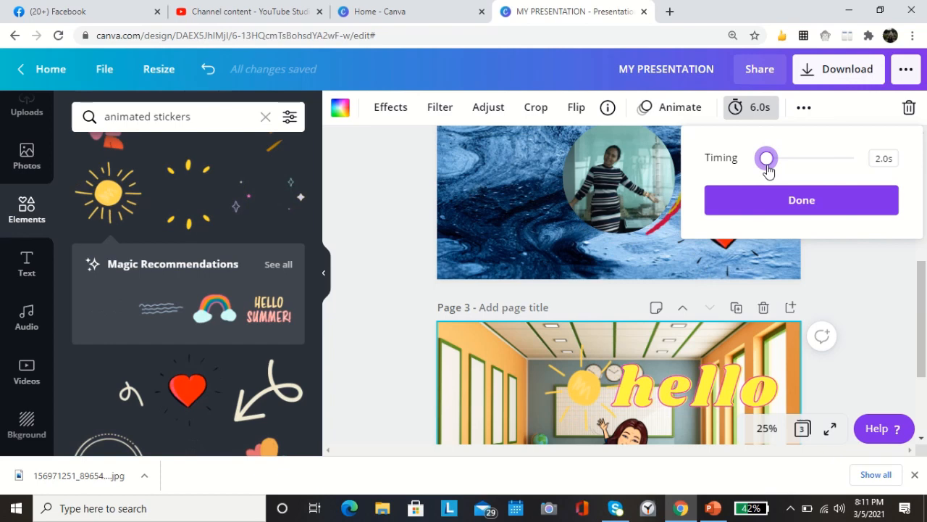
{"action": "left_click_drag", "start_coordinate": [767, 158], "coordinate": [764, 158]}
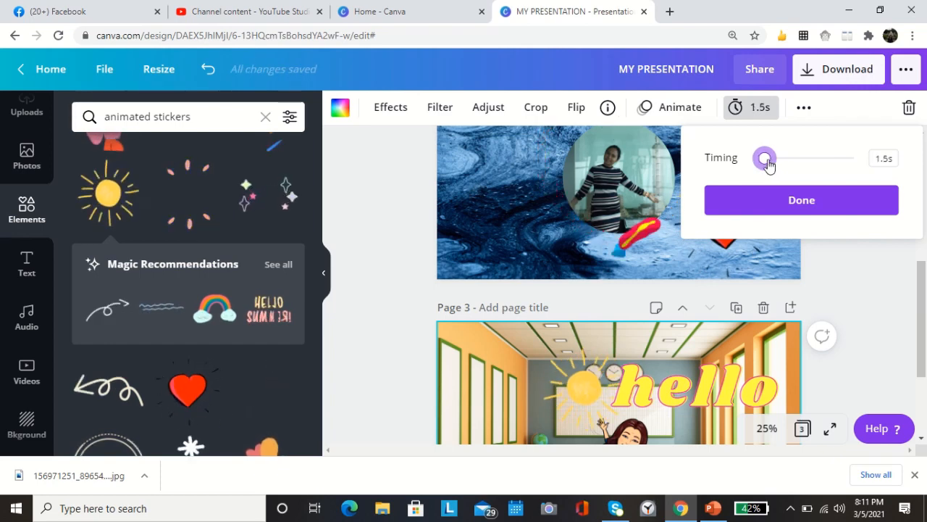
{"action": "left_click_drag", "start_coordinate": [765, 158], "coordinate": [775, 158]}
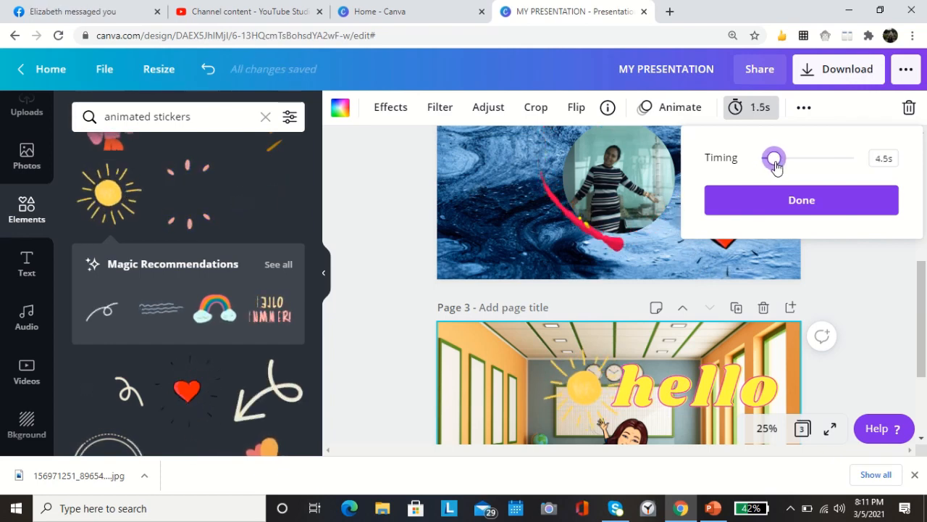
{"action": "left_click_drag", "start_coordinate": [774, 158], "coordinate": [764, 158]}
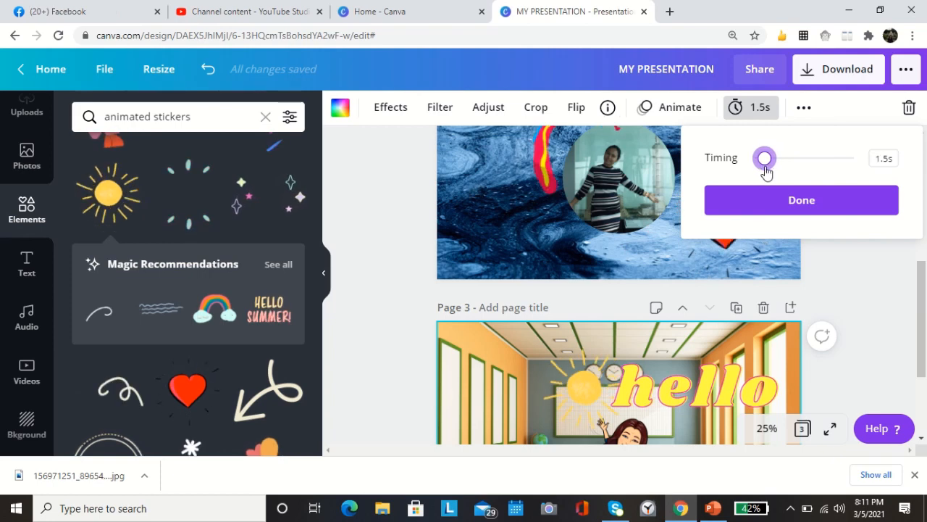
{"action": "left_click_drag", "start_coordinate": [765, 158], "coordinate": [769, 158]}
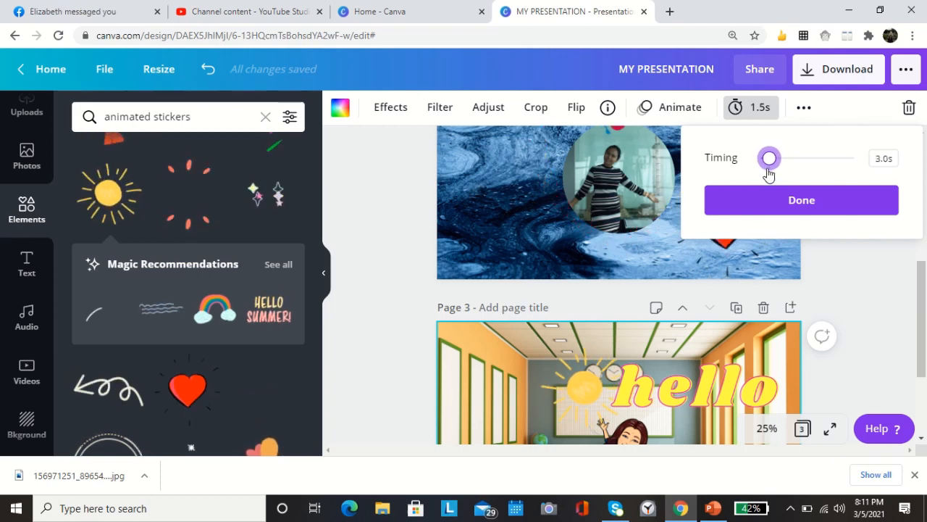
{"action": "left_click_drag", "start_coordinate": [769, 158], "coordinate": [766, 158]}
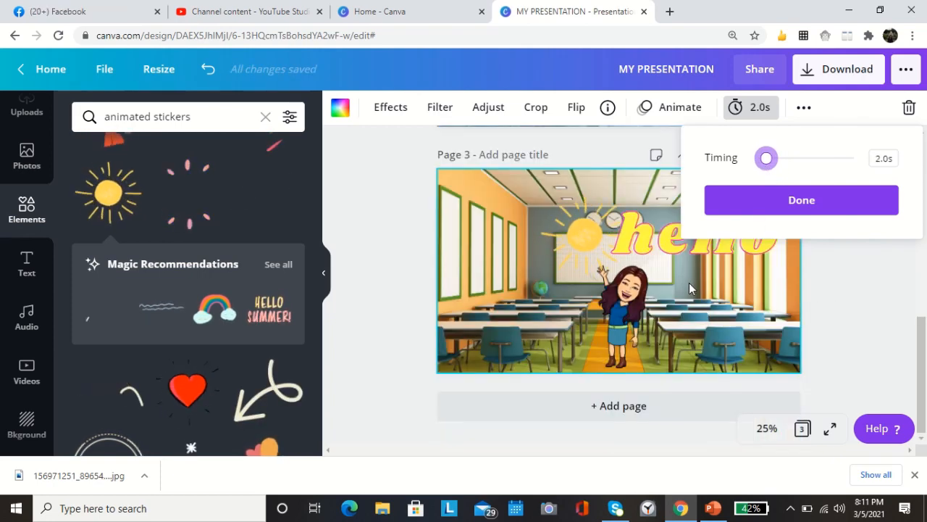
{"action": "left_click", "coordinate": [801, 200]}
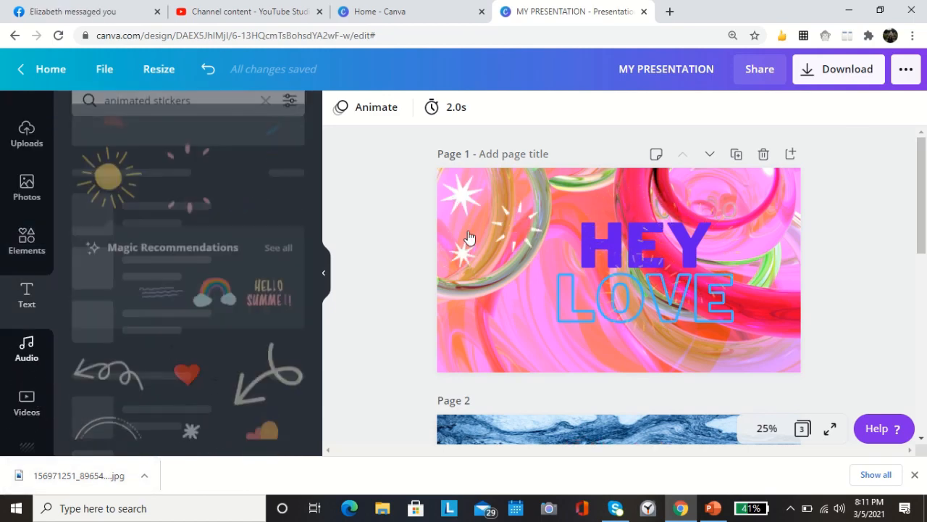
- Add 'Sending You My Love (Instrumental)' from Recently used audio and stop the preview
{"action": "left_click", "coordinate": [26, 347]}
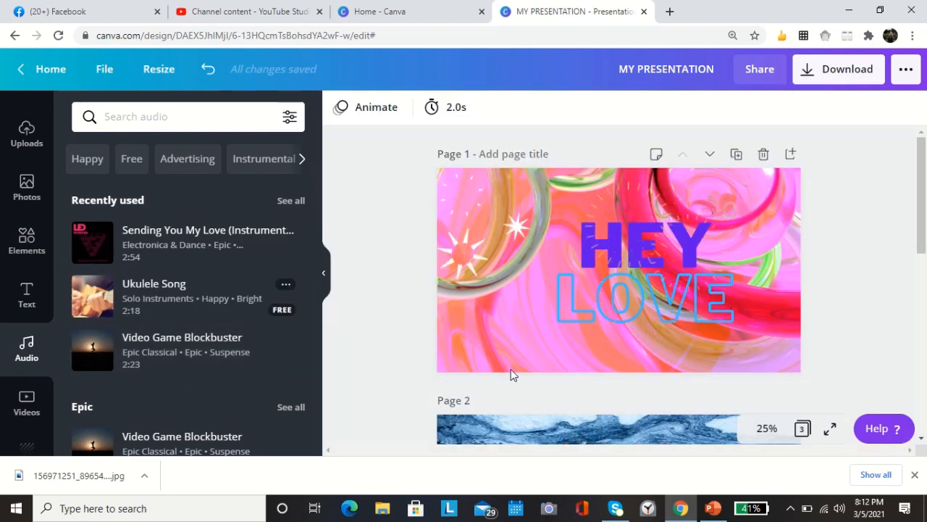
{"action": "scroll", "scroll_direction": "down", "scroll_amount": 3}
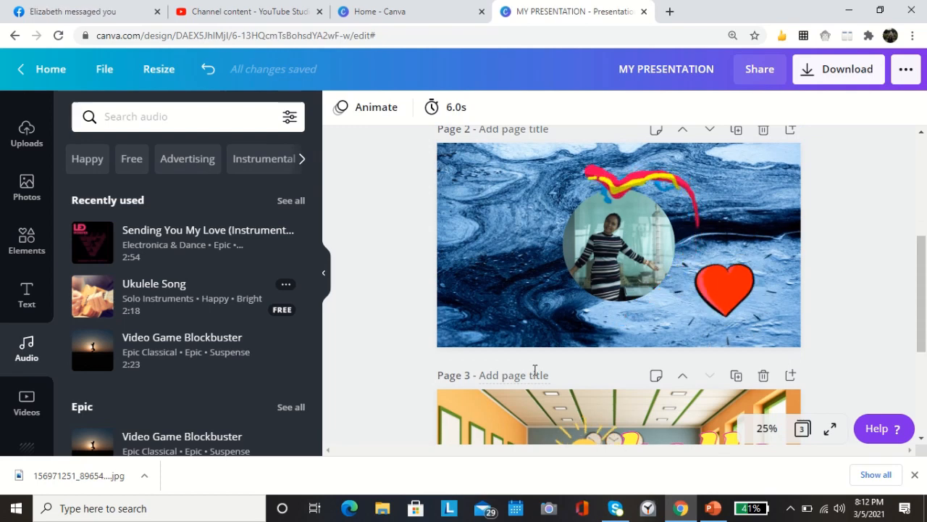
{"action": "scroll", "scroll_direction": "up", "scroll_amount": 3}
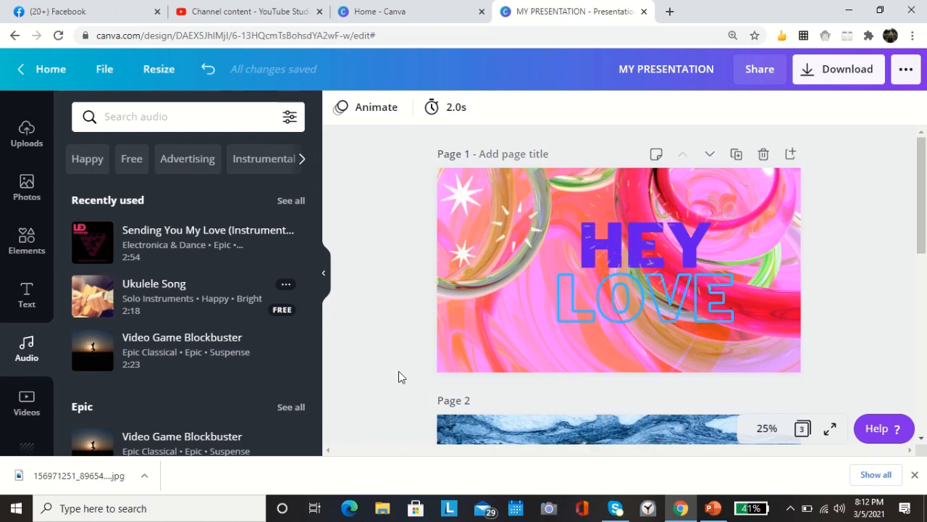
{"action": "left_click", "coordinate": [285, 284]}
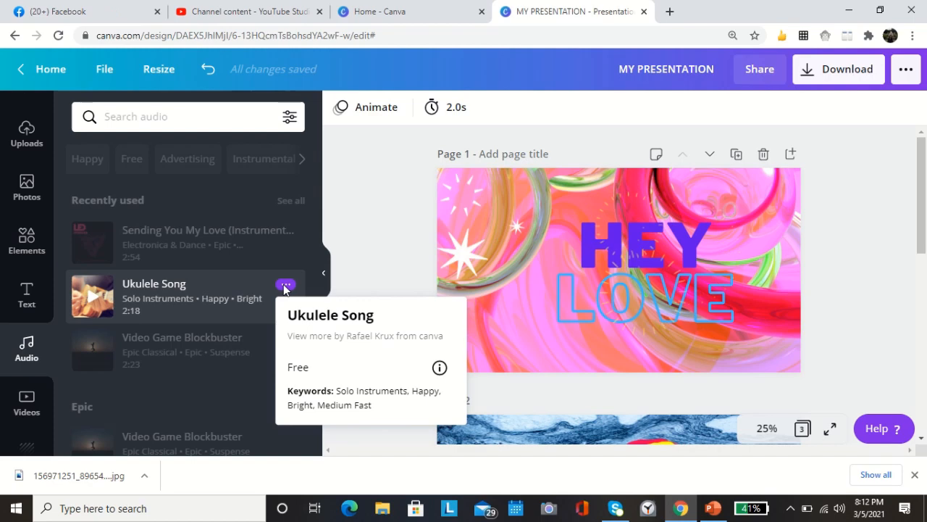
{"action": "mouse_move", "coordinate": [344, 384]}
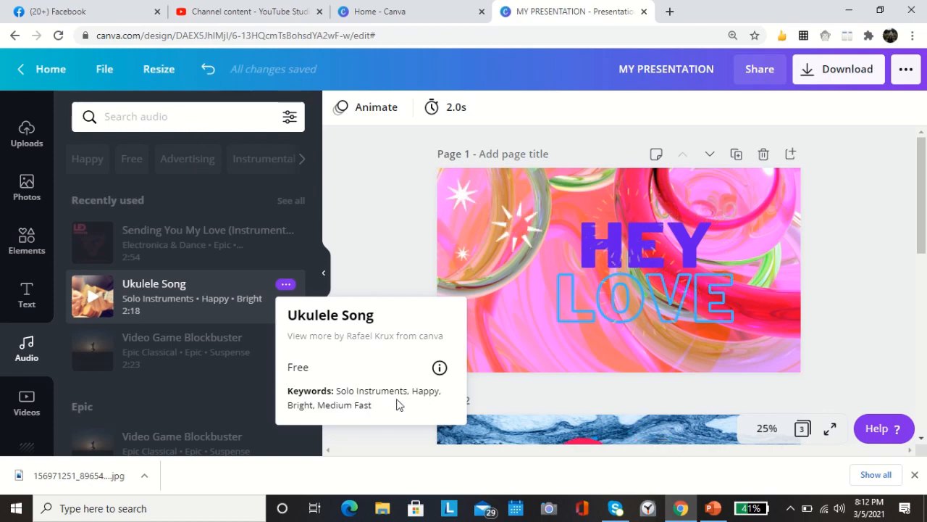
{"action": "mouse_move", "coordinate": [375, 264]}
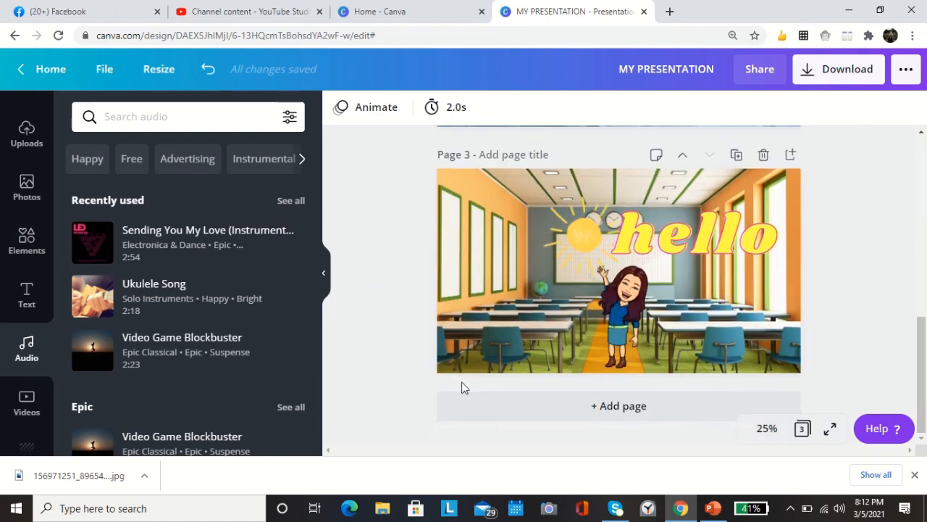
{"action": "mouse_move", "coordinate": [203, 283]}
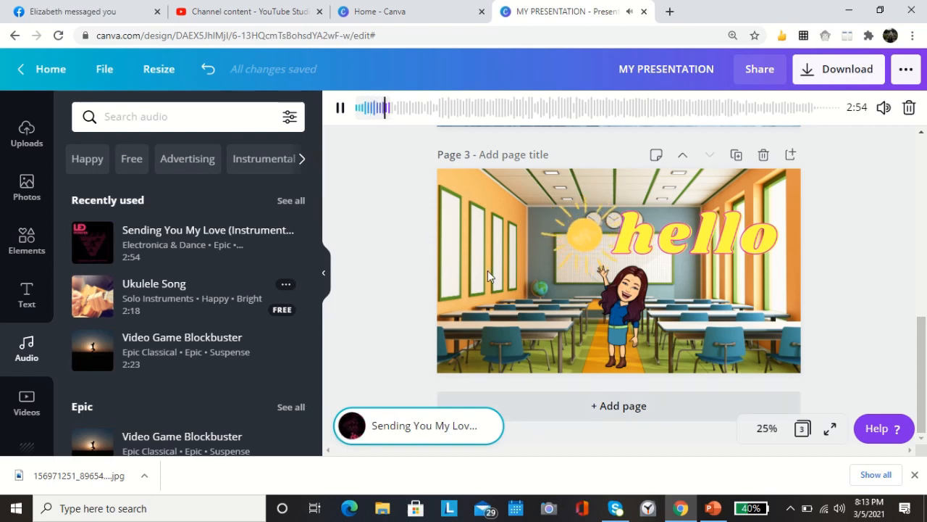
{"action": "left_click", "coordinate": [409, 107]}
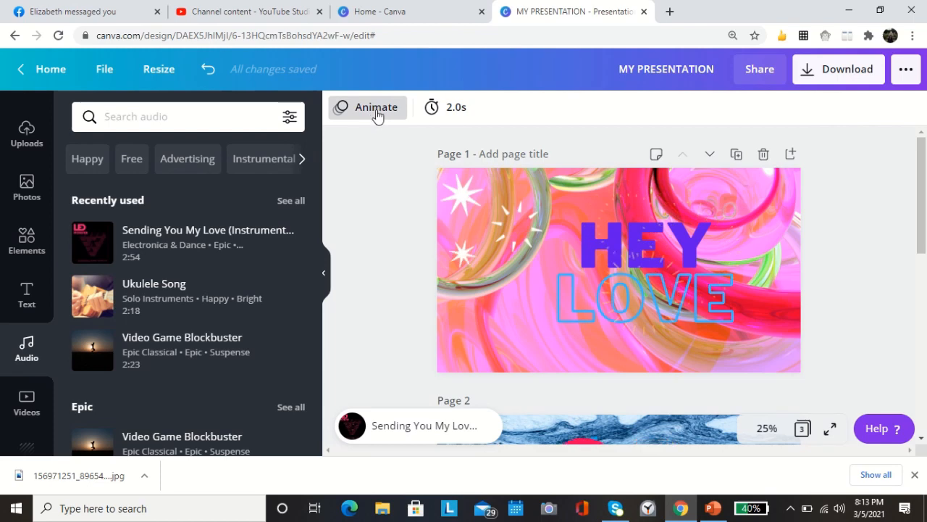
- Preview the Tumble, Stomp, Fade and Pop page animations
{"action": "left_click", "coordinate": [375, 107]}
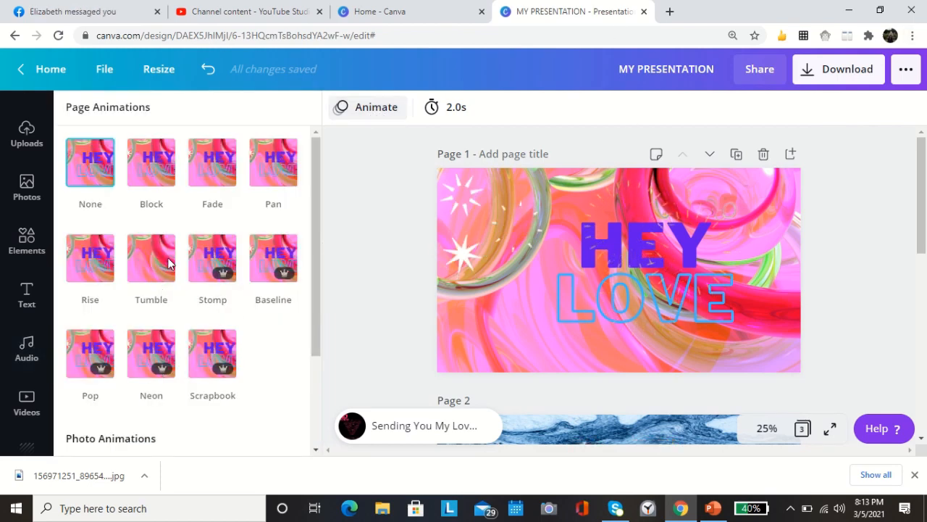
{"action": "left_click", "coordinate": [150, 258]}
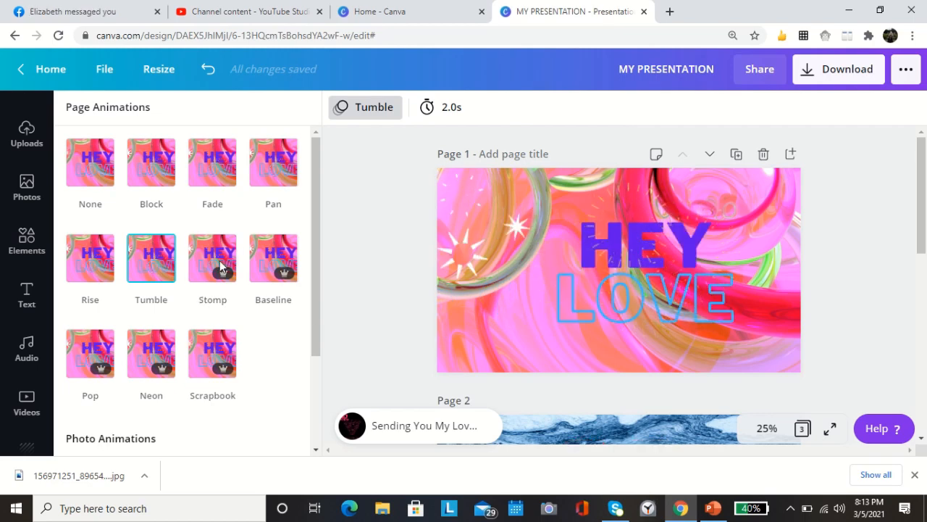
{"action": "left_click", "coordinate": [212, 258]}
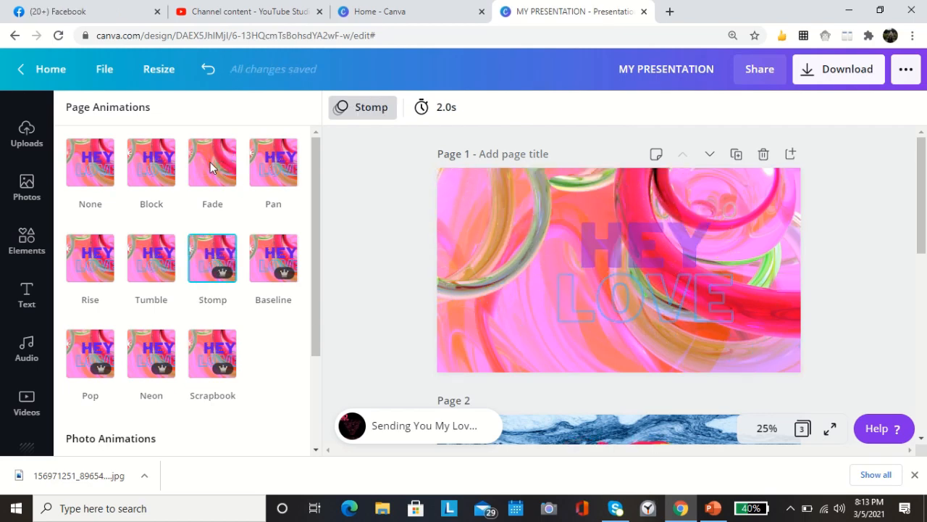
{"action": "left_click", "coordinate": [213, 161]}
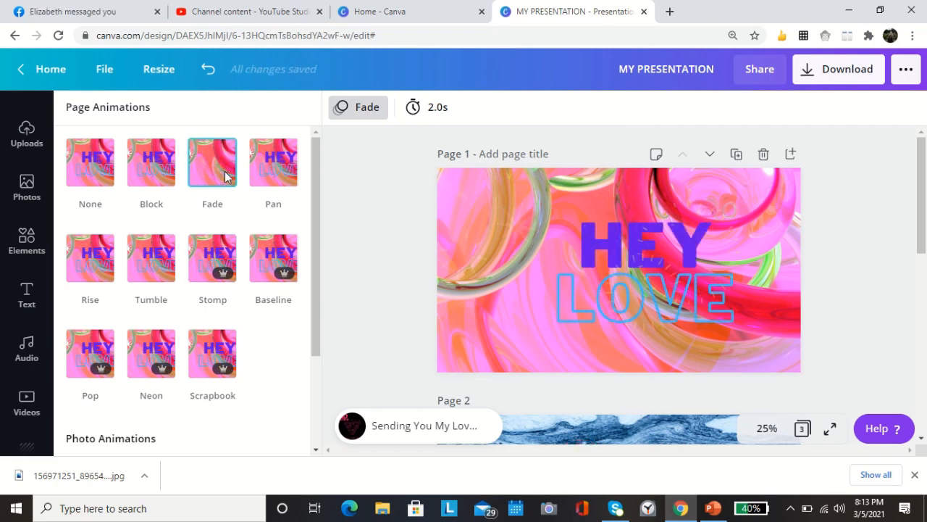
{"action": "left_click", "coordinate": [273, 257]}
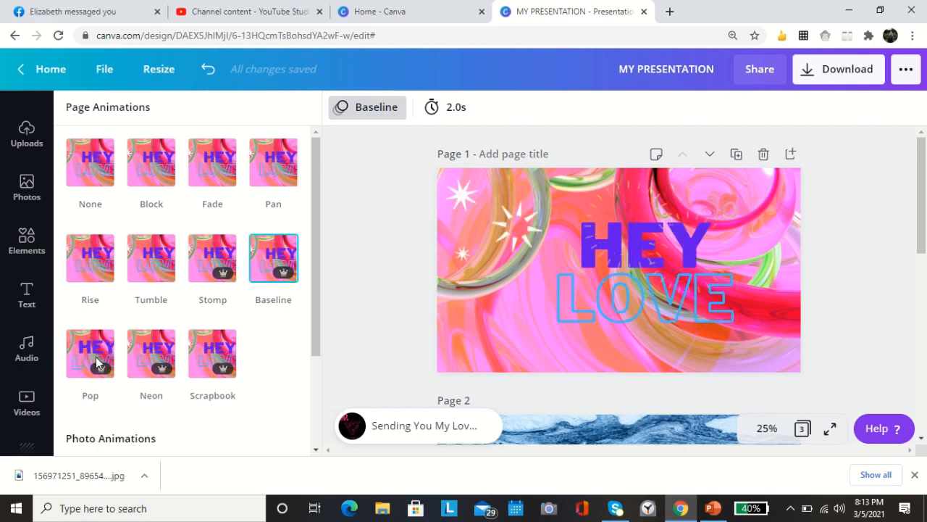
{"action": "left_click", "coordinate": [90, 354]}
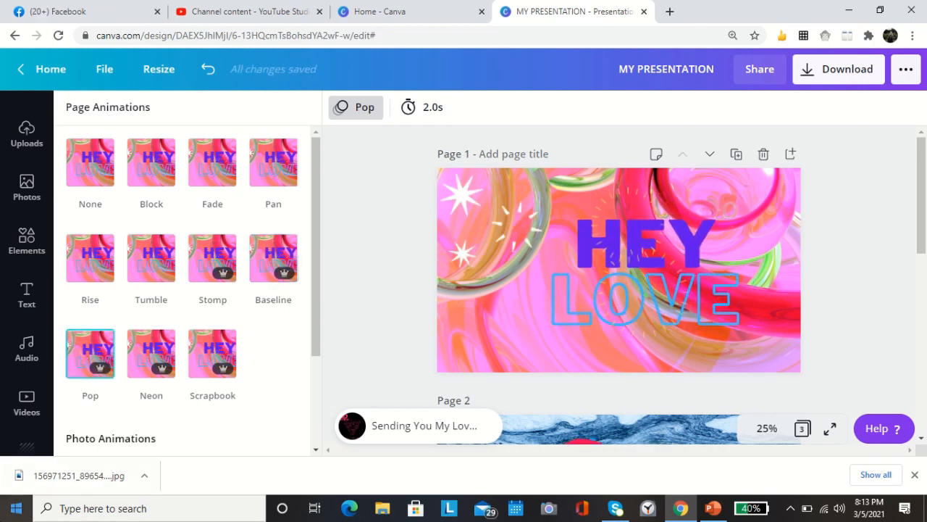
{"action": "left_click", "coordinate": [90, 258]}
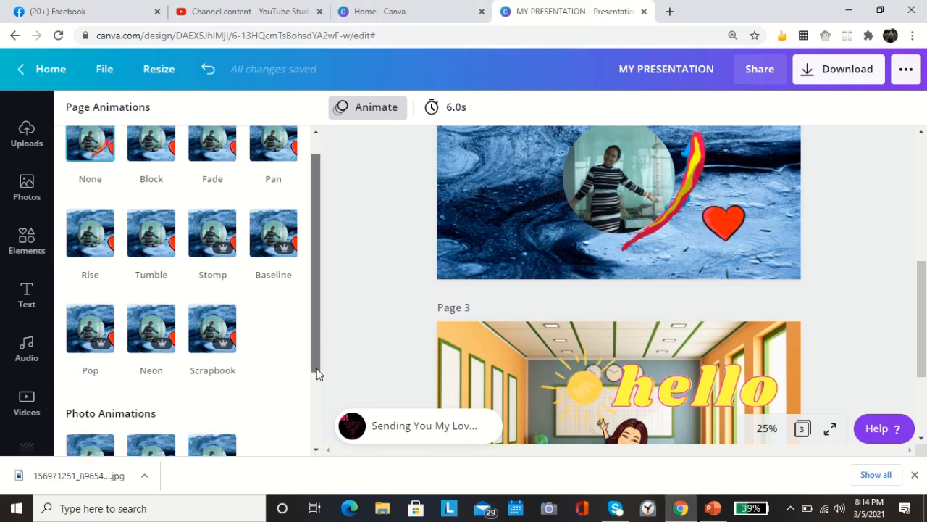
- Tick 'Apply to all pages' for the chosen page animation
{"action": "scroll", "scroll_direction": "down", "scroll_amount": 3}
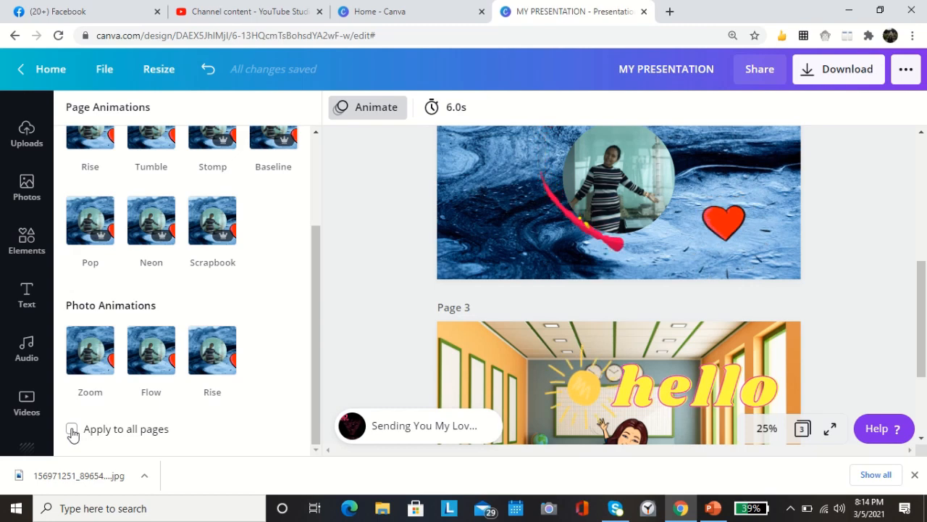
{"action": "left_click", "coordinate": [71, 428]}
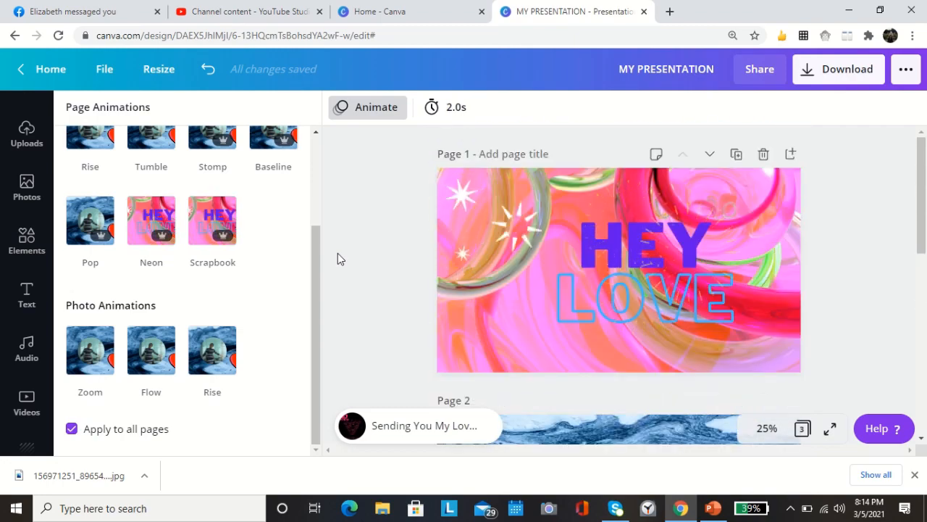
{"action": "scroll", "scroll_direction": "down", "scroll_amount": 3}
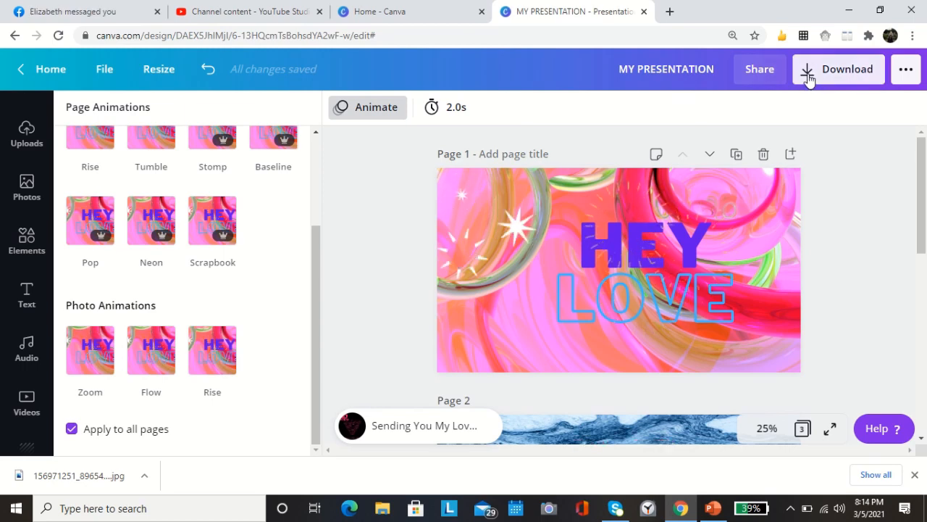
- Download the design as an MP4 video, saving MY PRESENTATION.mp4 (3.2 MB)
{"action": "left_click", "coordinate": [838, 69]}
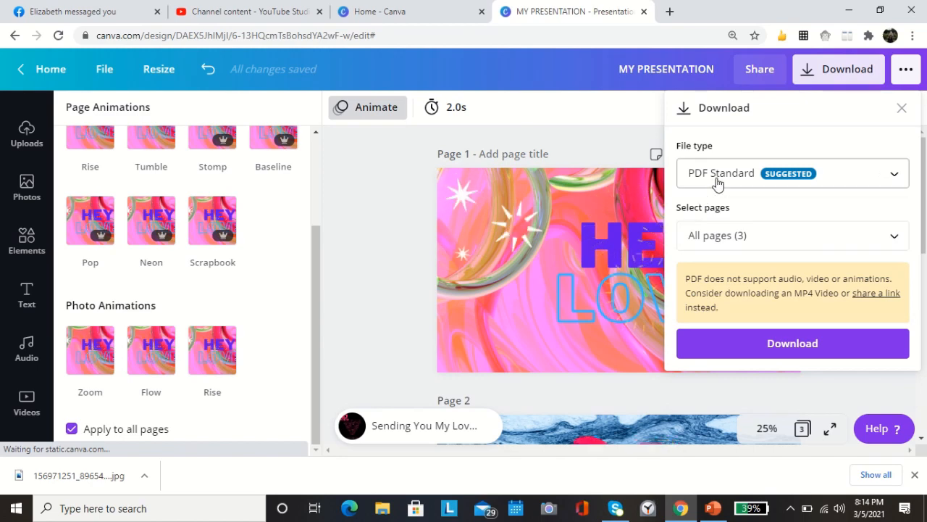
{"action": "left_click", "coordinate": [792, 173]}
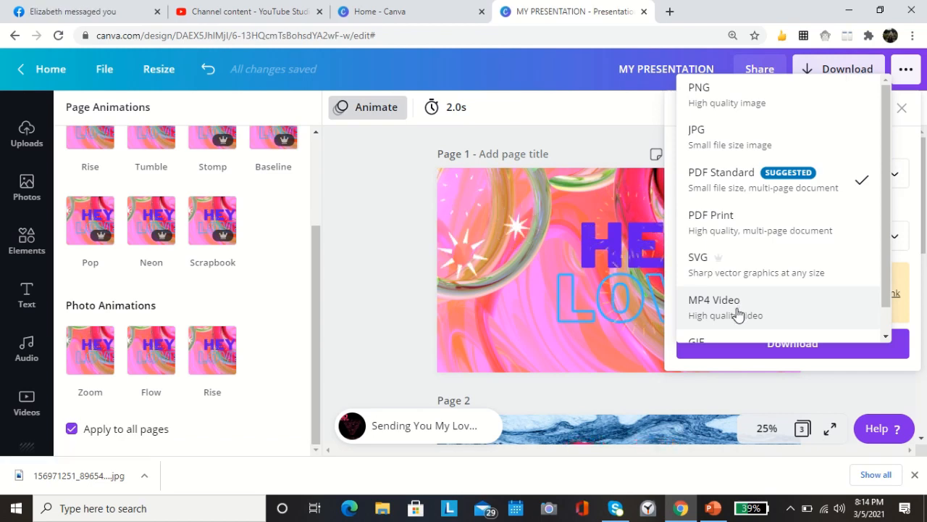
{"action": "left_click", "coordinate": [714, 299]}
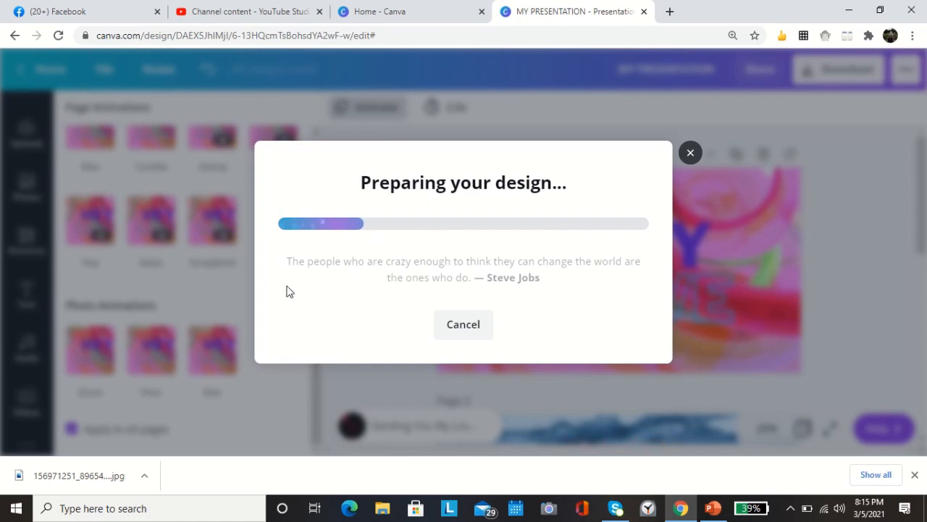
{"action": "mouse_move", "coordinate": [332, 270]}
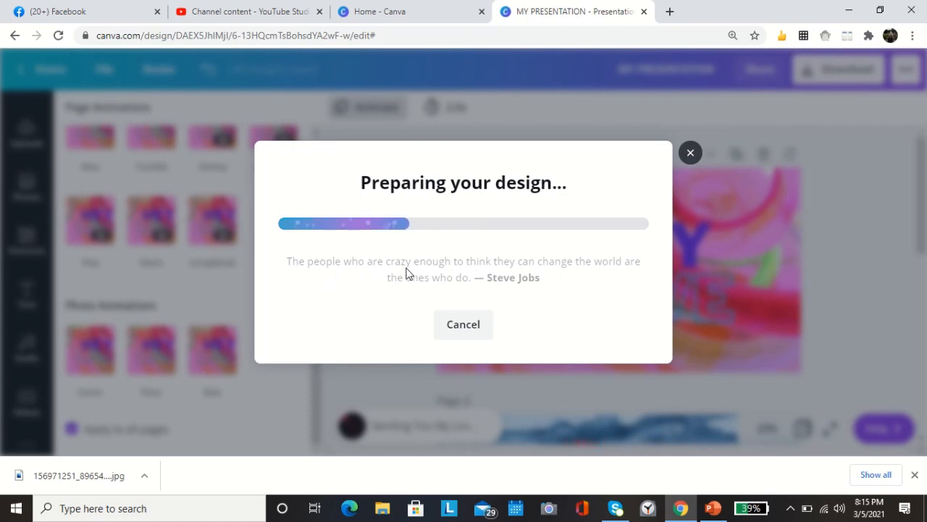
{"action": "mouse_move", "coordinate": [628, 271]}
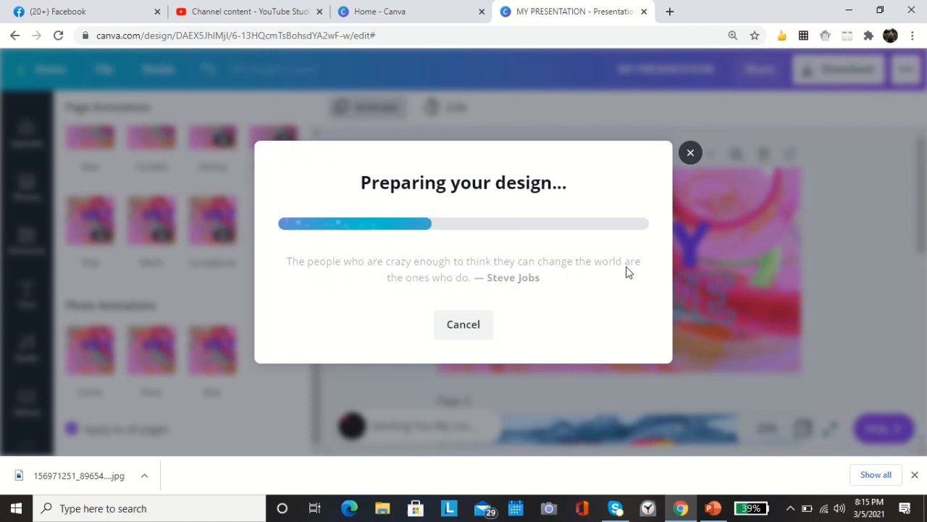
{"action": "mouse_move", "coordinate": [456, 297]}
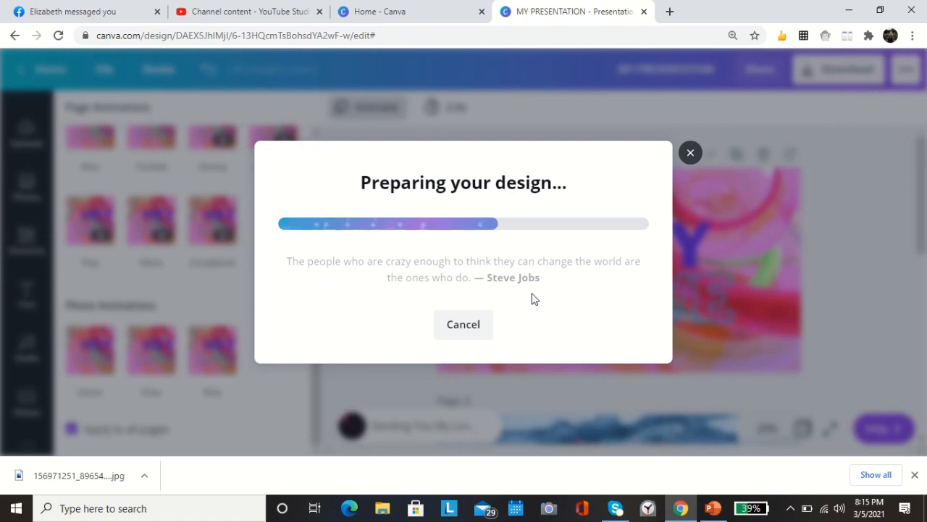
{"action": "mouse_move", "coordinate": [496, 328]}
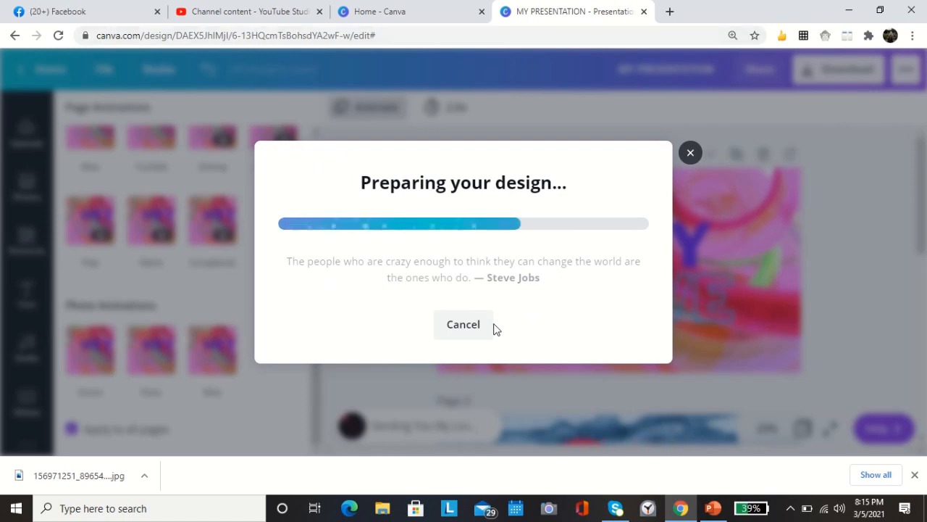
{"action": "mouse_move", "coordinate": [566, 244]}
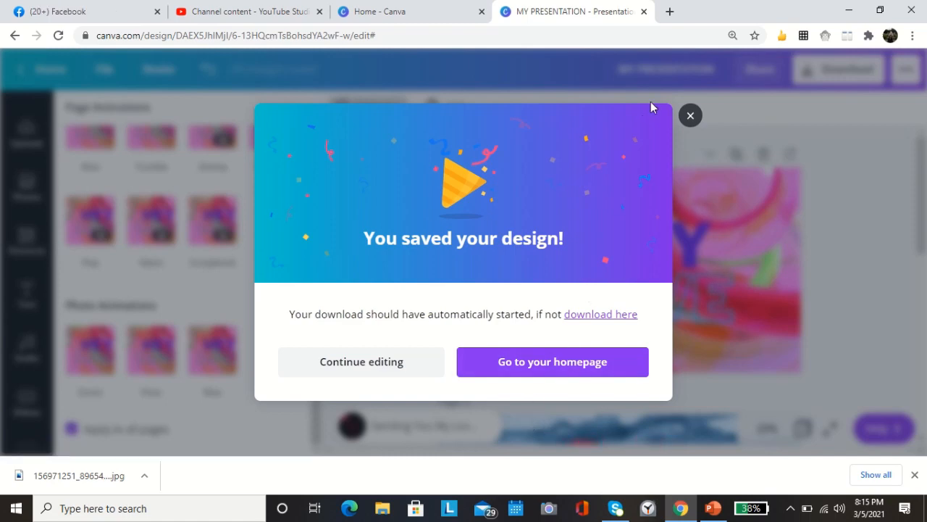
{"action": "left_click", "coordinate": [688, 115]}
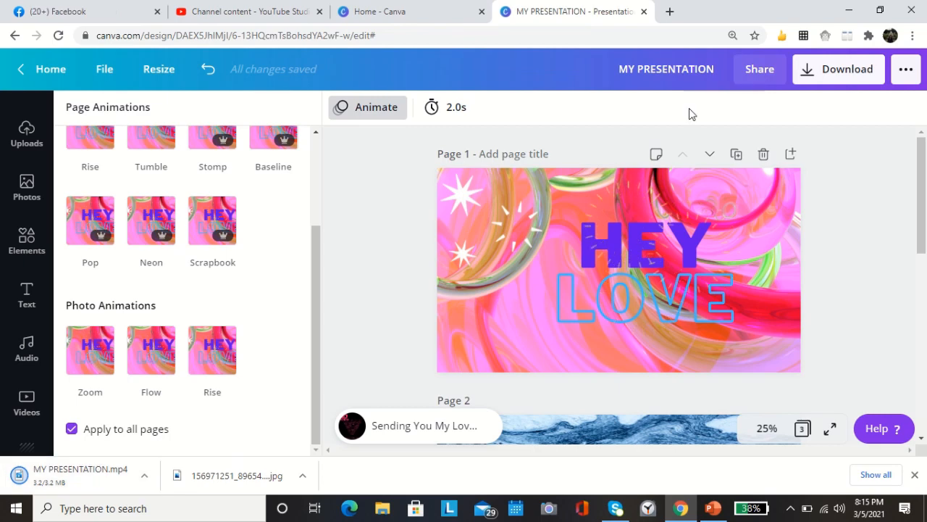
{"action": "left_click", "coordinate": [905, 69]}
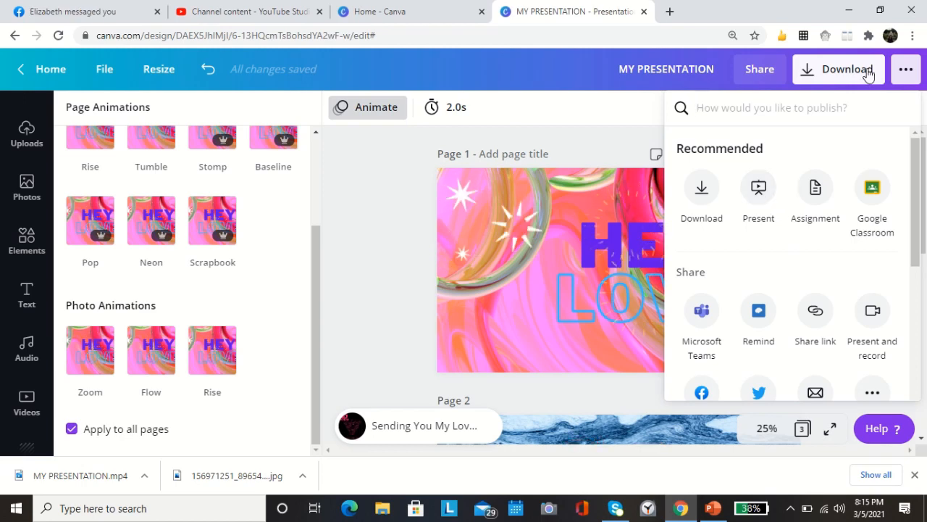
- Present the three-slide deck full screen, advancing to slides 2 and 3, then exit
{"action": "left_click", "coordinate": [904, 69]}
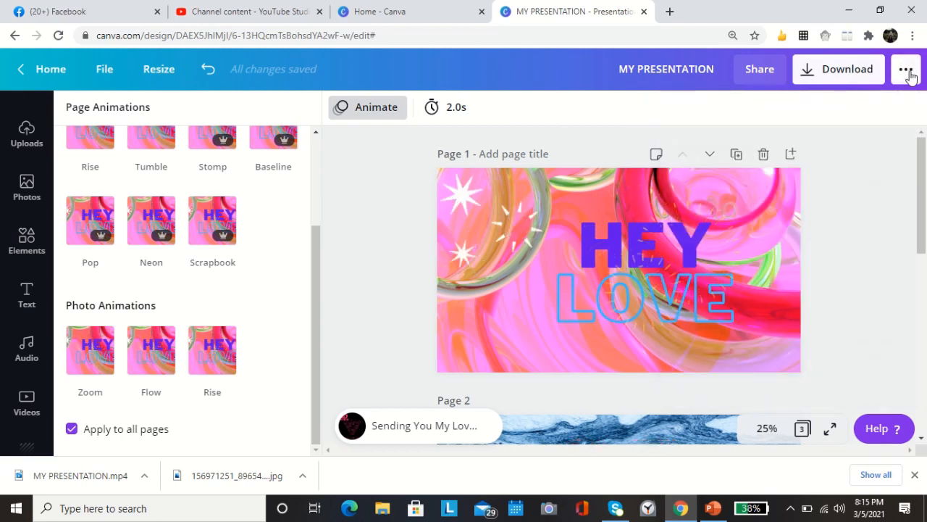
{"action": "left_click", "coordinate": [906, 69]}
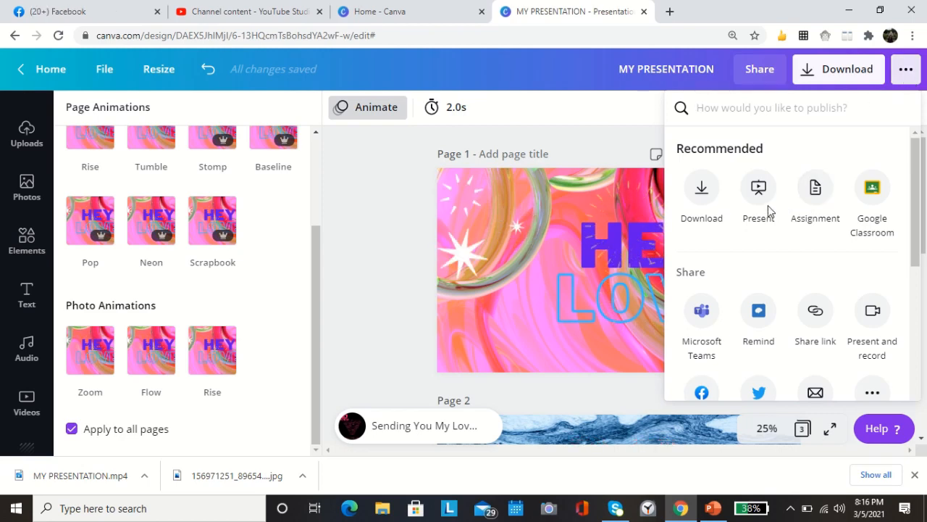
{"action": "left_click", "coordinate": [759, 187]}
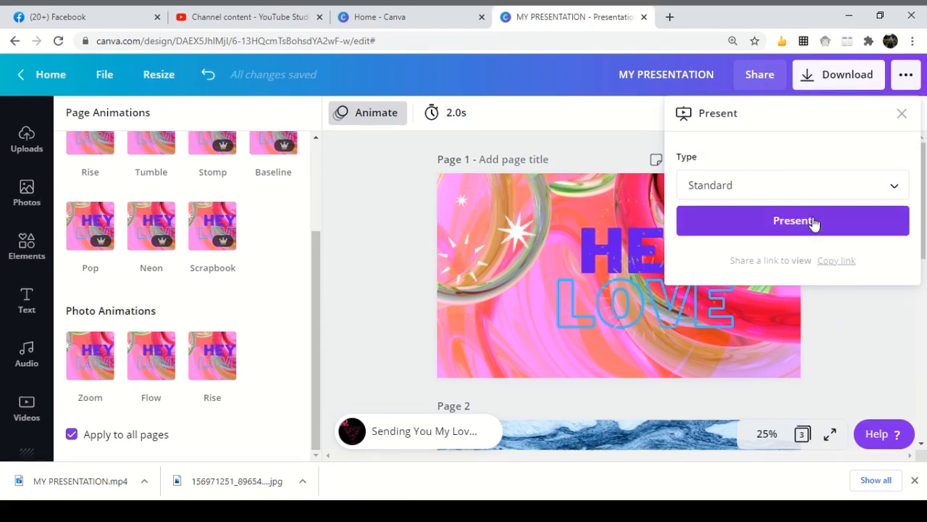
{"action": "left_click", "coordinate": [791, 220]}
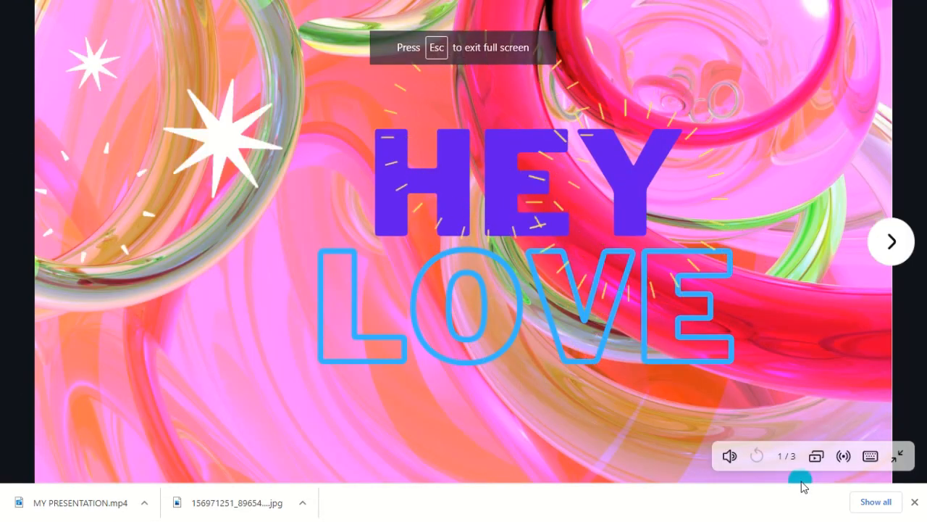
{"action": "left_click", "coordinate": [890, 242]}
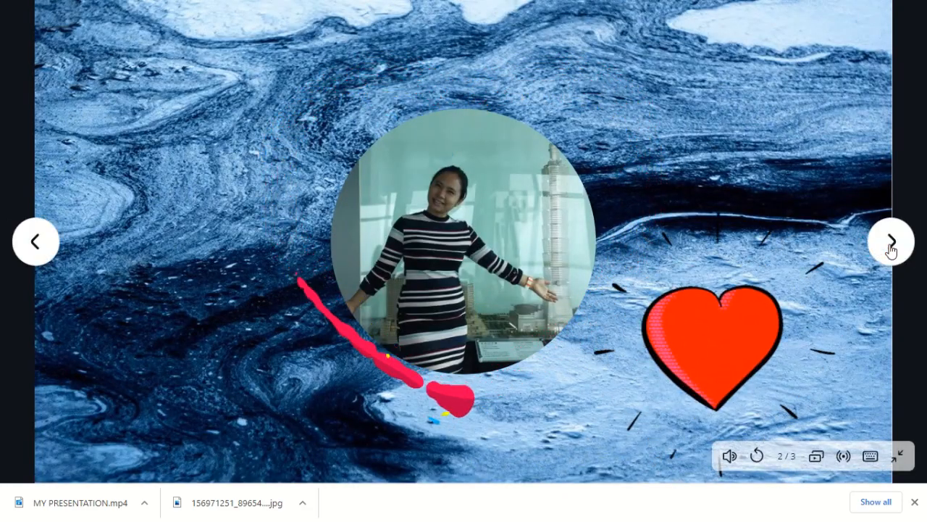
{"action": "left_click", "coordinate": [892, 242]}
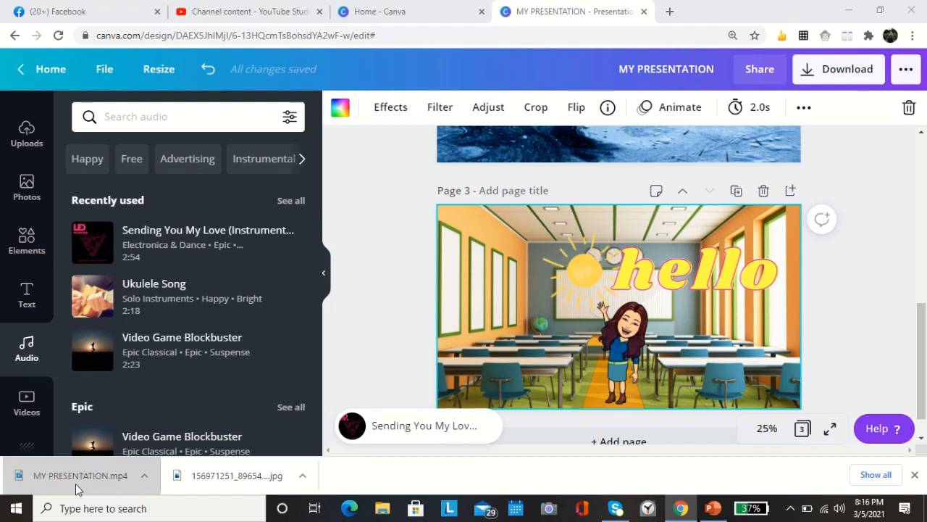
- Open the downloaded MY PRESENTATION.mp4 in Movies & TV from Chrome's download bar
{"action": "left_click", "coordinate": [80, 475]}
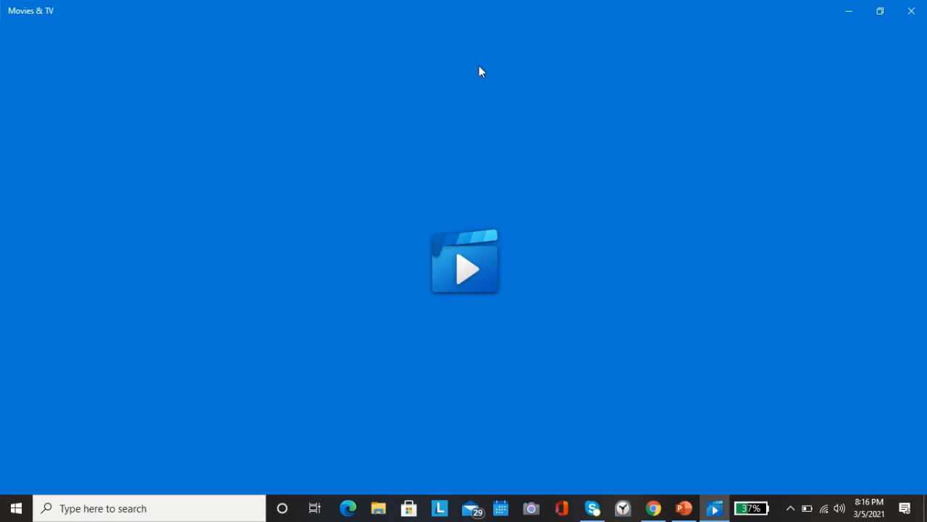
{"action": "mouse_move", "coordinate": [909, 420]}
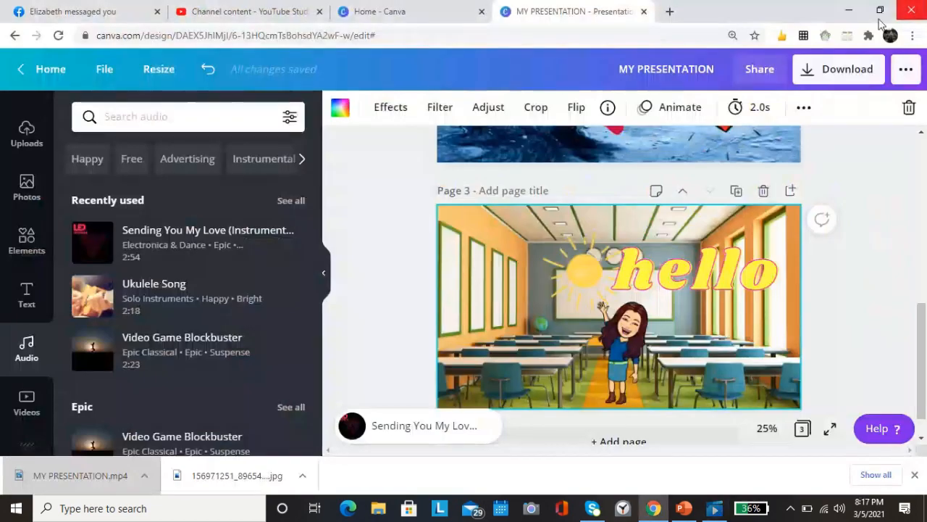
{"action": "left_click", "coordinate": [696, 272]}
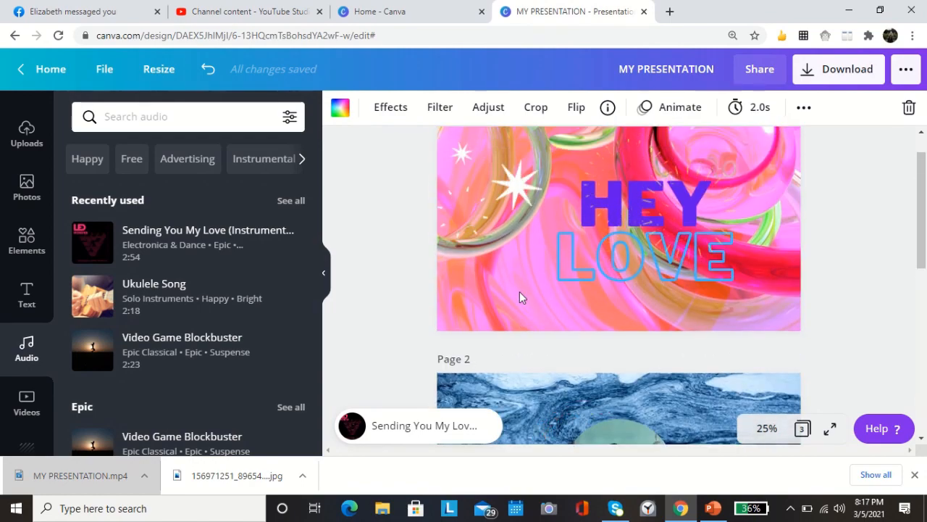
{"action": "scroll", "scroll_direction": "down", "scroll_amount": 3}
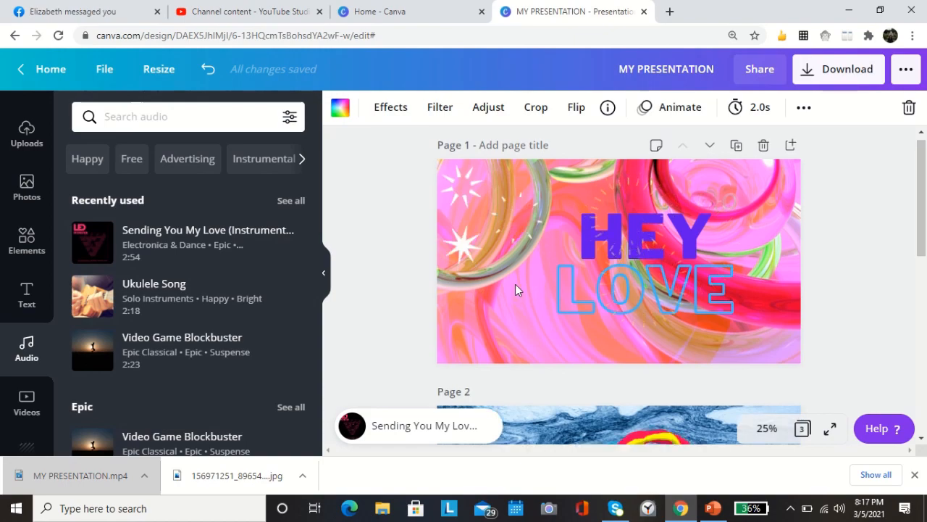
{"action": "scroll", "scroll_direction": "down", "scroll_amount": 3}
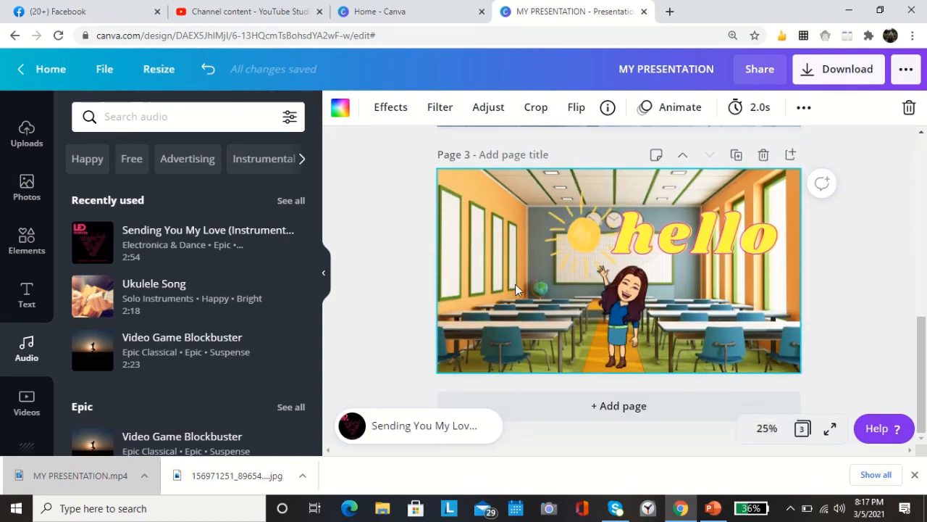
{"action": "scroll", "scroll_direction": "down", "scroll_amount": 3}
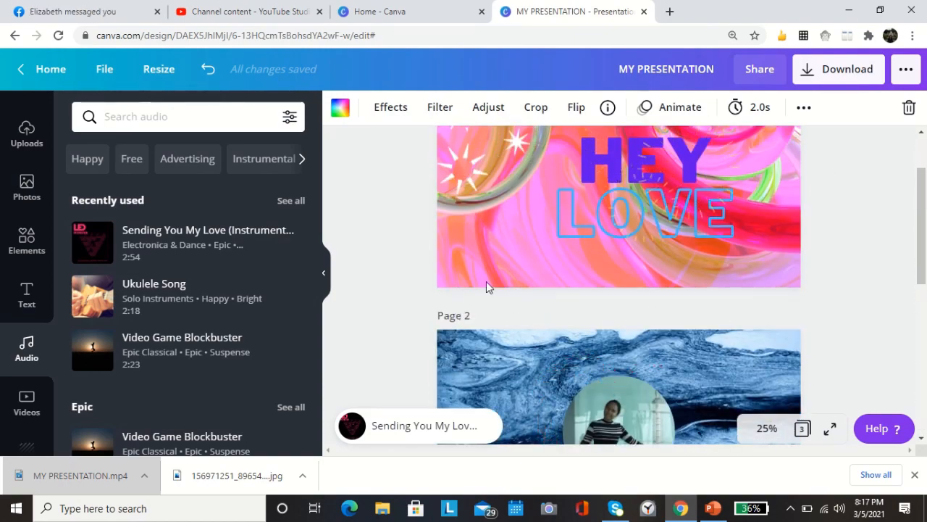